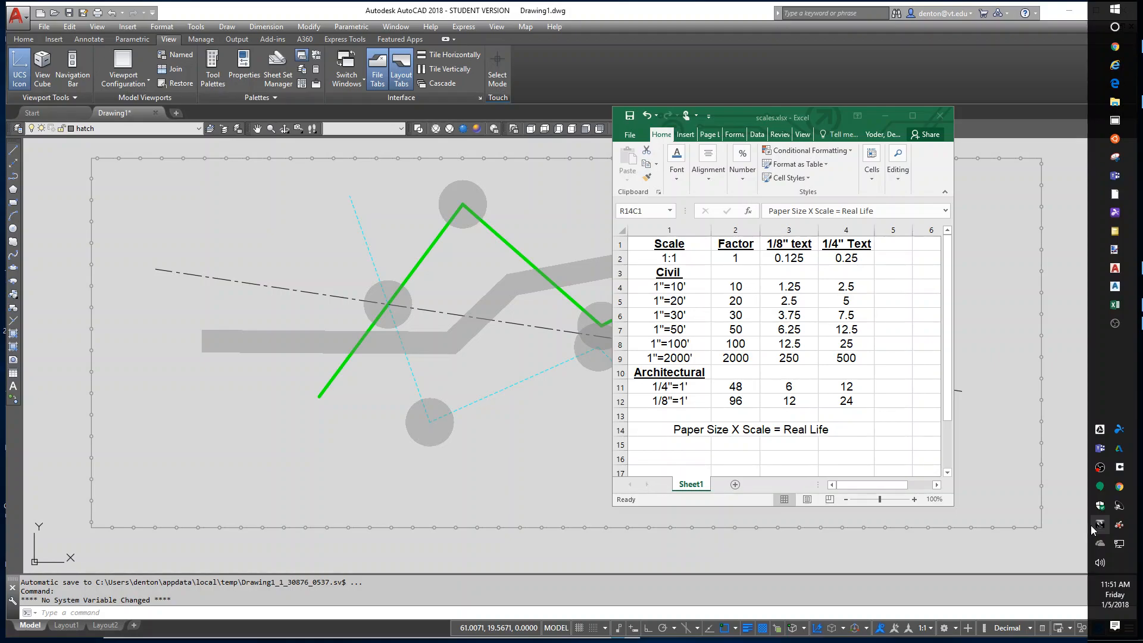
pyautogui.moveTo(827, 146)
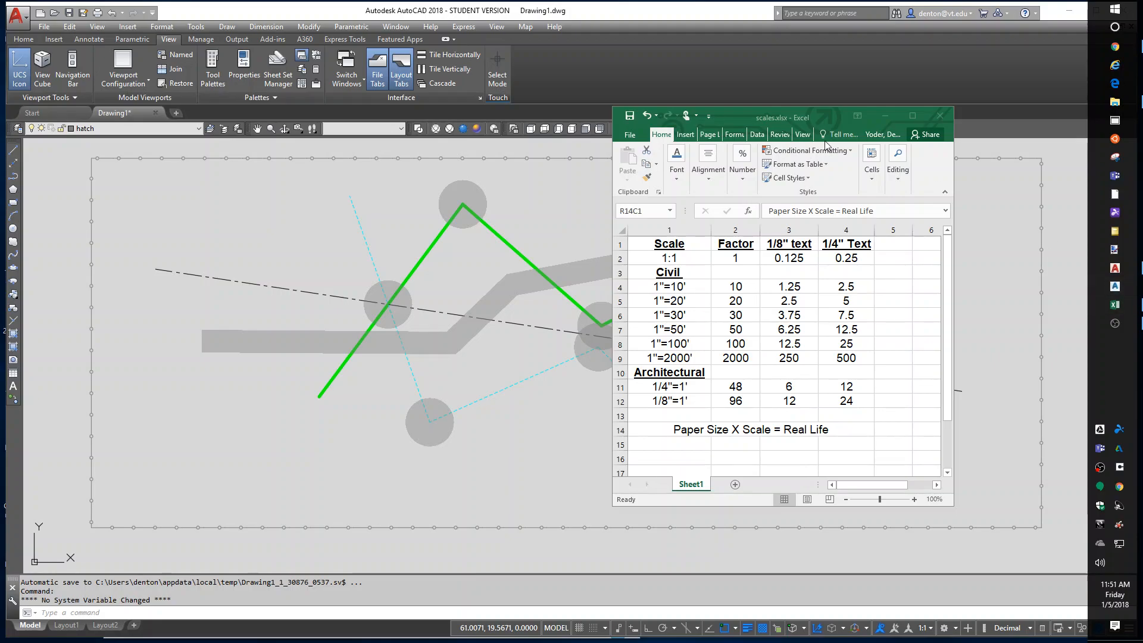
# Review the scales table's 1/8" text column and the 48 factor for 1/4"=1'.
pyautogui.moveTo(781, 116); pyautogui.dragTo(770, 120)
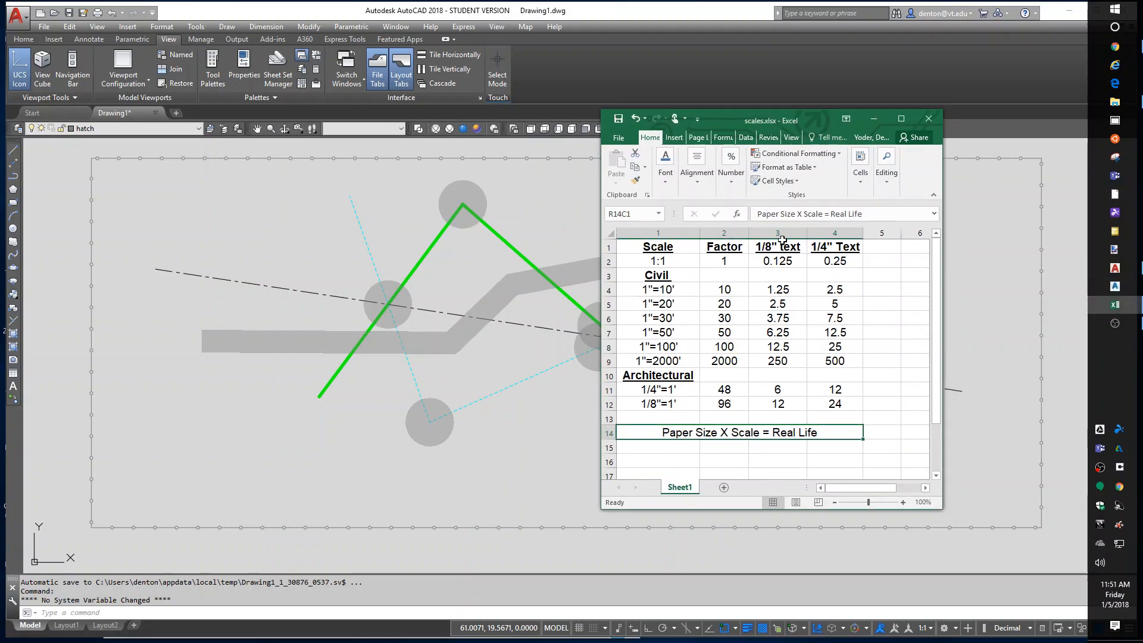
pyautogui.click(776, 232)
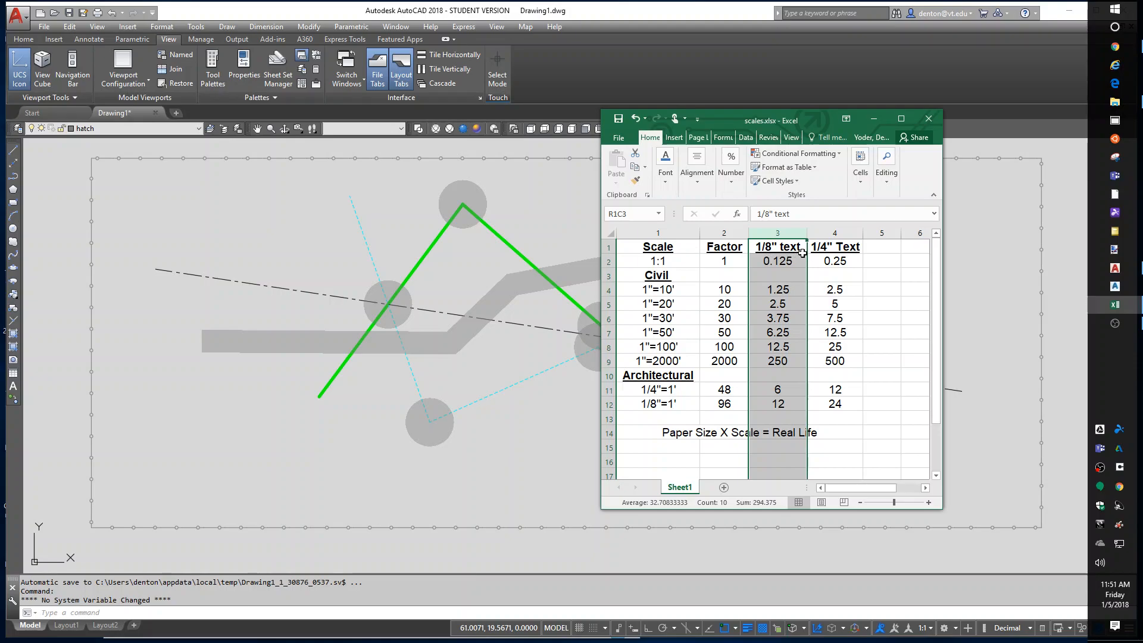
pyautogui.moveTo(776, 271)
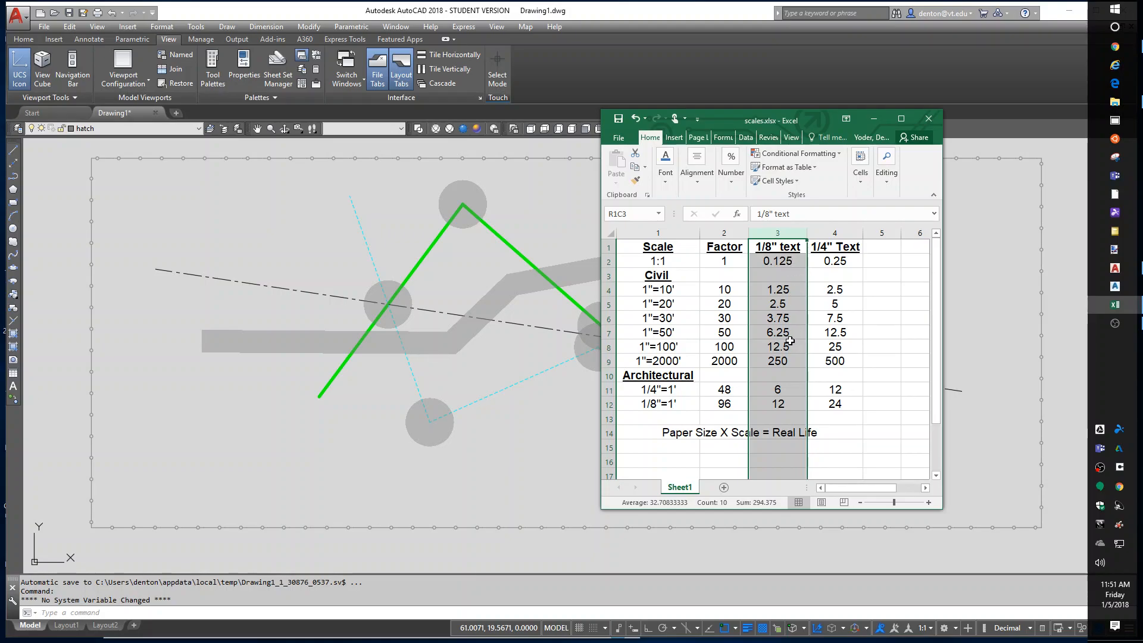
pyautogui.moveTo(794, 335)
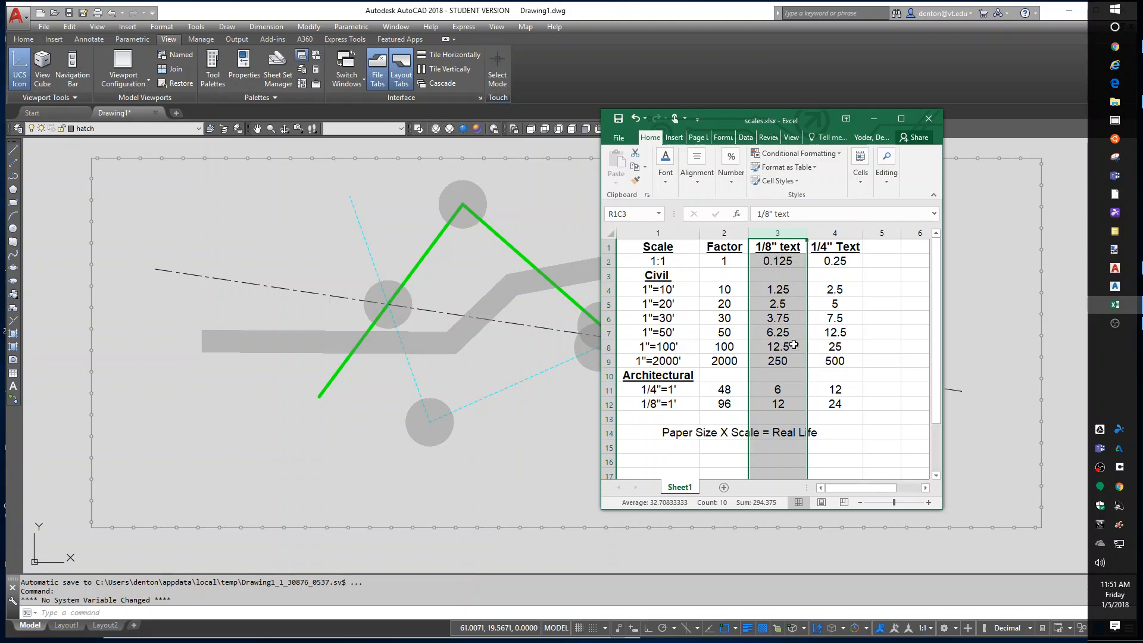
pyautogui.moveTo(674, 333)
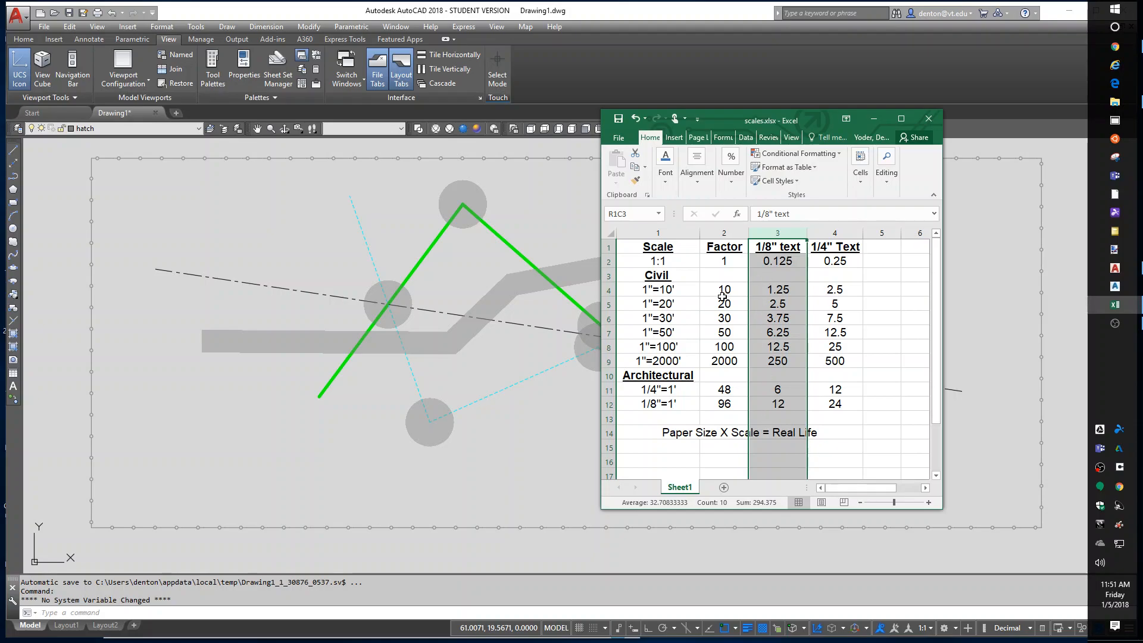
pyautogui.moveTo(811, 536)
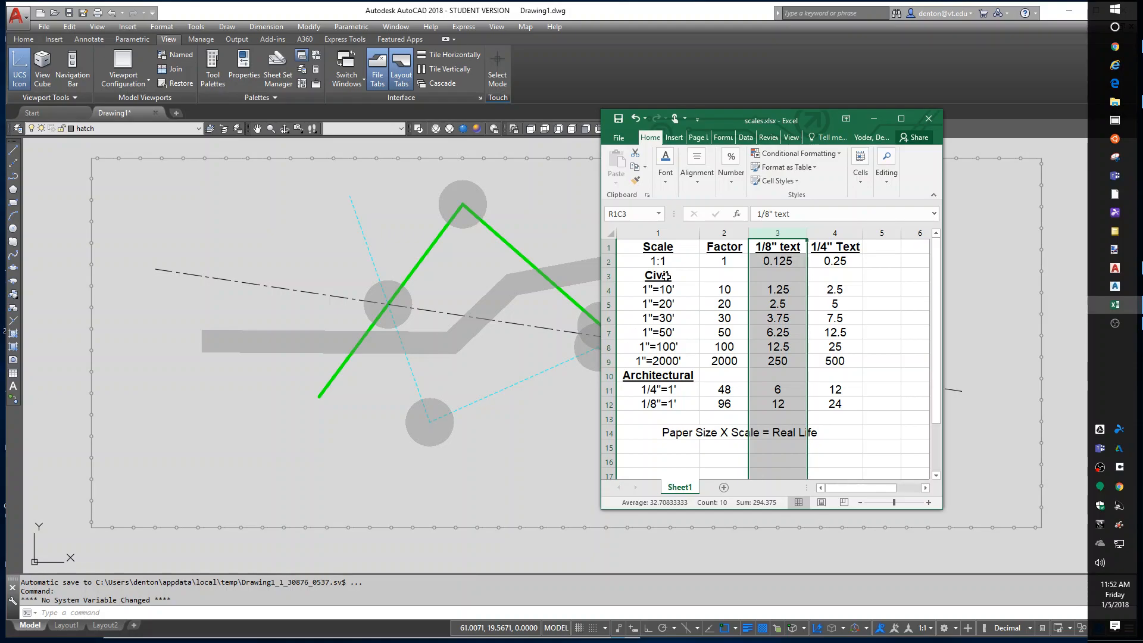
pyautogui.moveTo(731, 292)
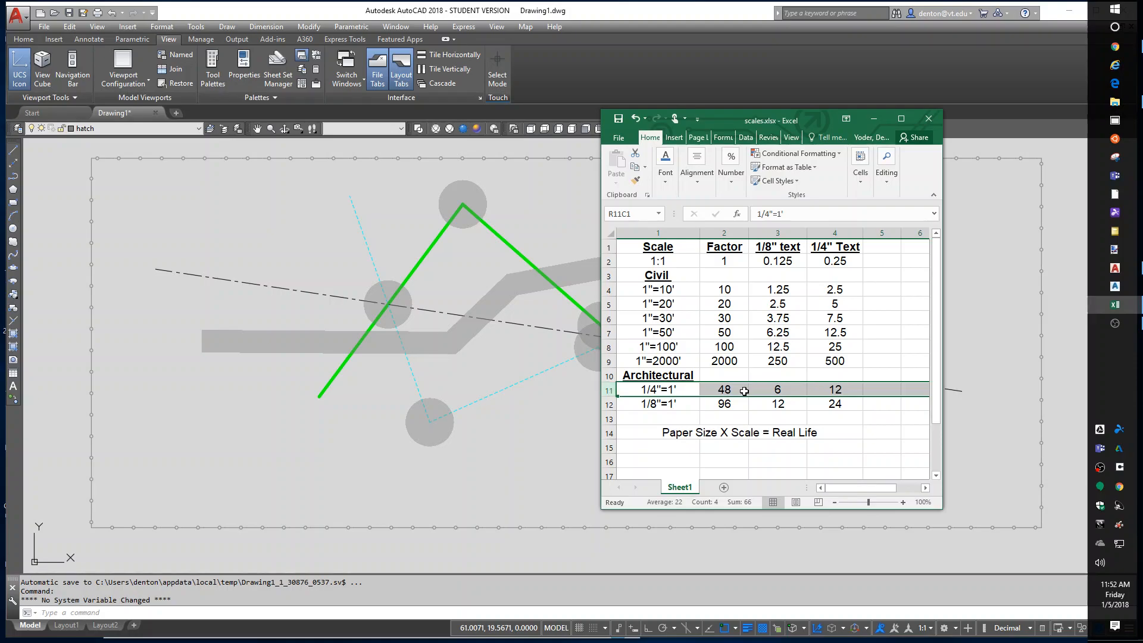
pyautogui.click(724, 389)
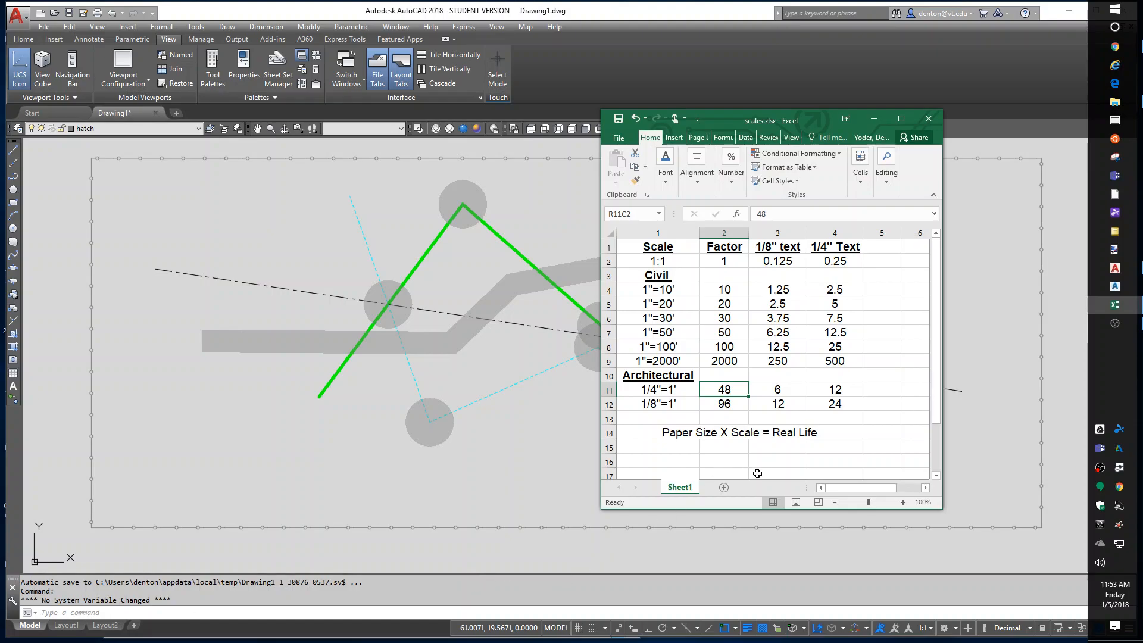
pyautogui.moveTo(785, 459)
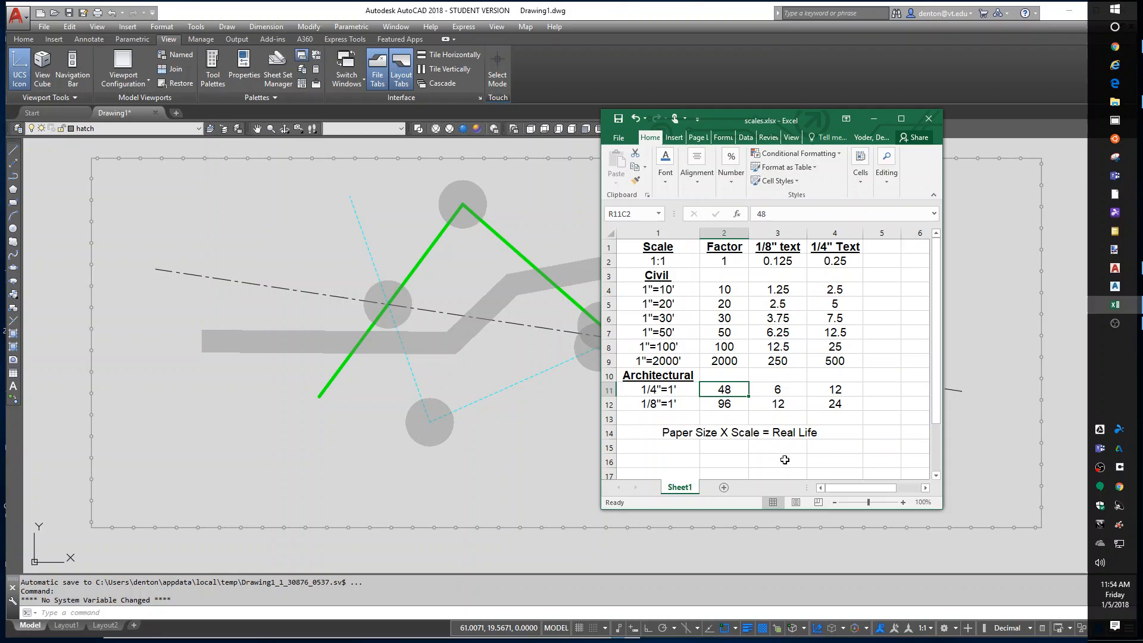
pyautogui.moveTo(745, 438)
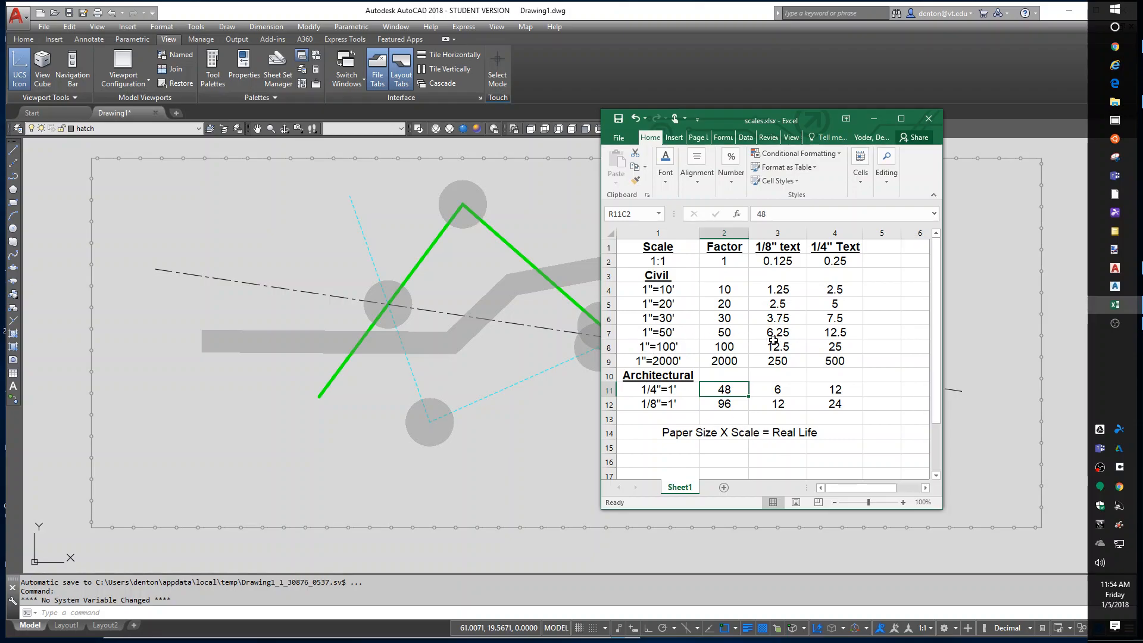
pyautogui.moveTo(792, 335)
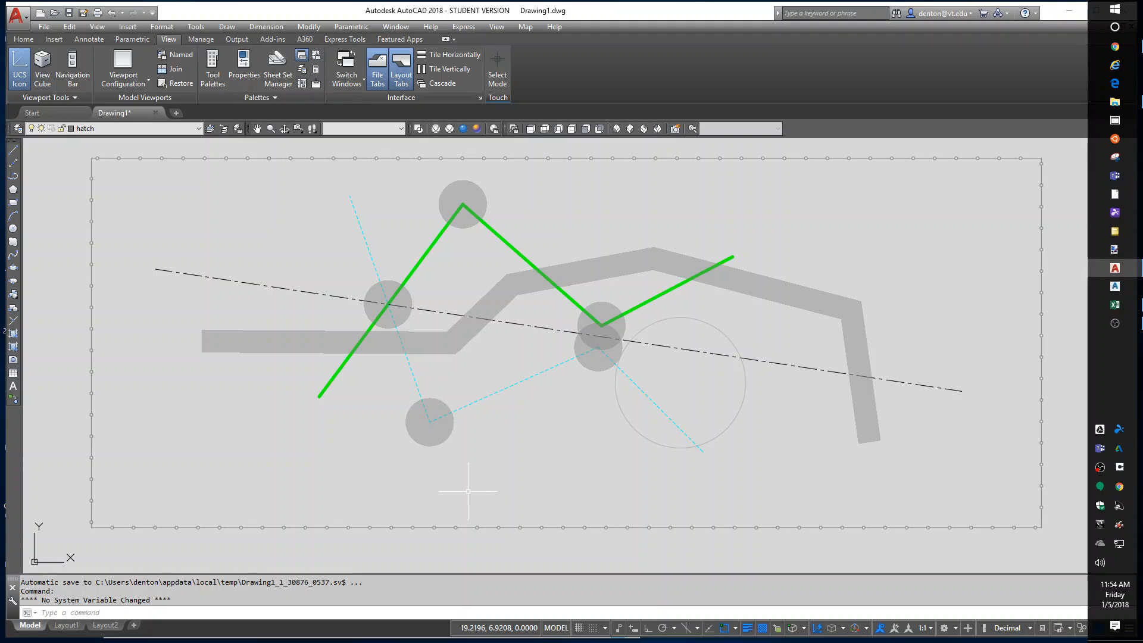
# Open the Text Style dialog with the ST command.
pyautogui.write('s')
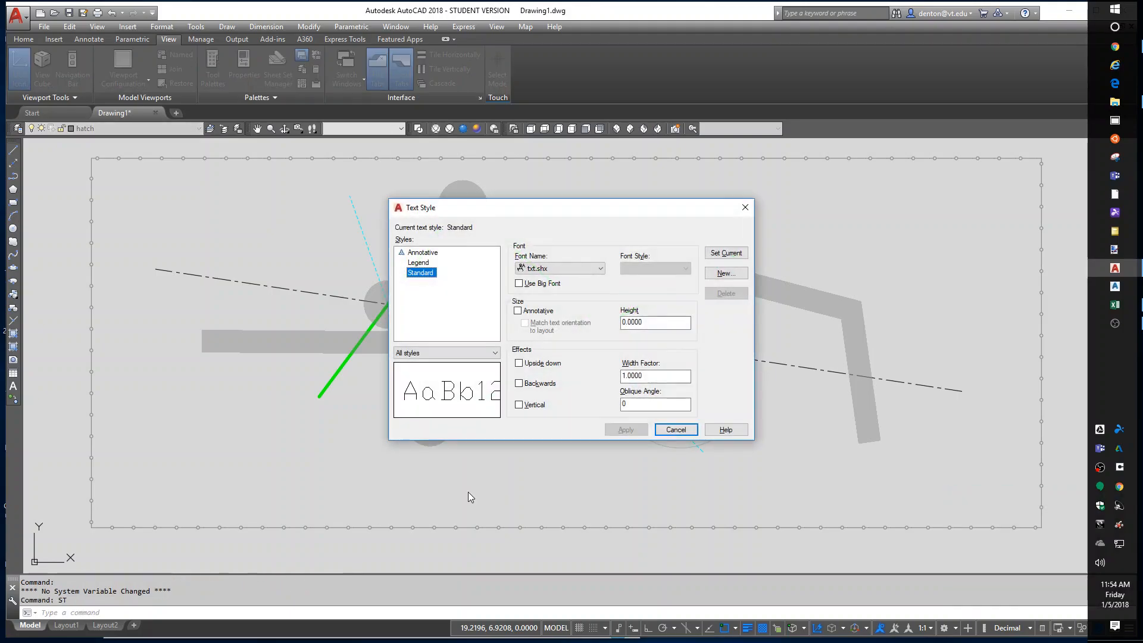
pyautogui.moveTo(405, 301)
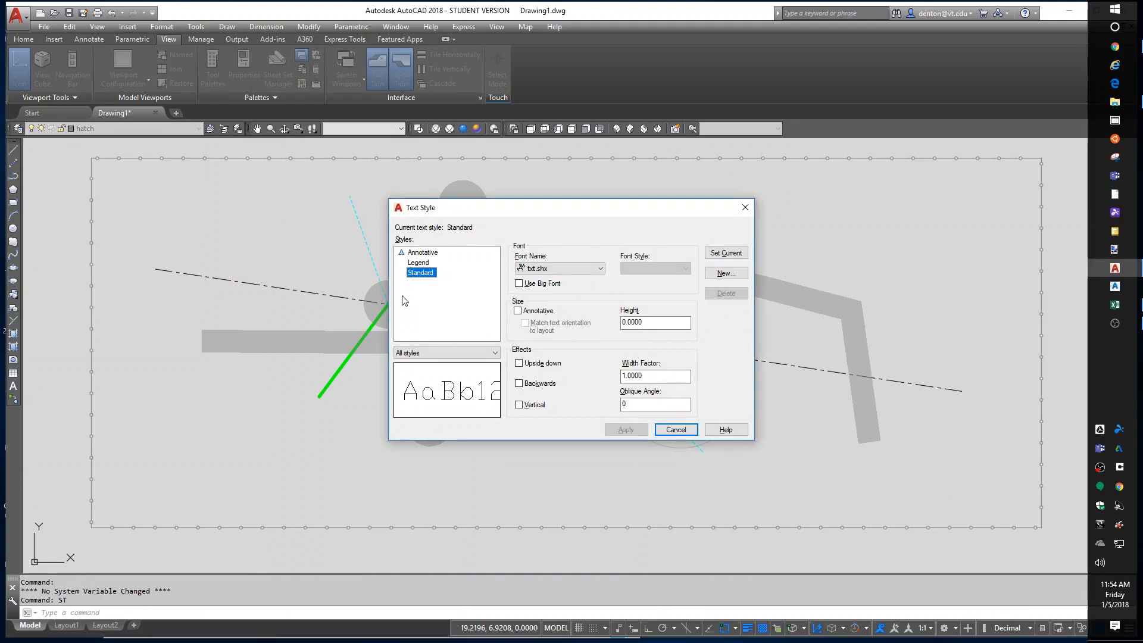
pyautogui.moveTo(465, 309)
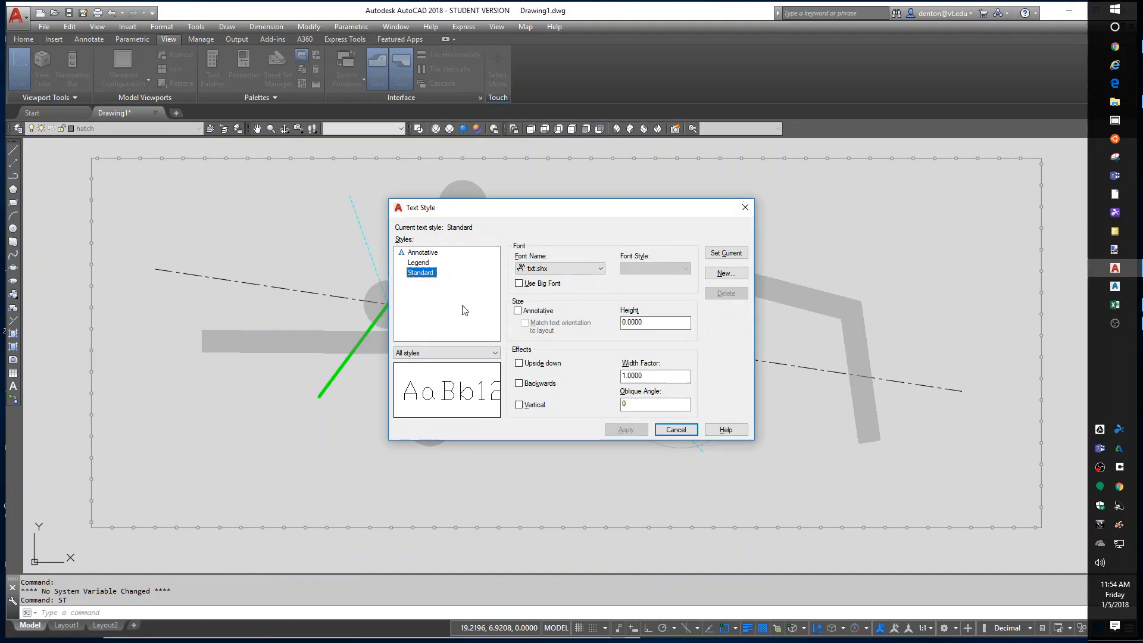
pyautogui.moveTo(418, 282)
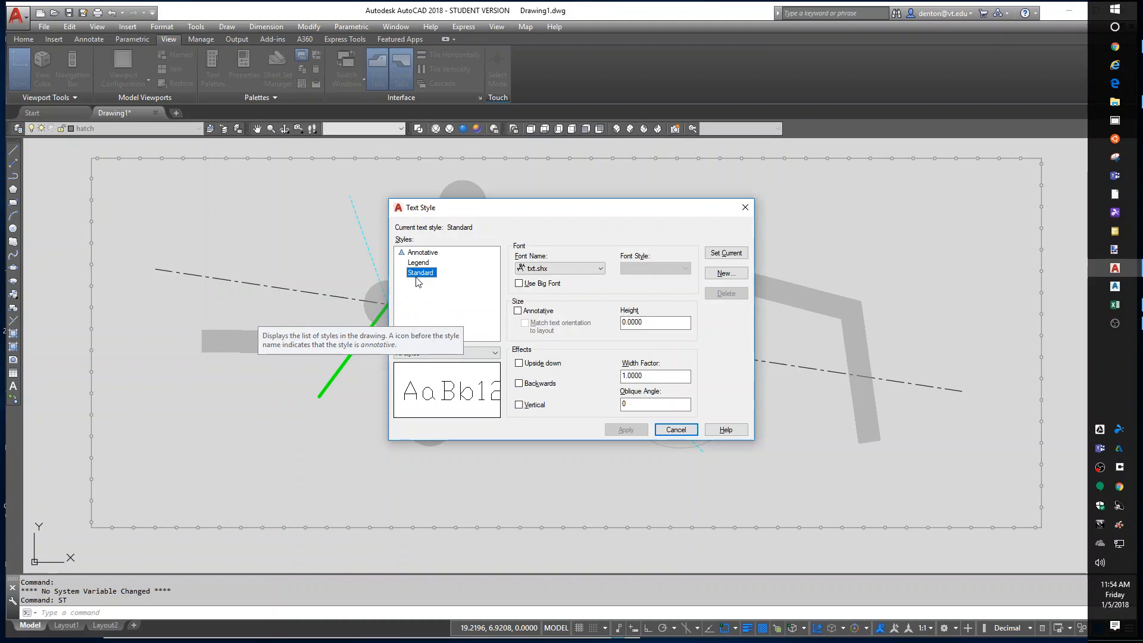
pyautogui.moveTo(558, 268)
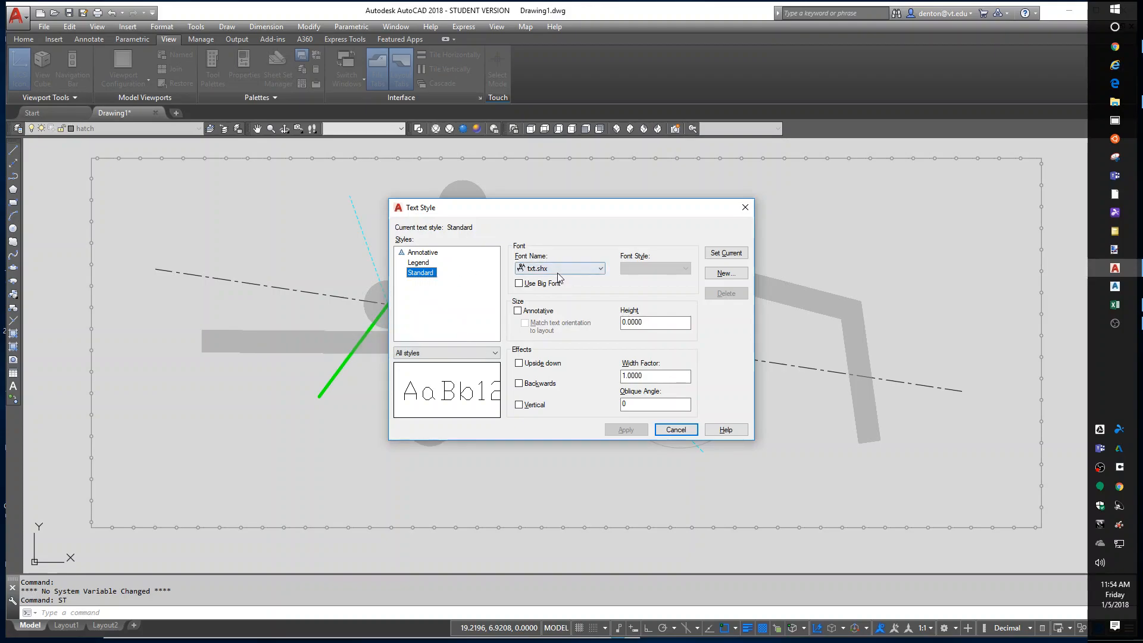
pyautogui.moveTo(539, 276)
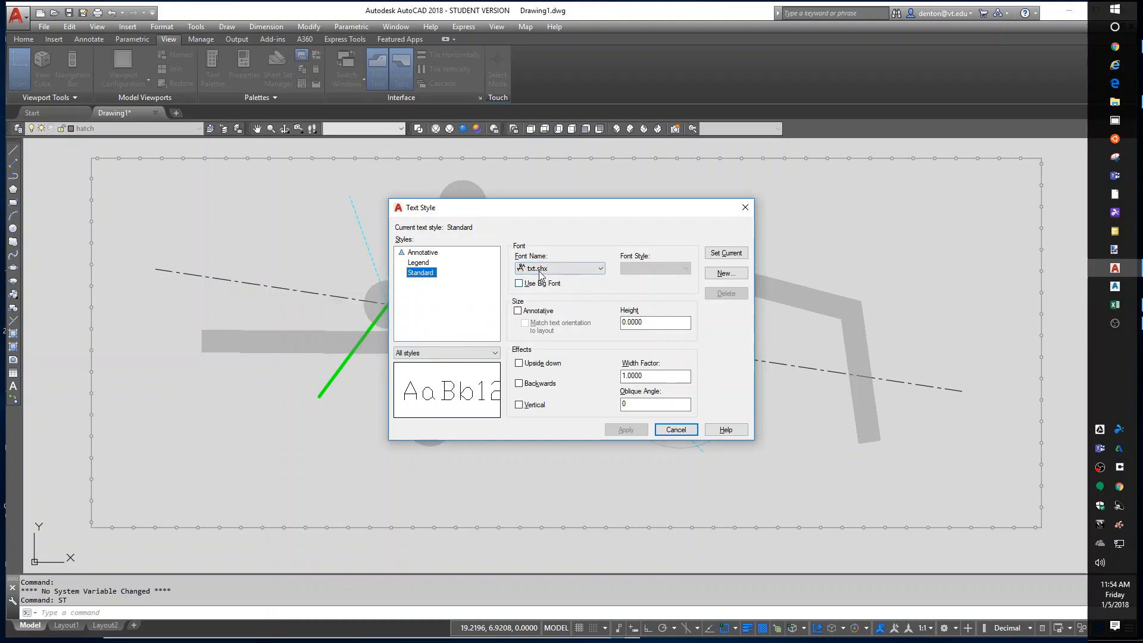
pyautogui.moveTo(423, 279)
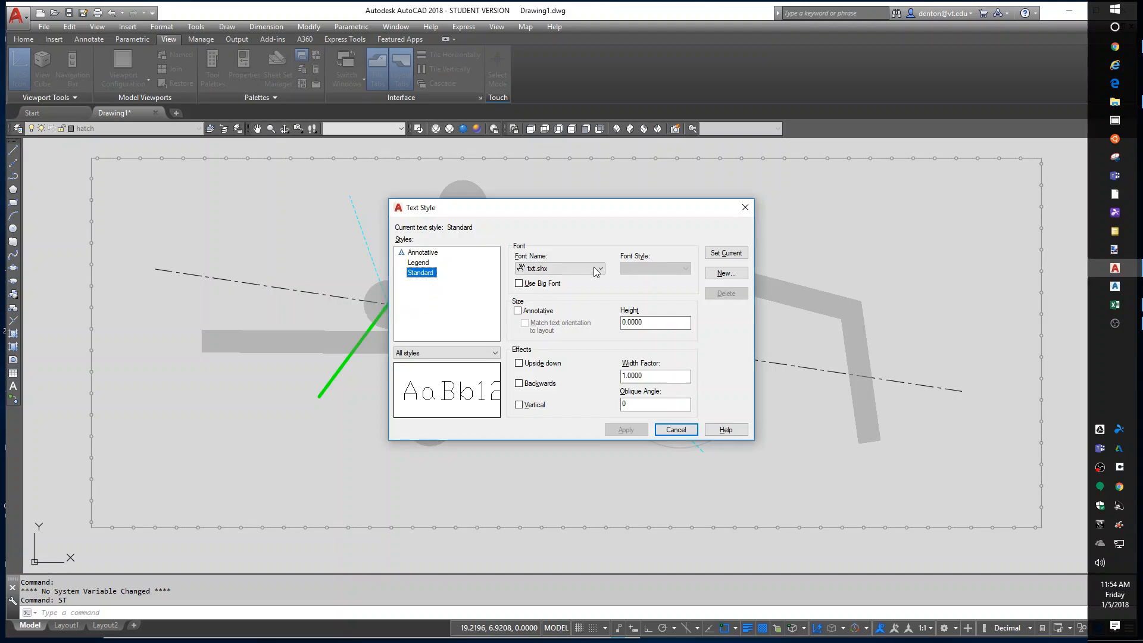
# Add a '50 Standard' text style using romans.shx at height 6.25.
pyautogui.click(725, 273)
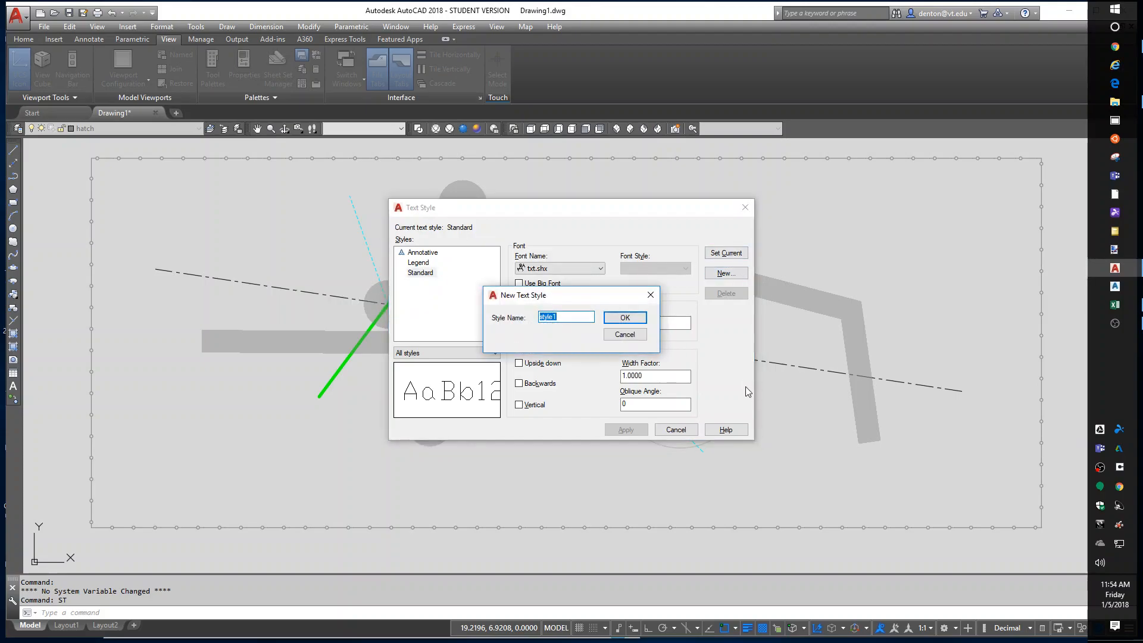
pyautogui.write('50 Standard')
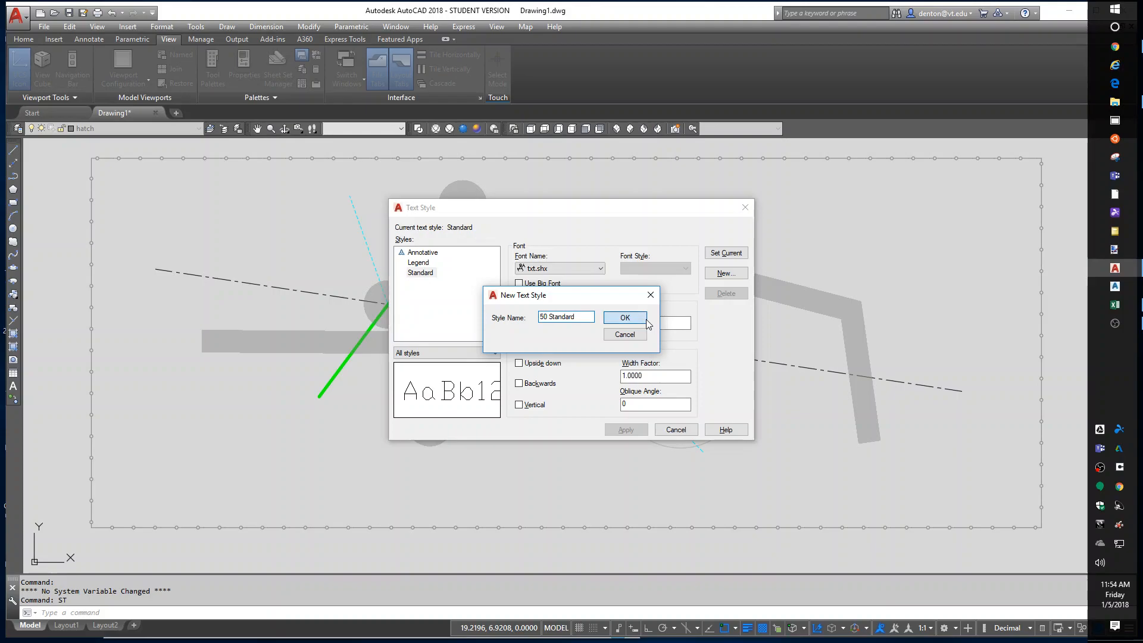
pyautogui.click(624, 317)
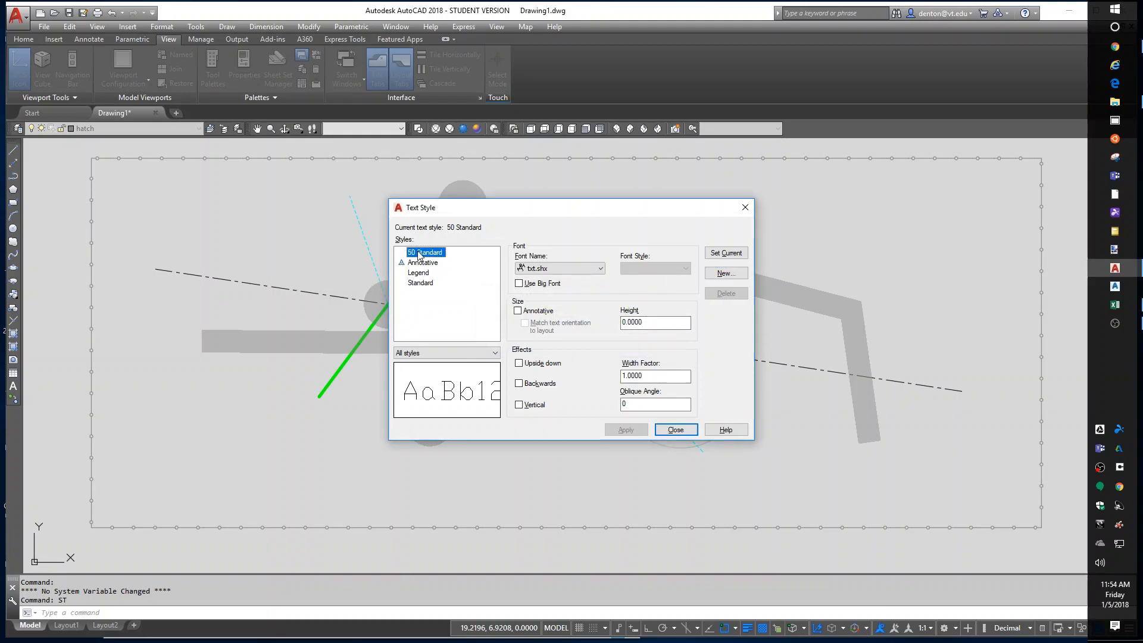
pyautogui.click(601, 268)
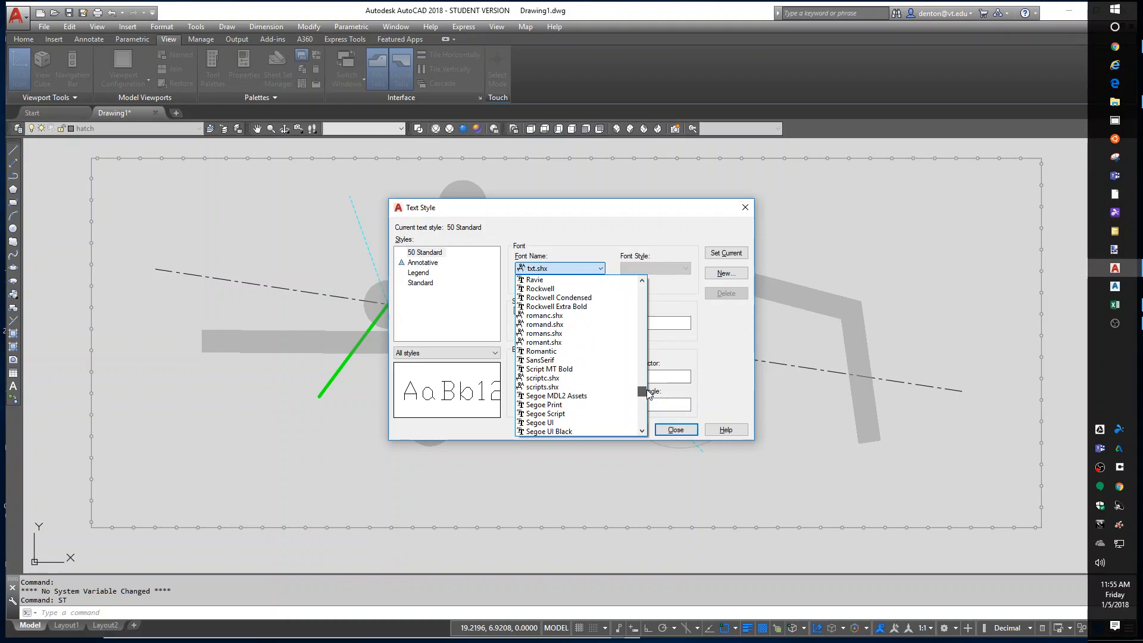
pyautogui.click(543, 315)
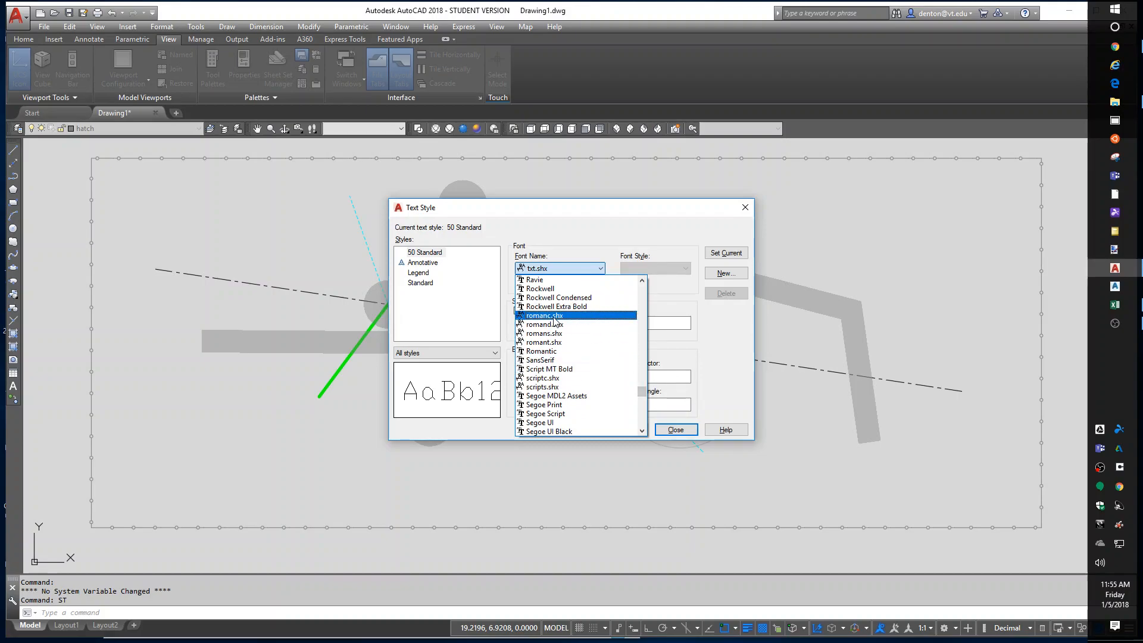
pyautogui.click(543, 334)
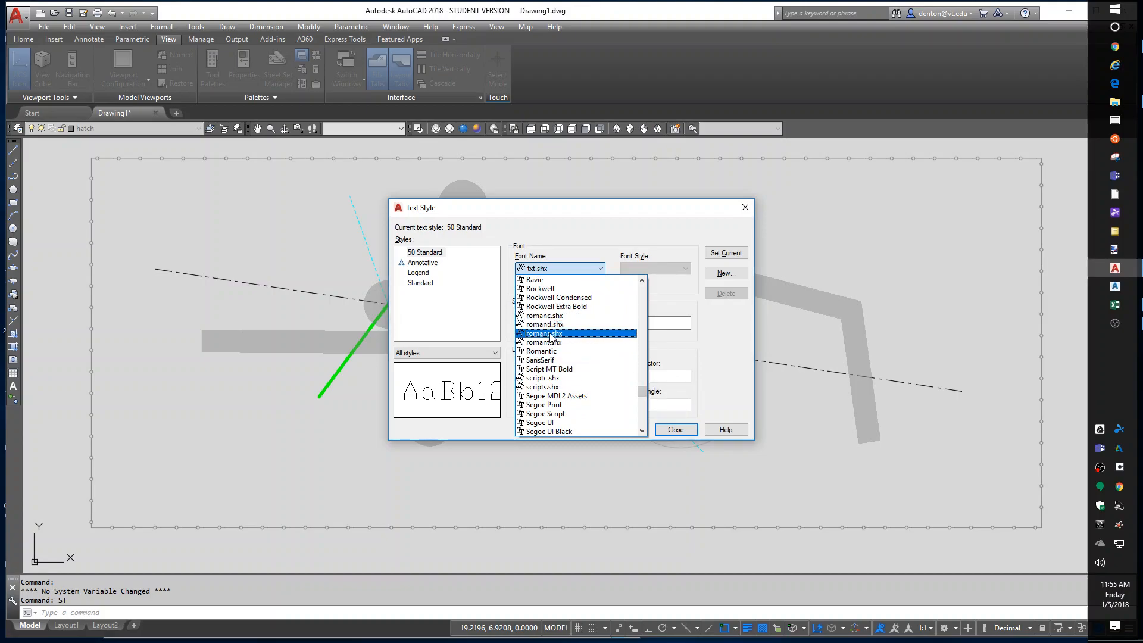
pyautogui.click(543, 334)
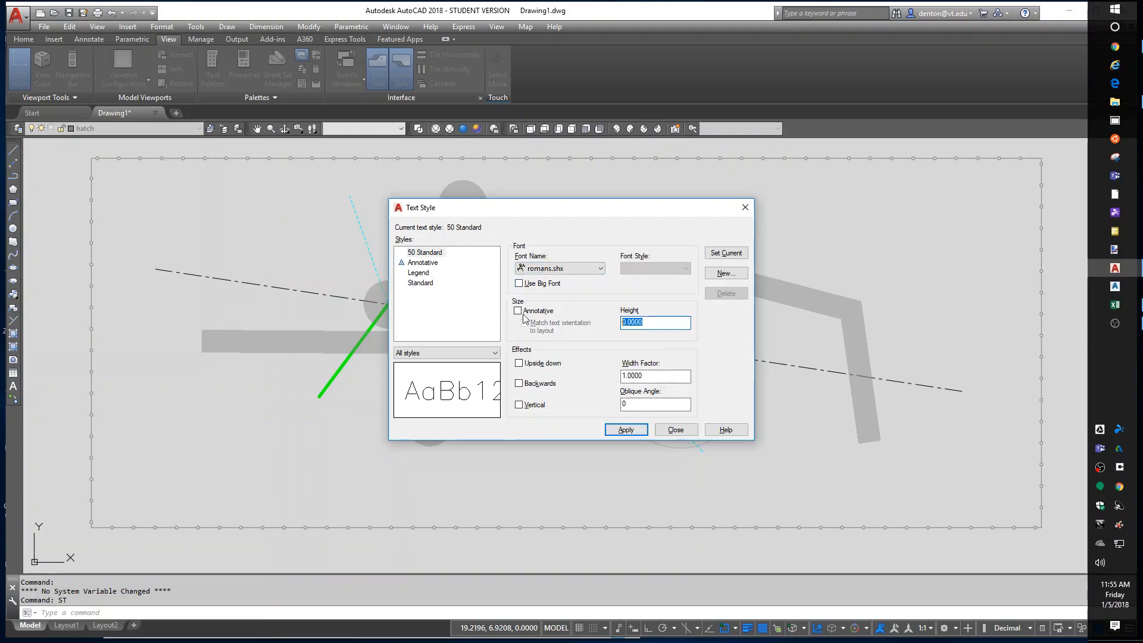
pyautogui.write('6.205')
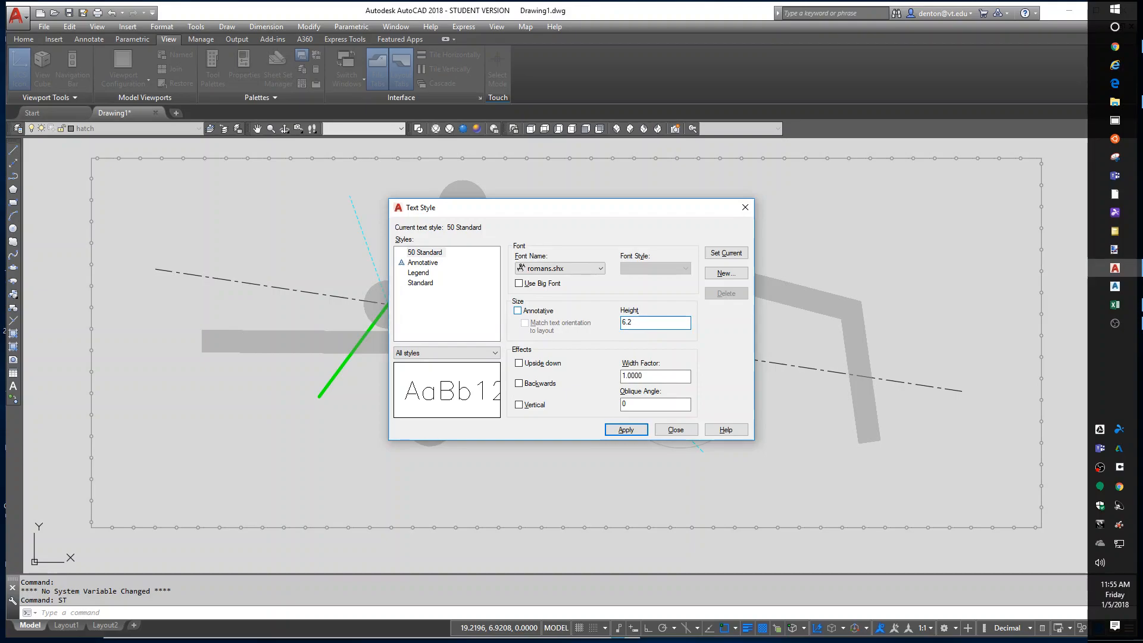
pyautogui.moveTo(725, 273)
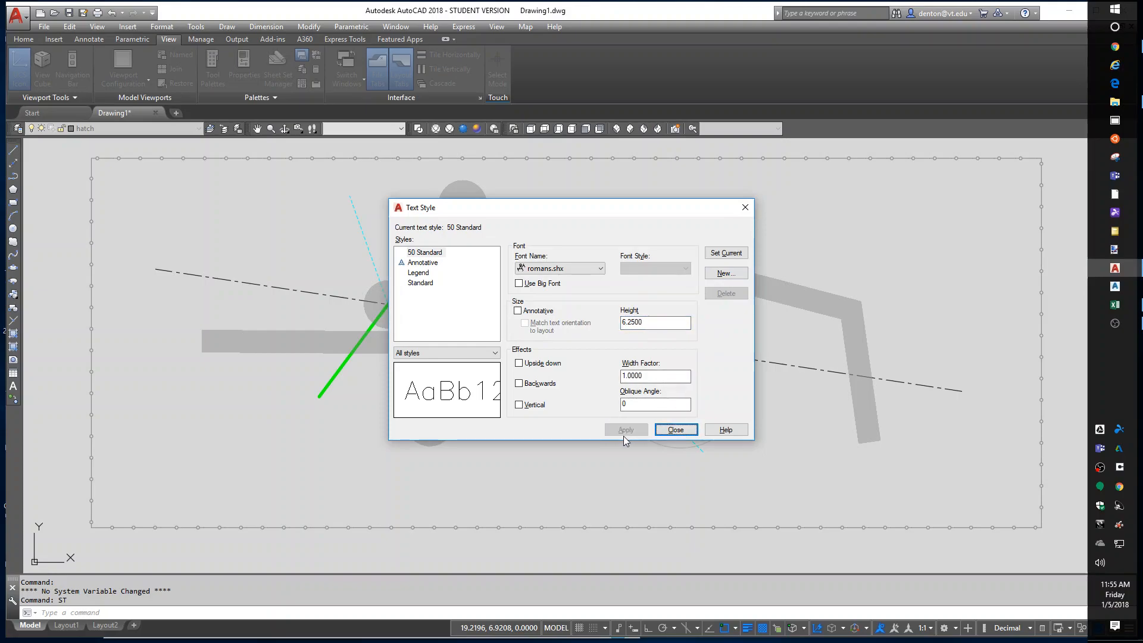
pyautogui.click(674, 429)
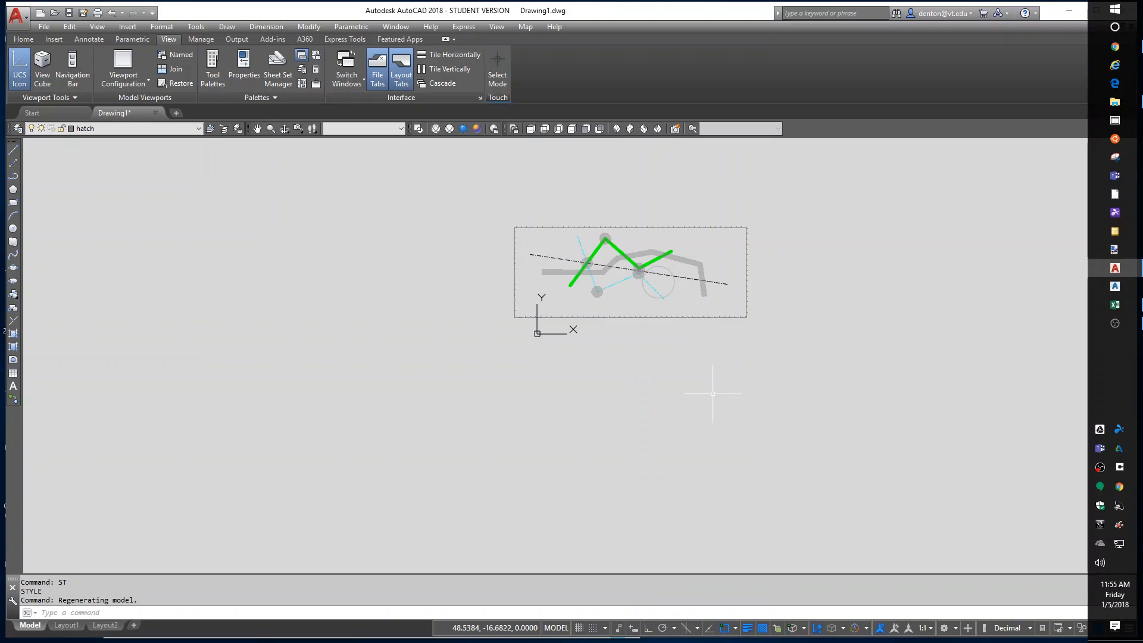
# Place the DTEXT note 'This is 50 scale' below the drawing.
pyautogui.write('DT')
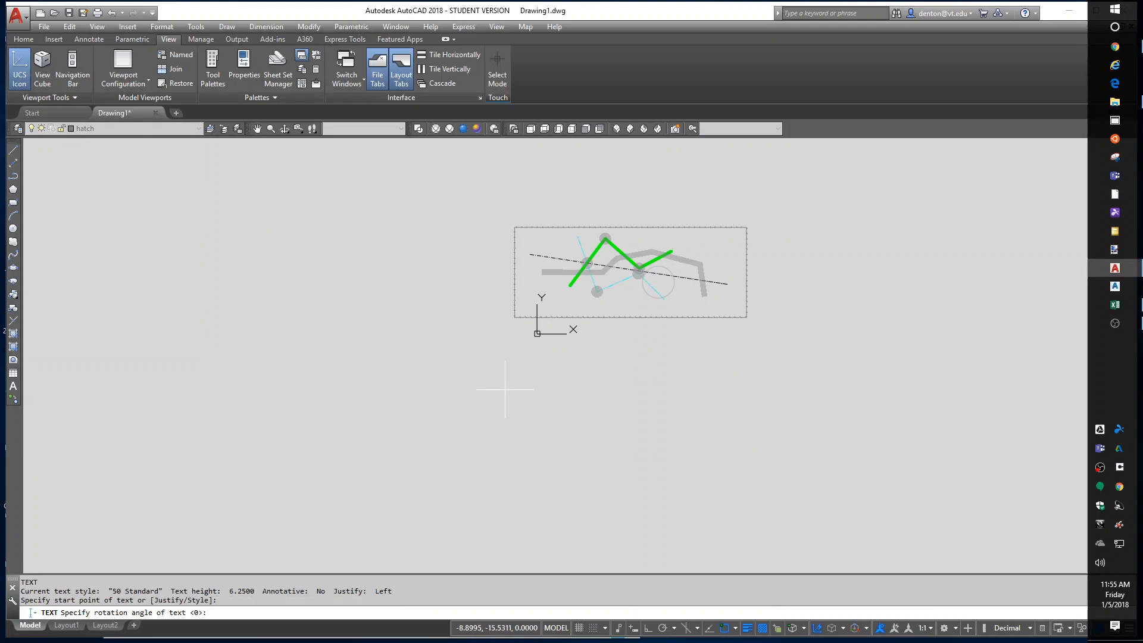
pyautogui.click(504, 389)
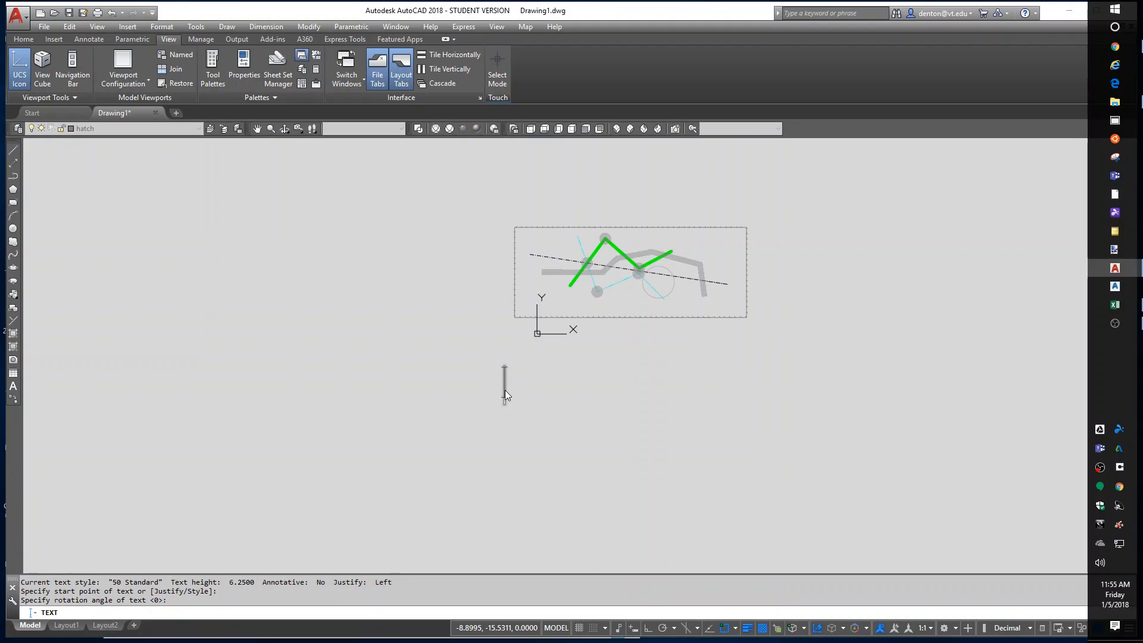
pyautogui.write('This is')
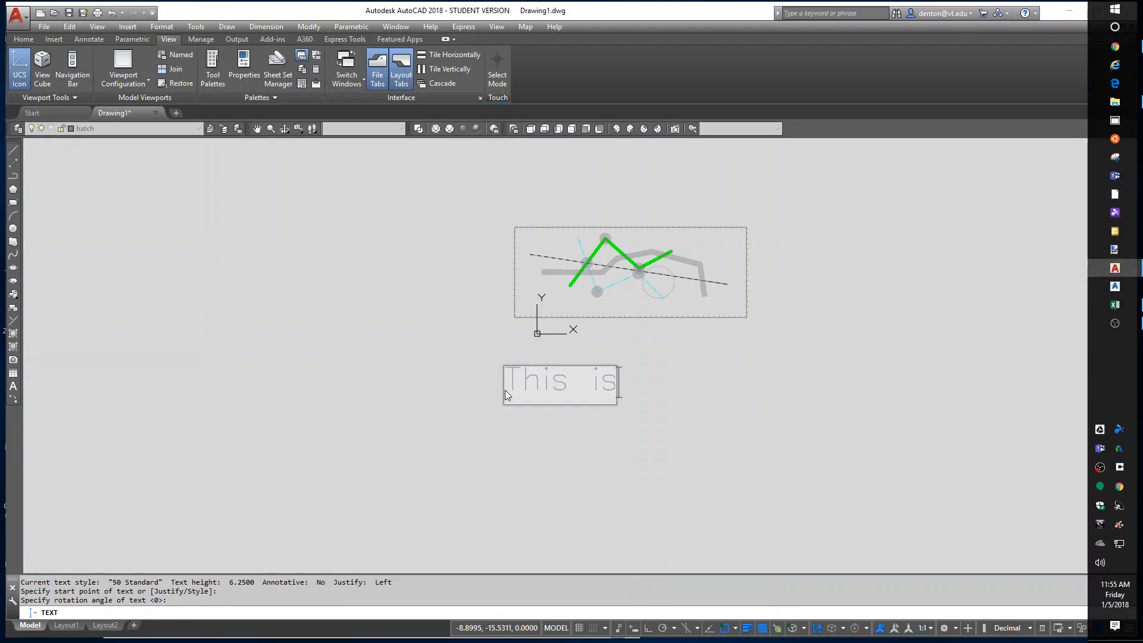
pyautogui.write('50 scale')
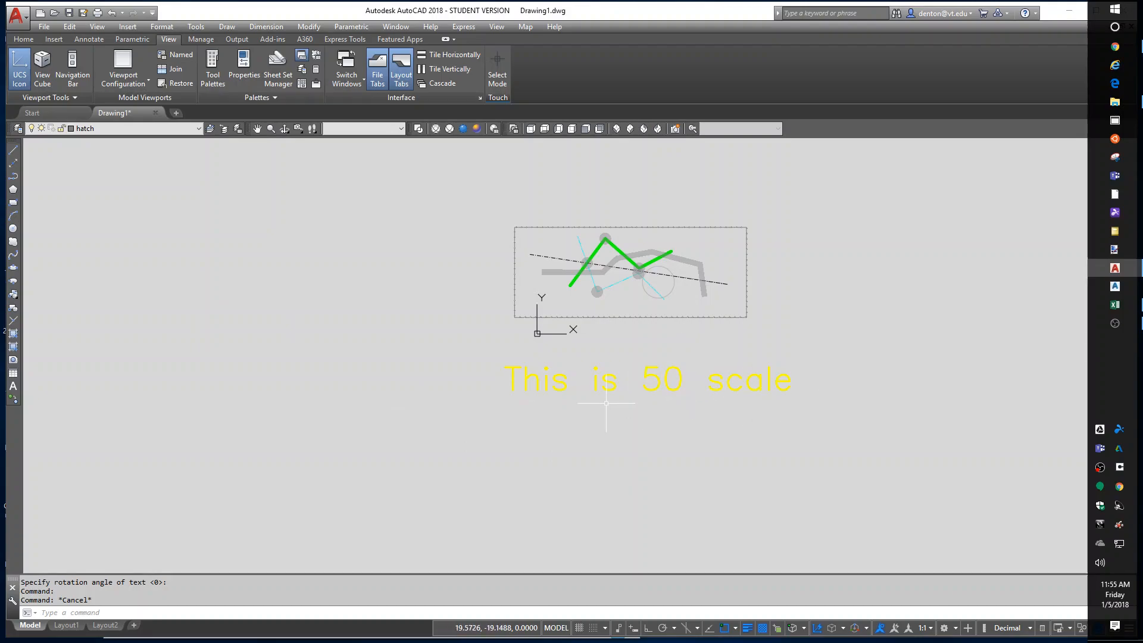
# Create a 'Title text' layer from the text layer, coloured magenta, 0.50 mm lineweight.
pyautogui.write('s')
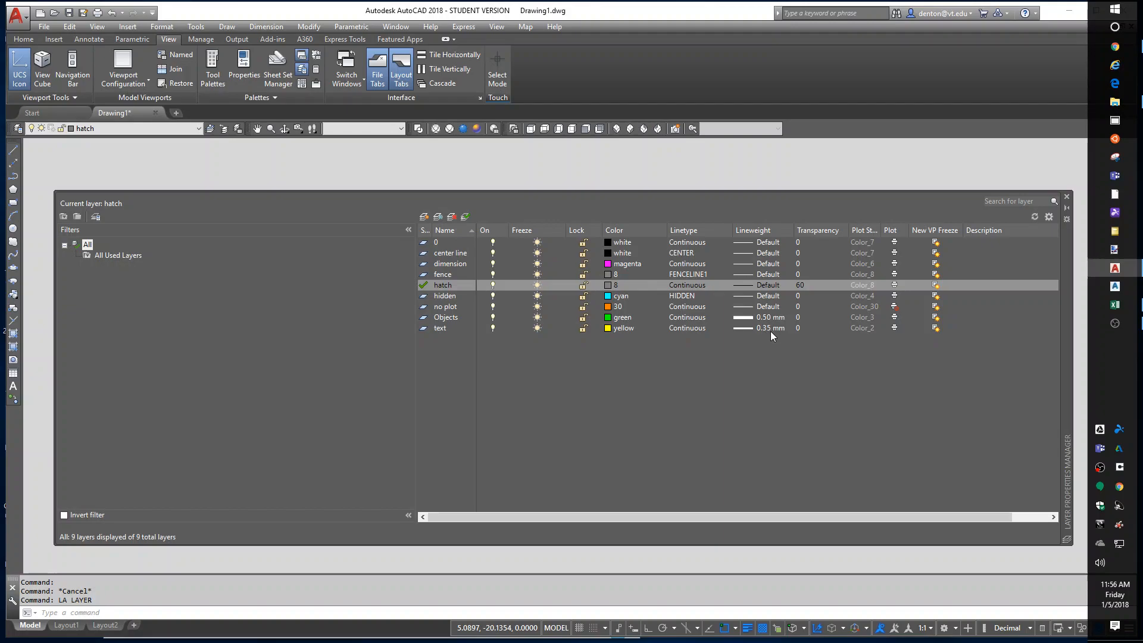
pyautogui.moveTo(681, 211)
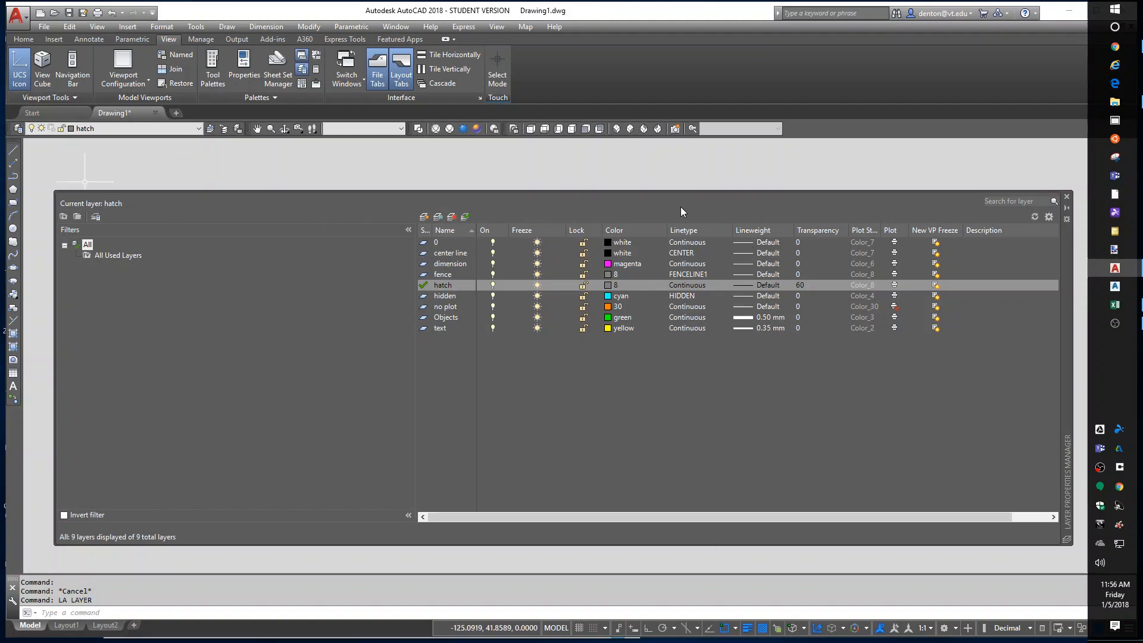
pyautogui.click(1065, 197)
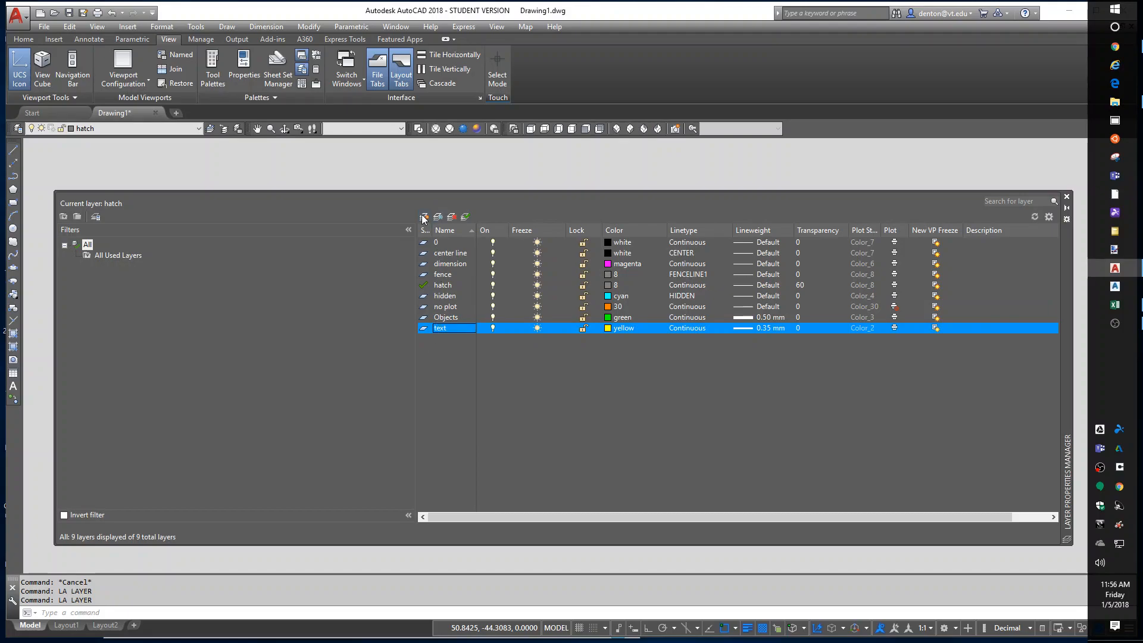
pyautogui.click(425, 216)
pyautogui.write('T')
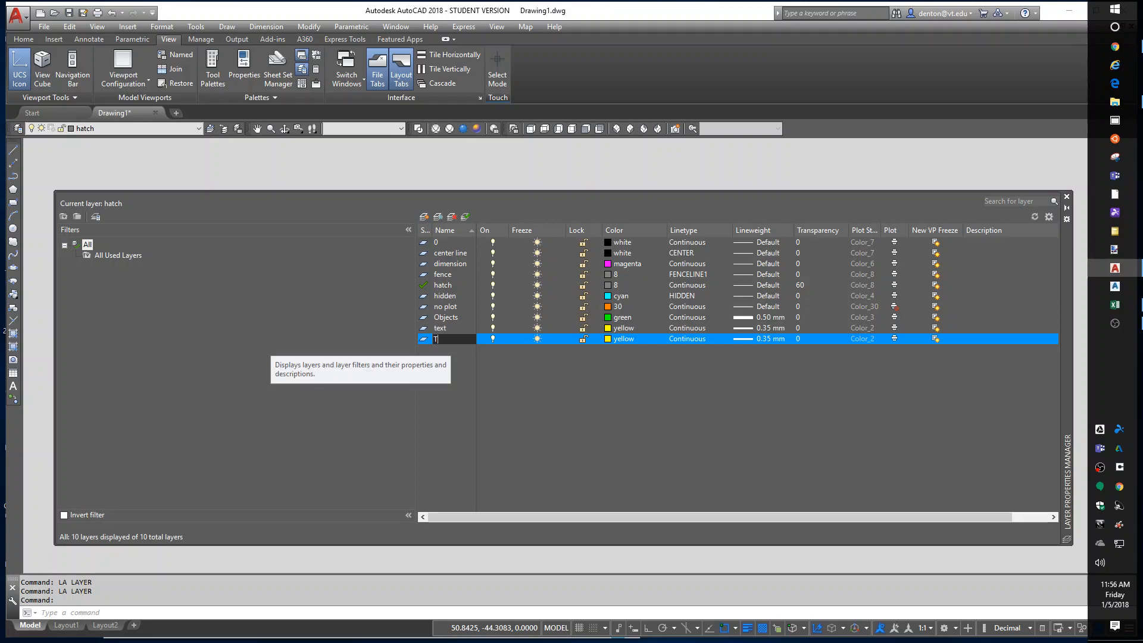
pyautogui.write('itle text')
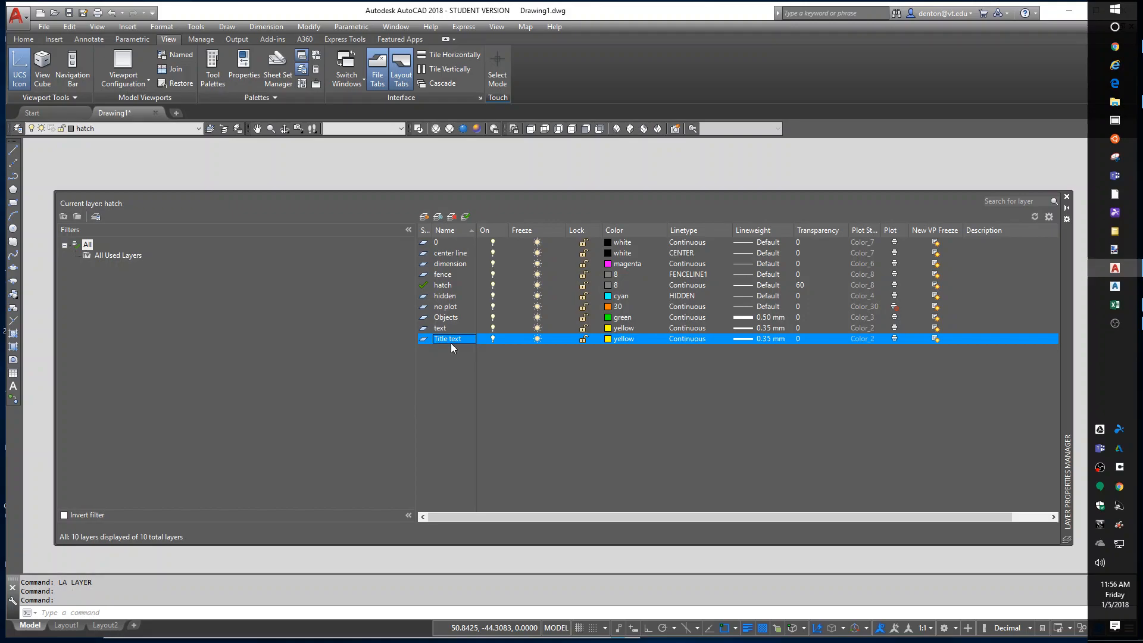
pyautogui.click(607, 338)
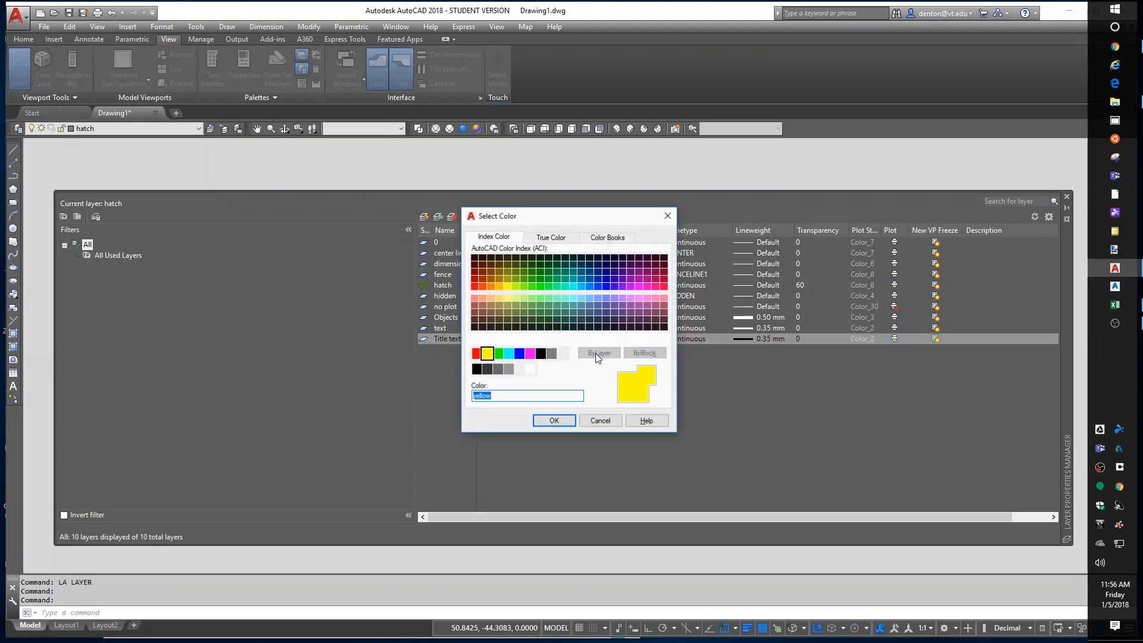
pyautogui.click(528, 354)
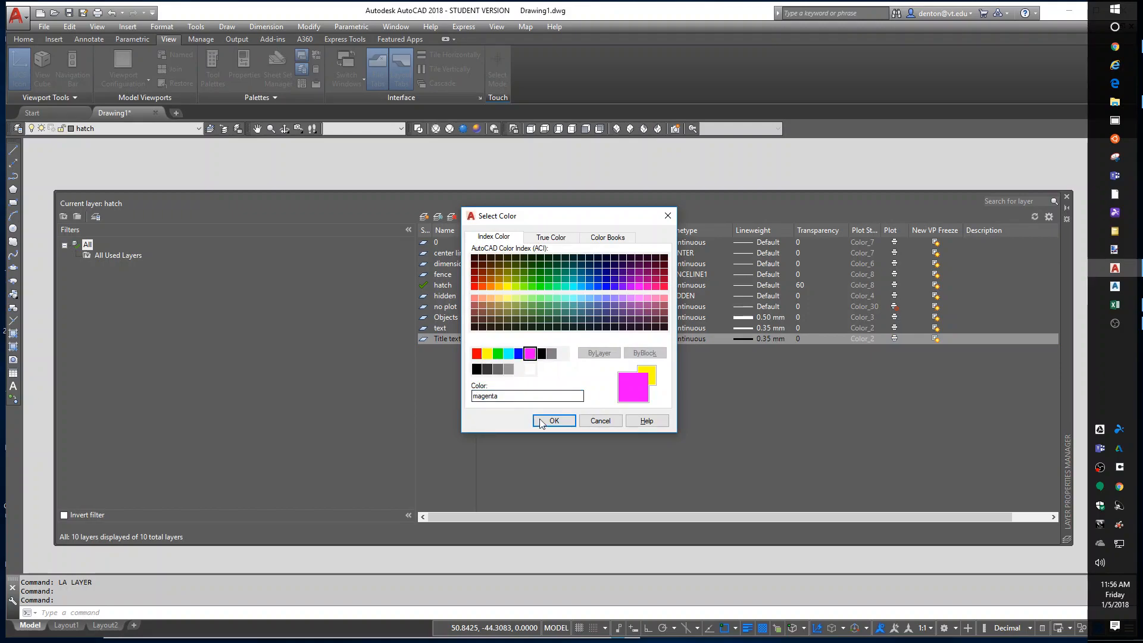
pyautogui.click(553, 421)
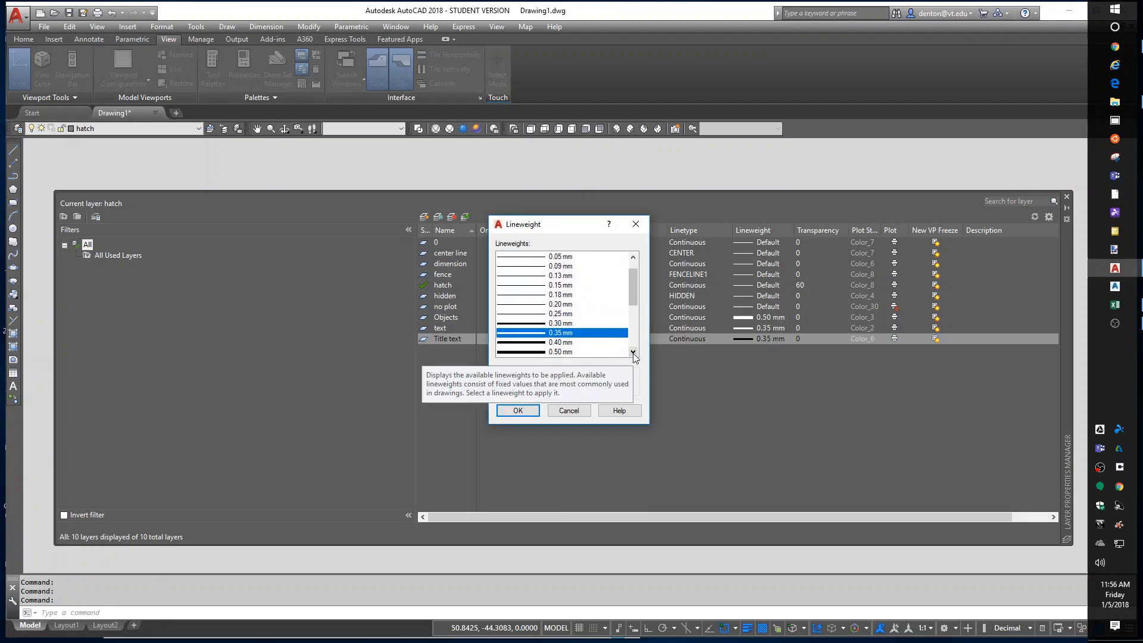
pyautogui.click(556, 351)
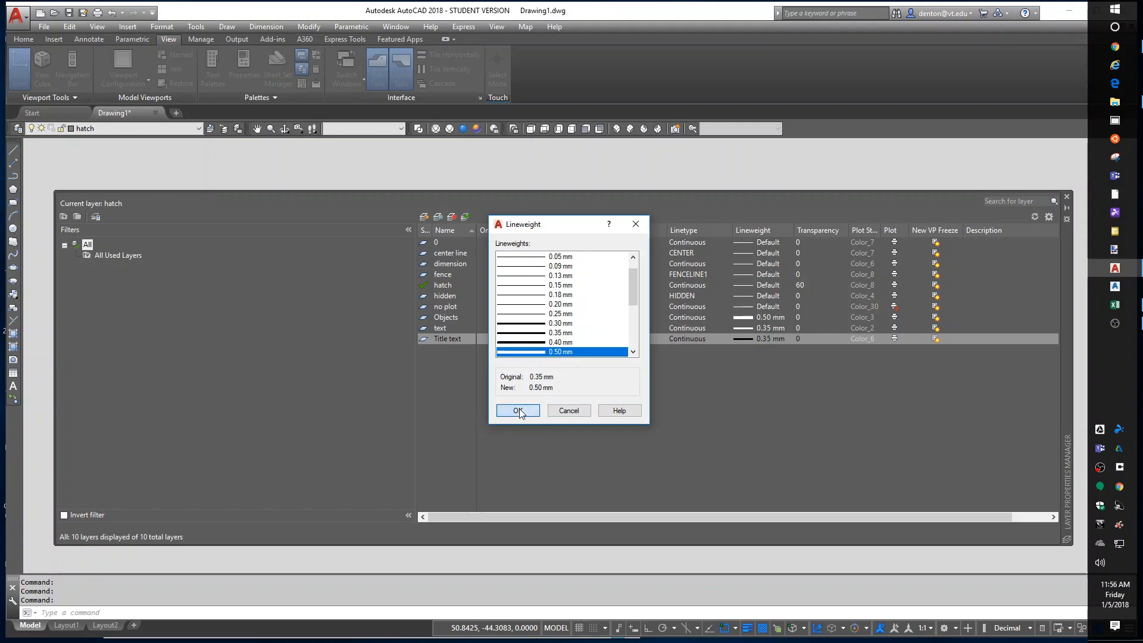
pyautogui.click(517, 410)
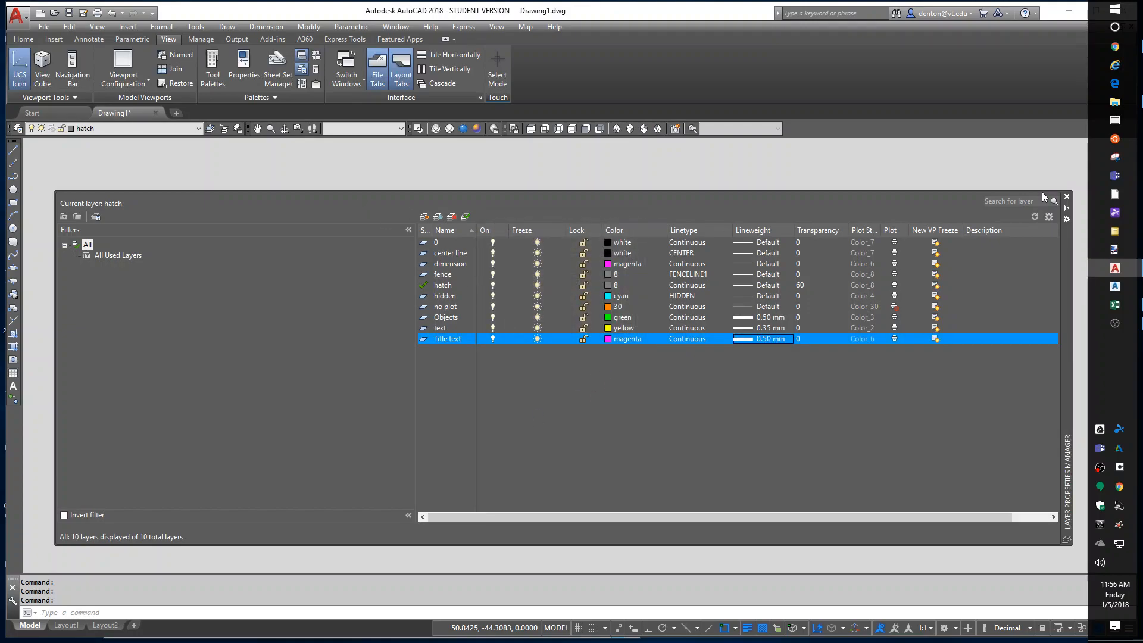
pyautogui.click(1064, 197)
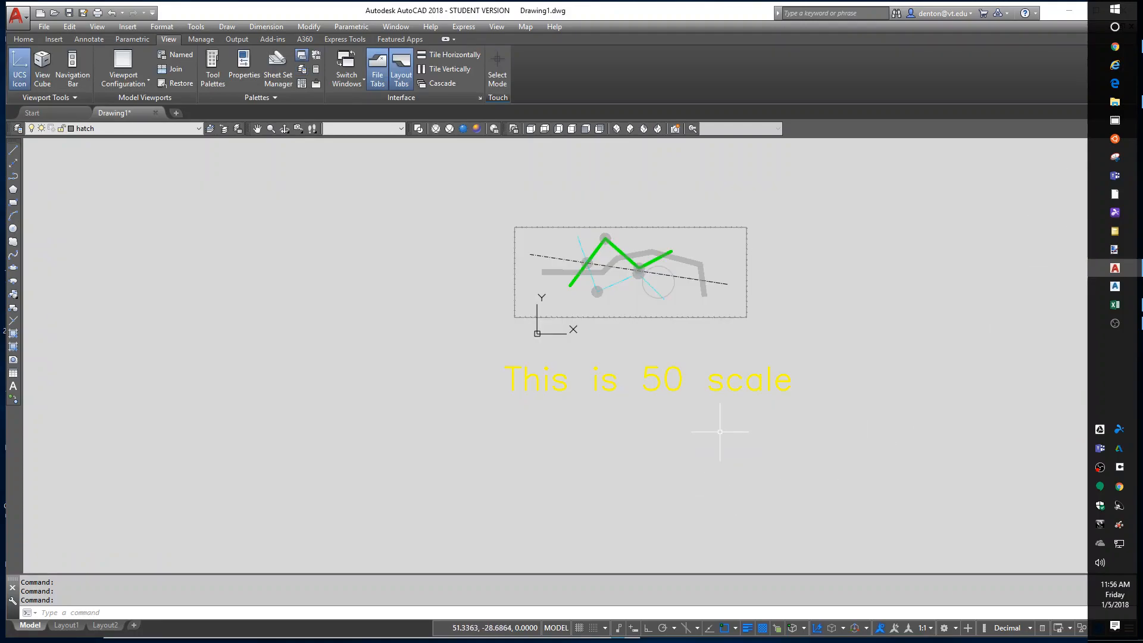
pyautogui.moveTo(394, 487)
pyautogui.write('ST')
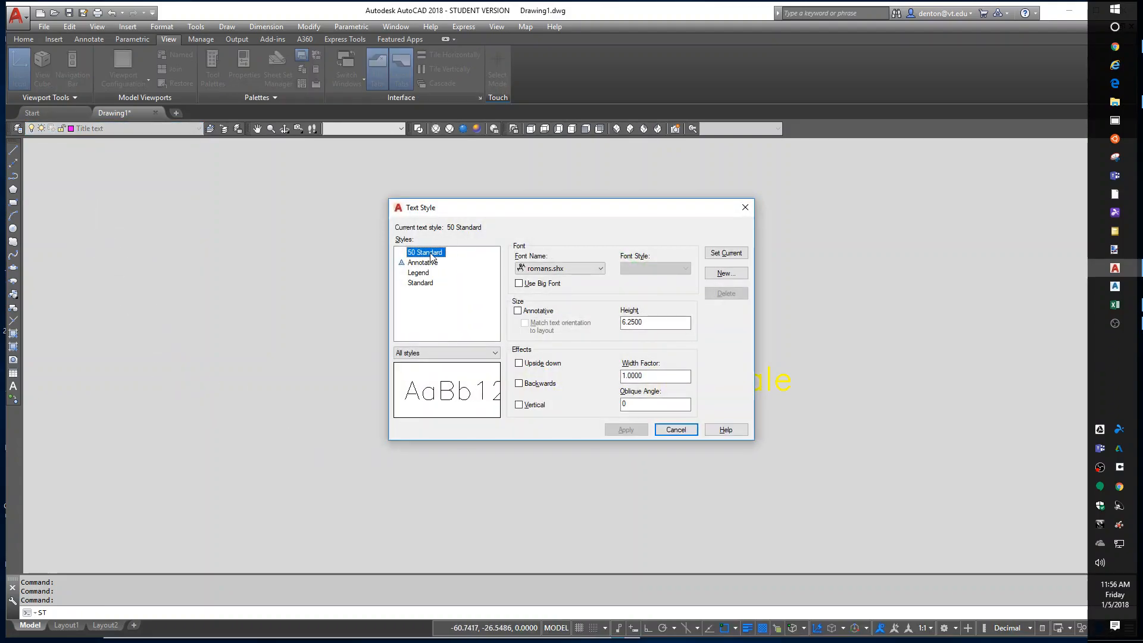
pyautogui.moveTo(426, 266)
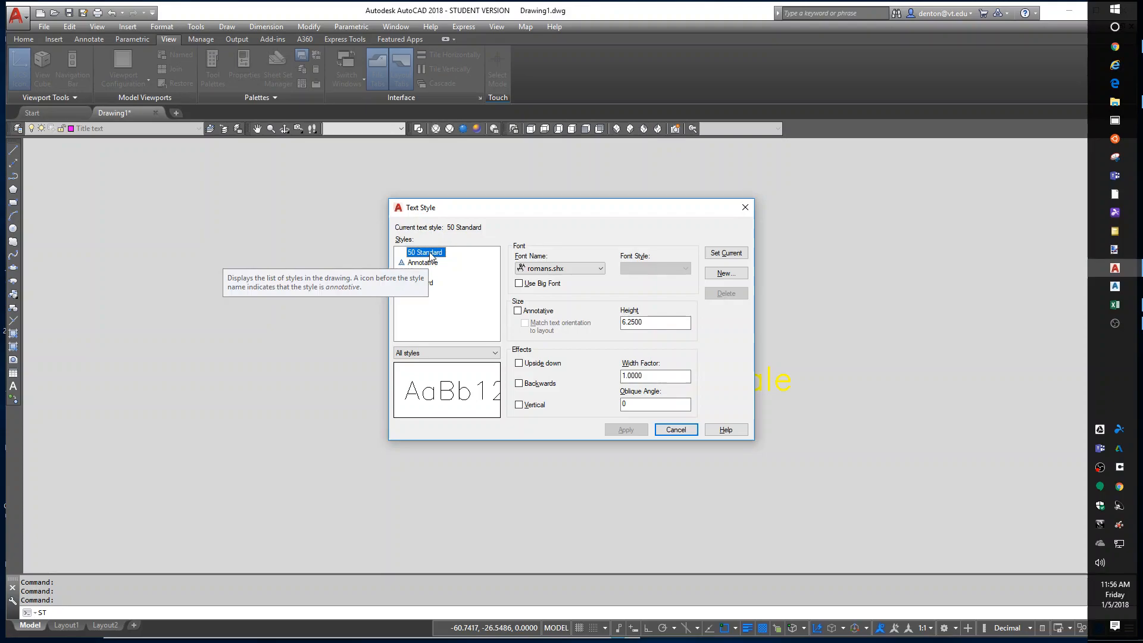
# Add a '50 Title' text style with height 12.5 and apply it.
pyautogui.click(724, 273)
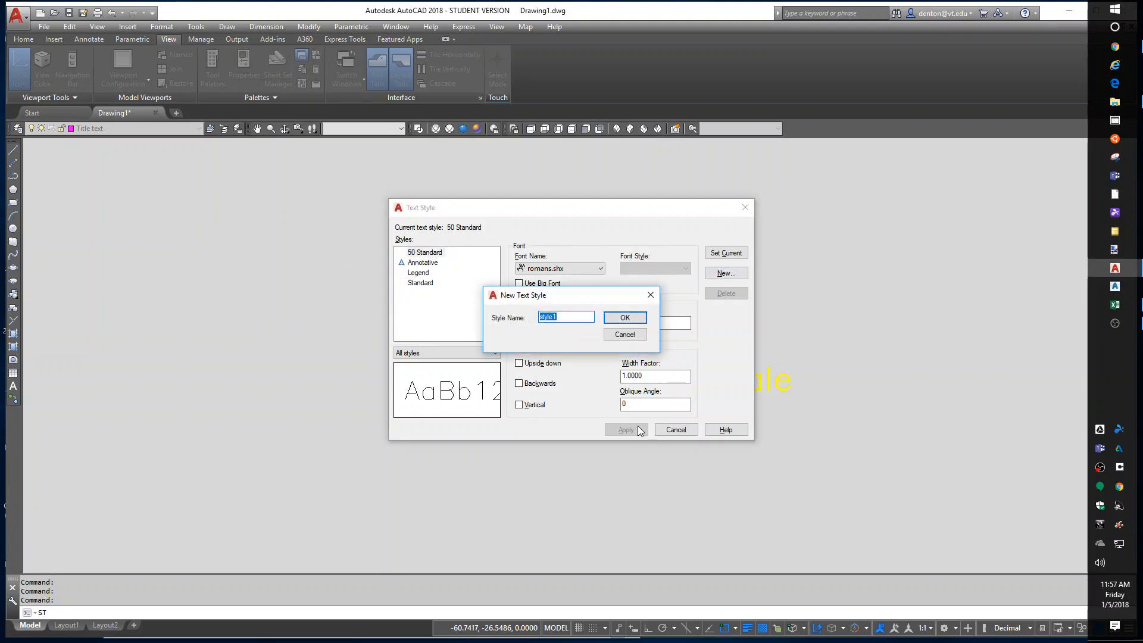
pyautogui.write('50')
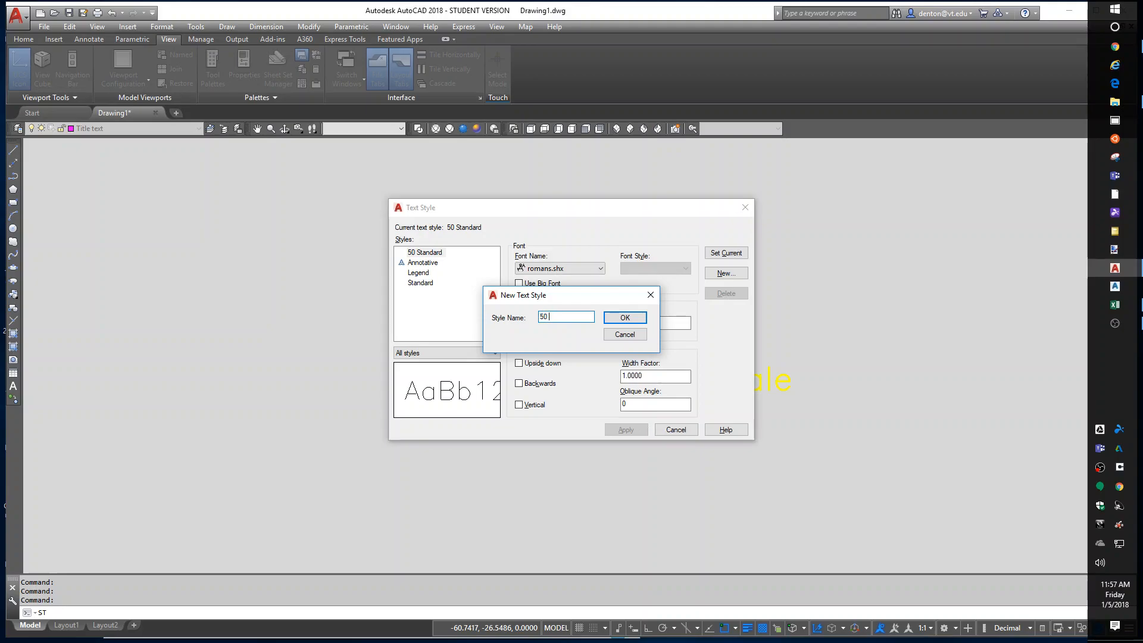
pyautogui.click(624, 317)
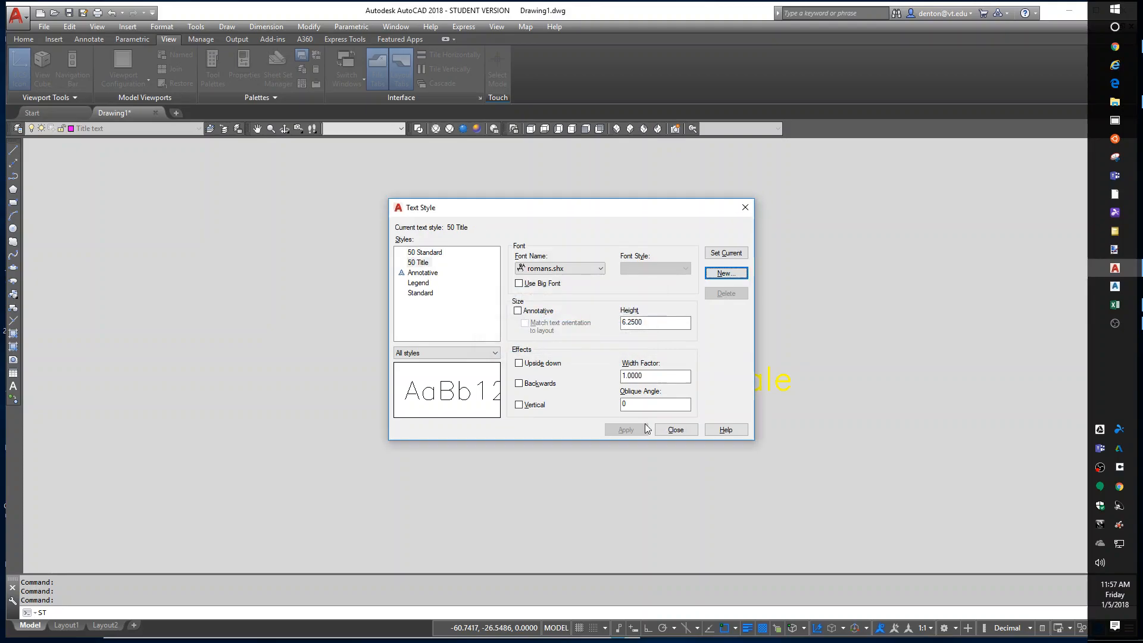
pyautogui.click(419, 262)
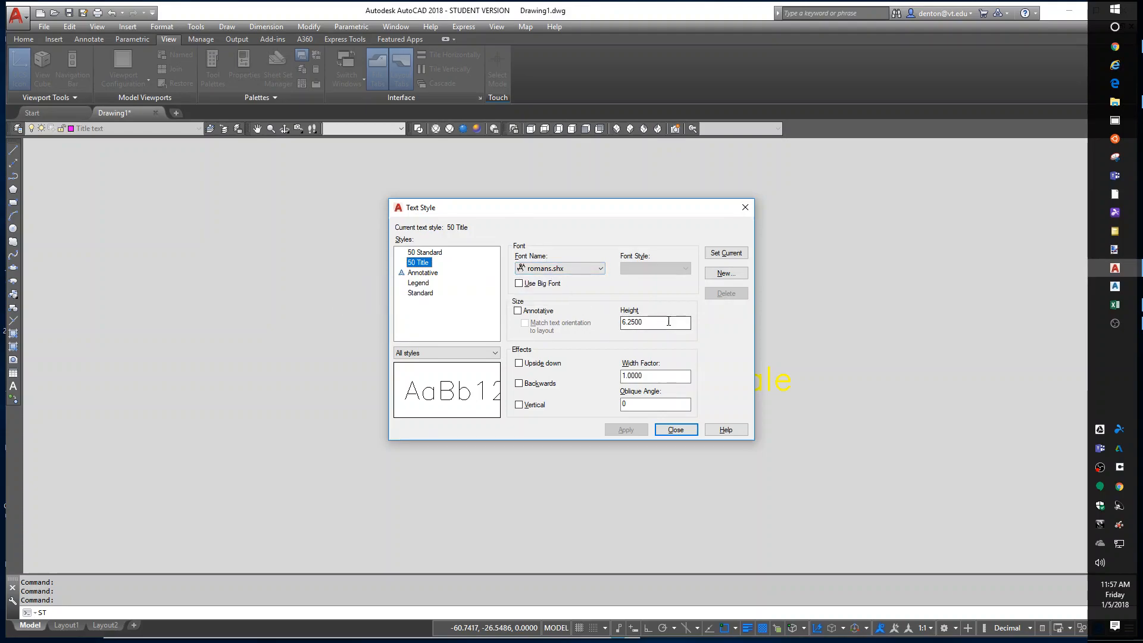
pyautogui.write('1')
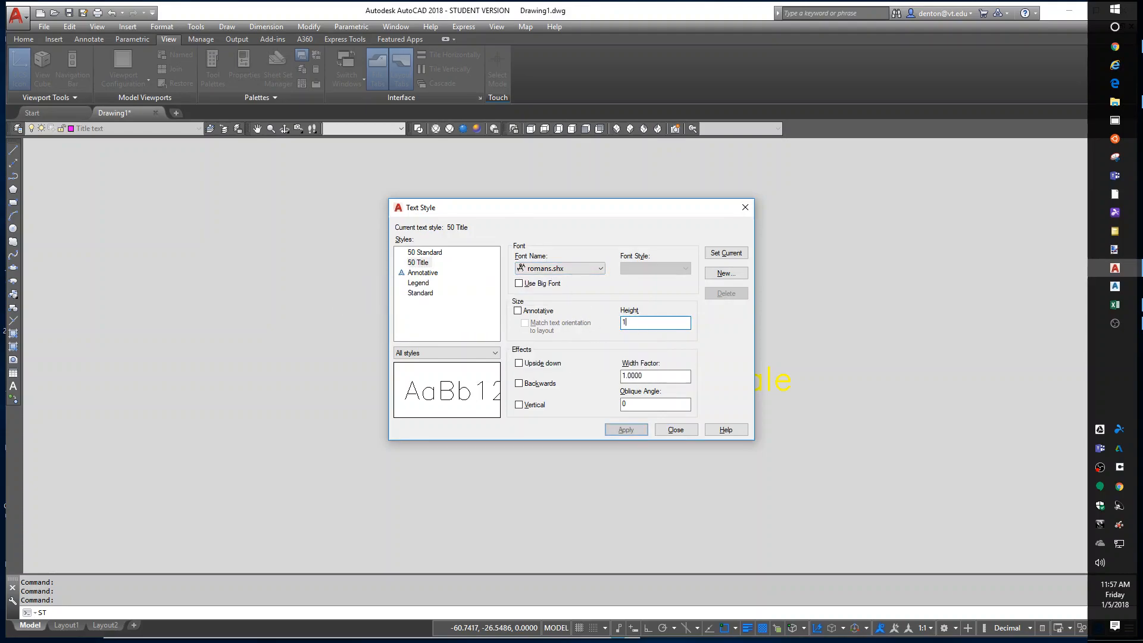
pyautogui.click(625, 428)
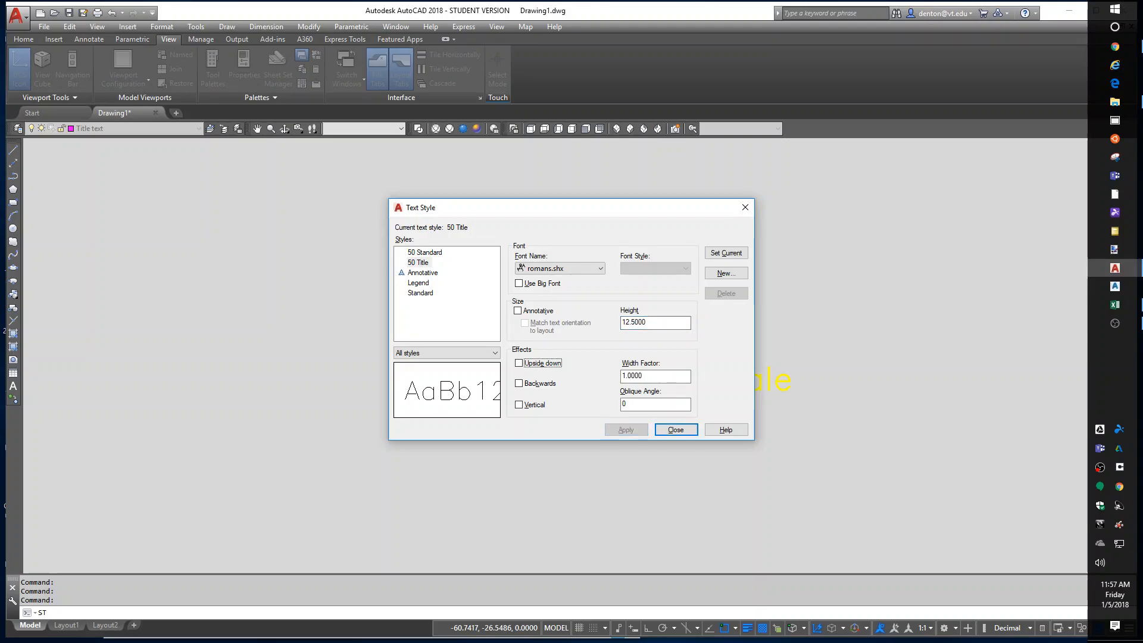
pyautogui.click(675, 429)
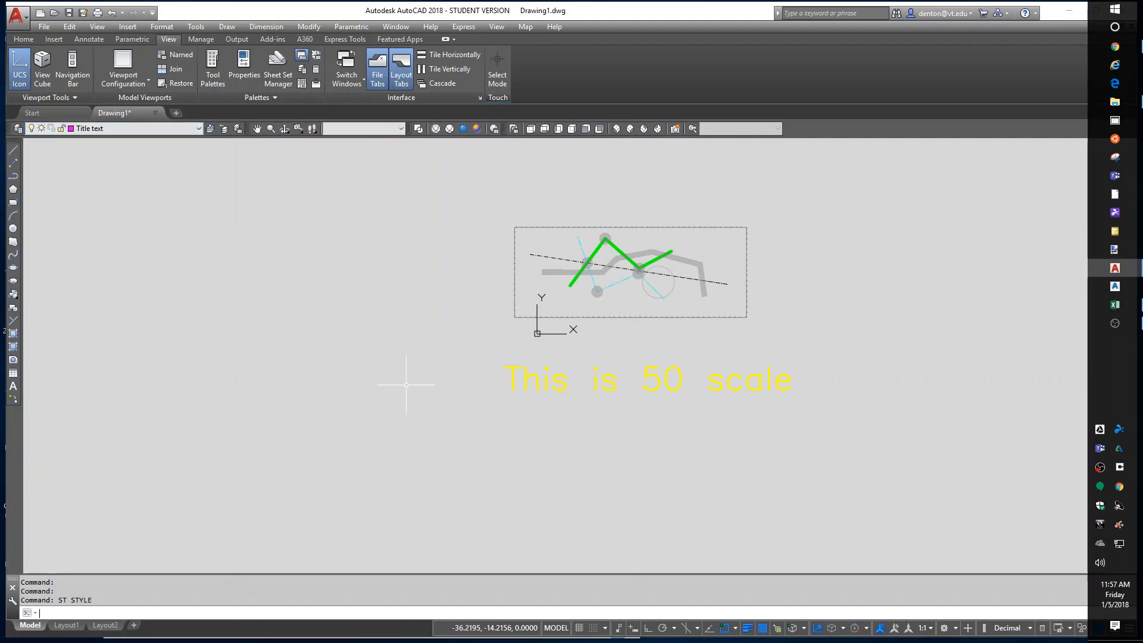
# Place the horizontal note 'This is title text' below the 50 scale note.
pyautogui.click(461, 461)
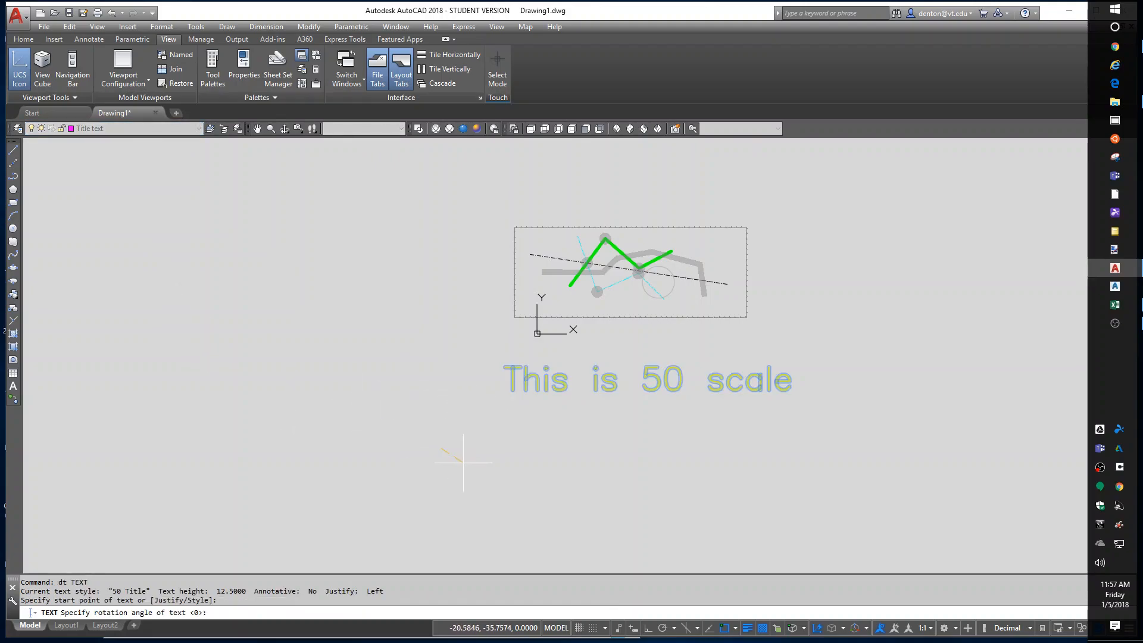
pyautogui.click(463, 461)
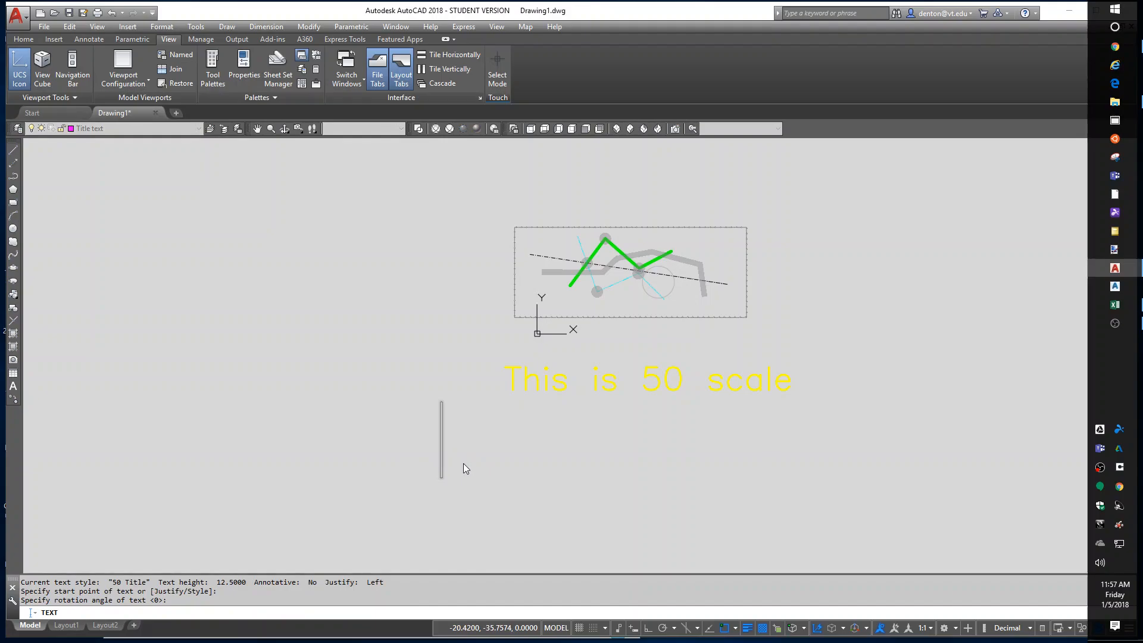
pyautogui.write('This is')
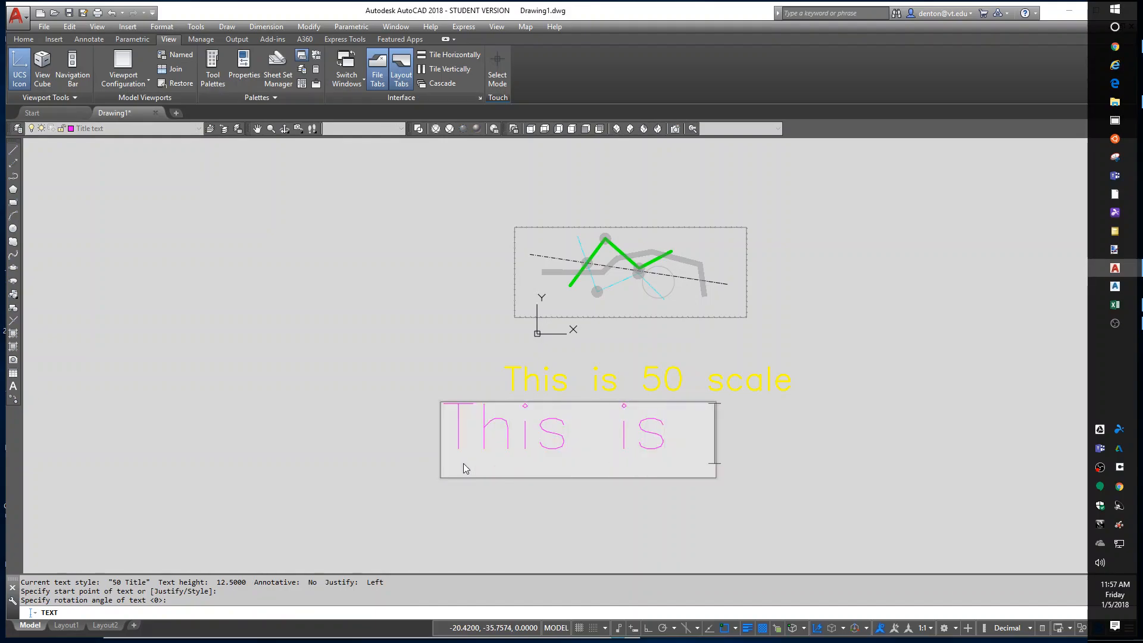
pyautogui.write('title b')
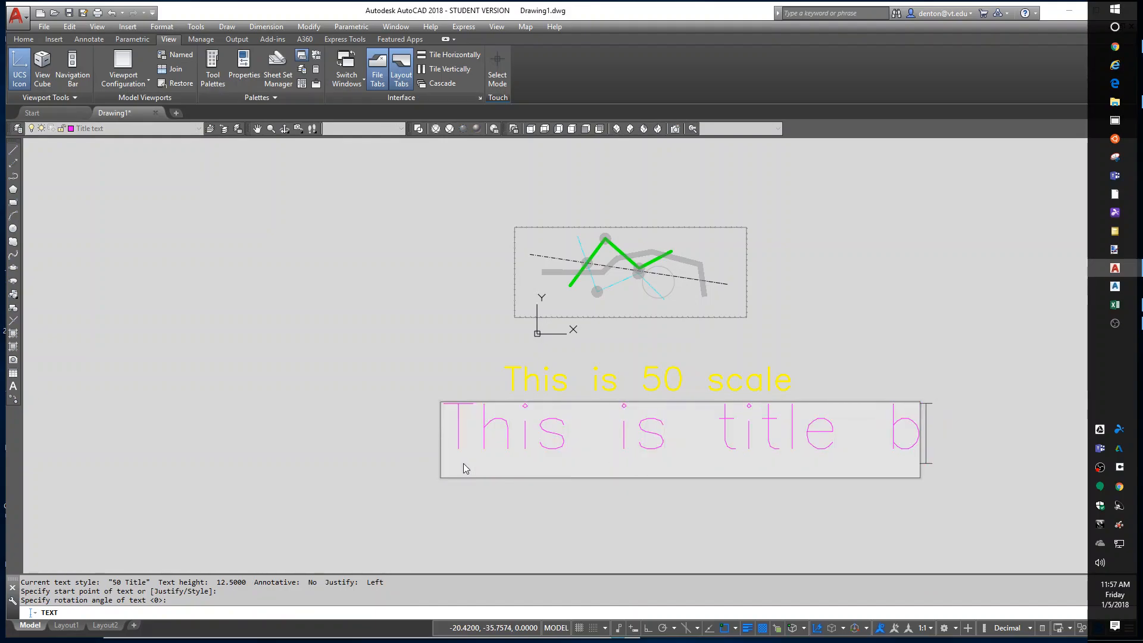
pyautogui.write('ext')
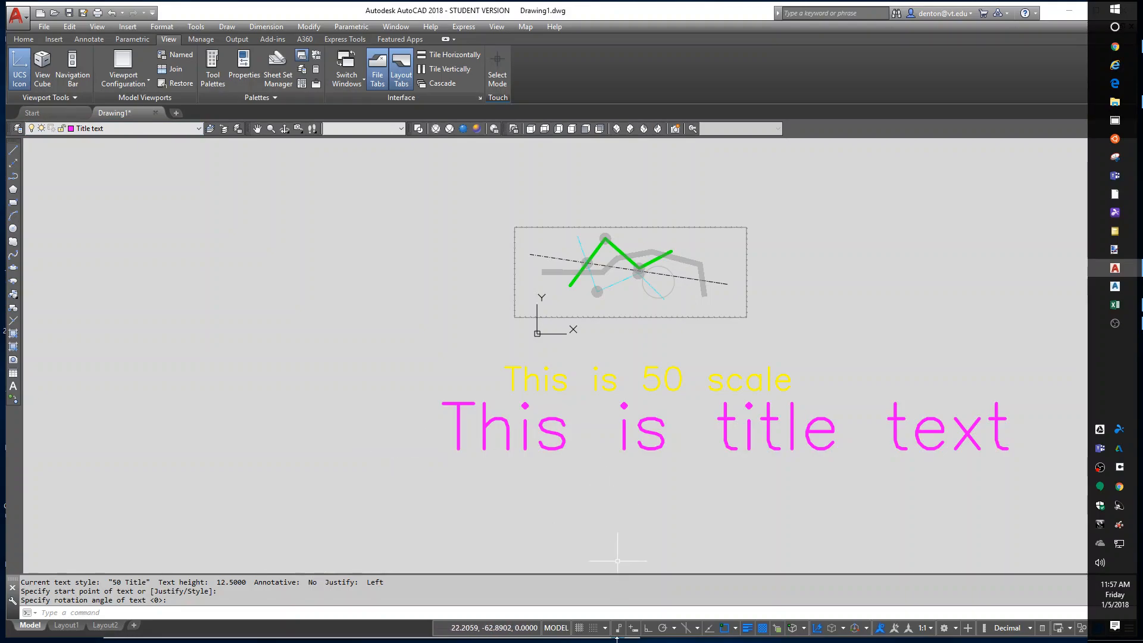
pyautogui.moveTo(690, 628)
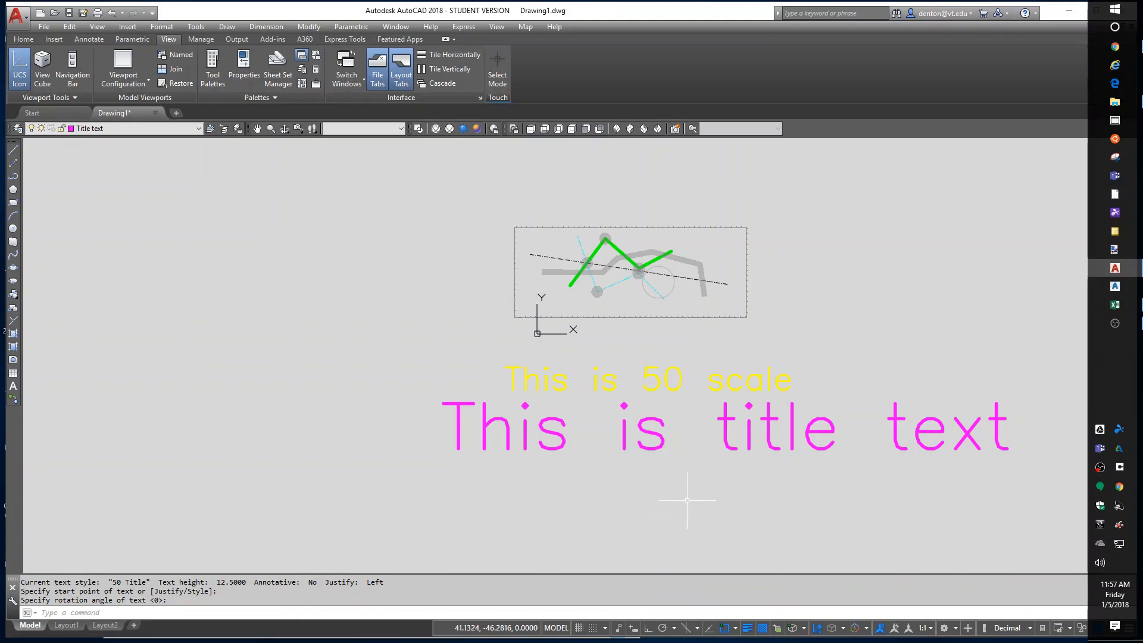
pyautogui.moveTo(448, 464)
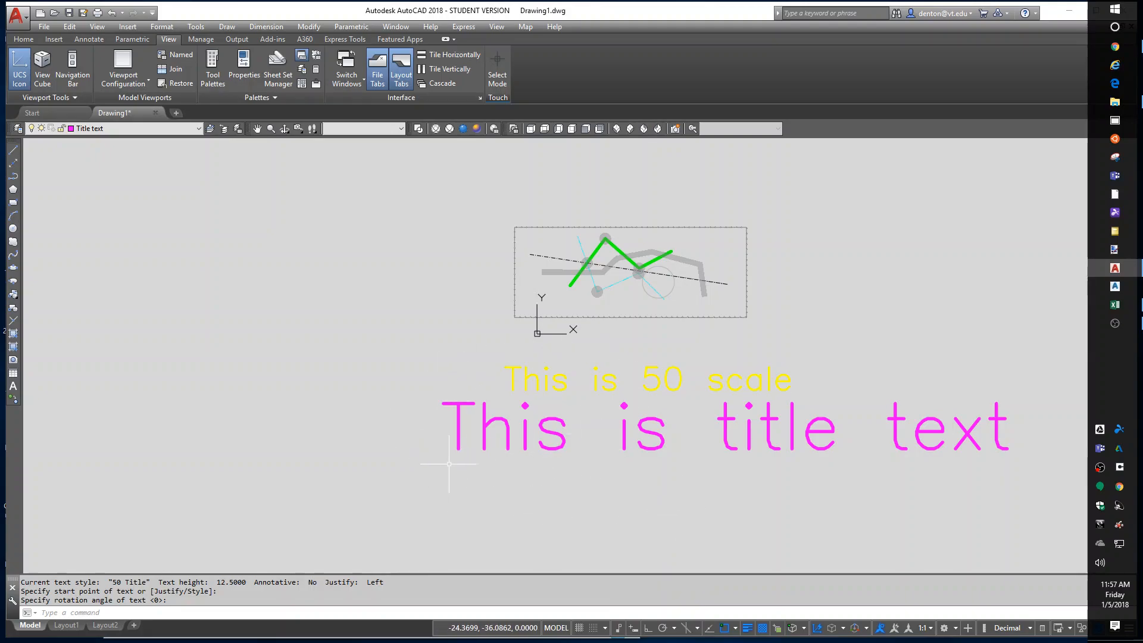
pyautogui.moveTo(356, 377)
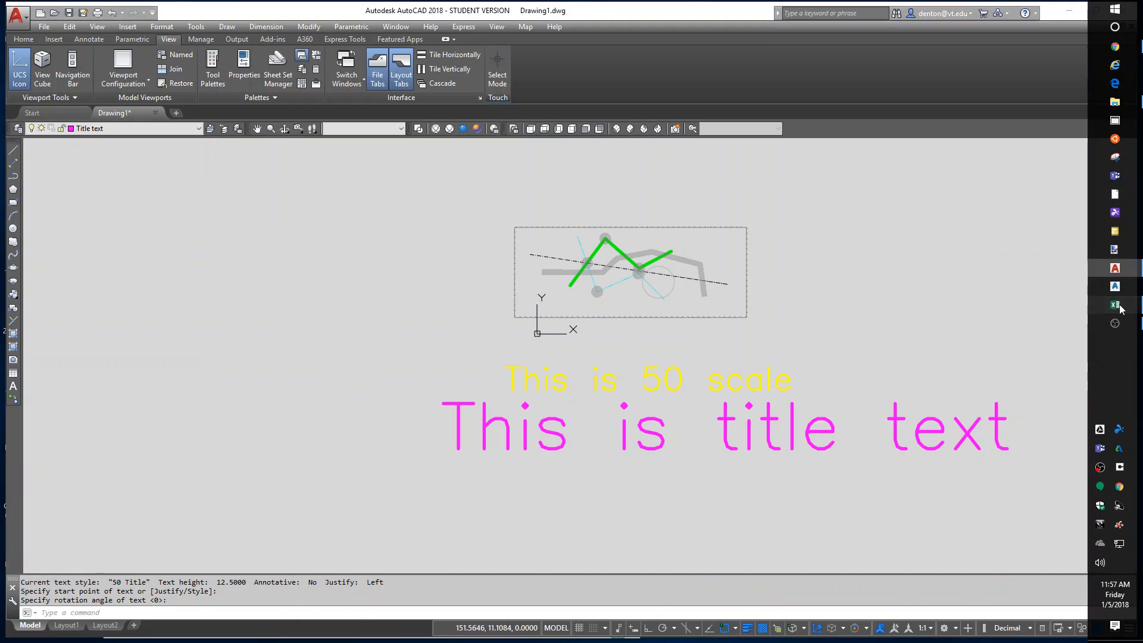
# Check the 48 and 50 factors in scales.xlsx, then close Excel.
pyautogui.click(1113, 304)
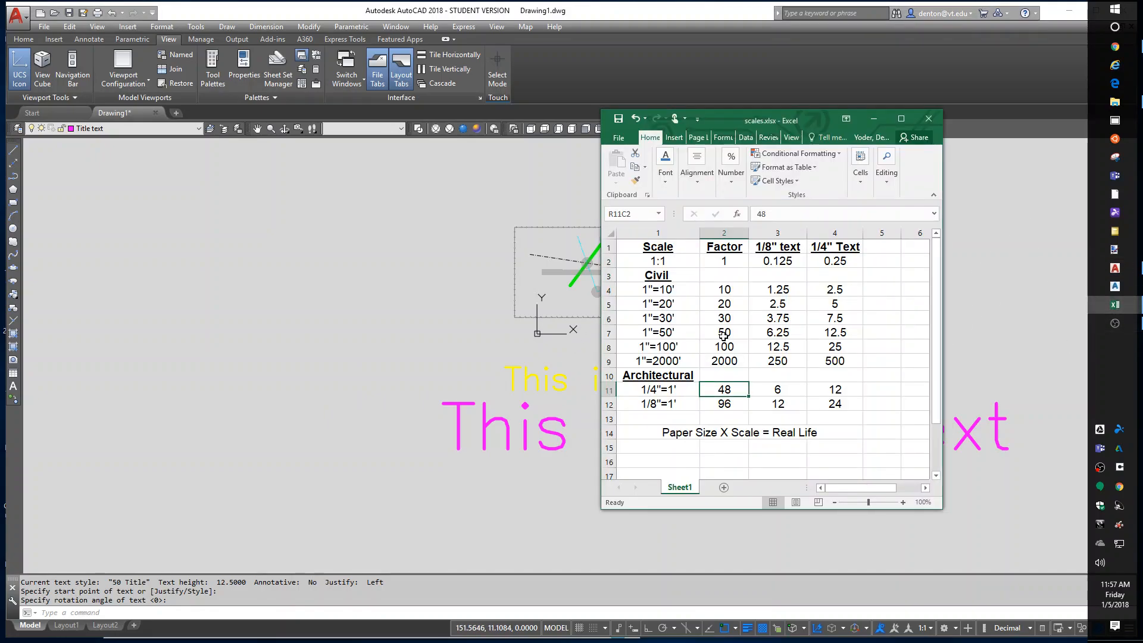
pyautogui.click(723, 332)
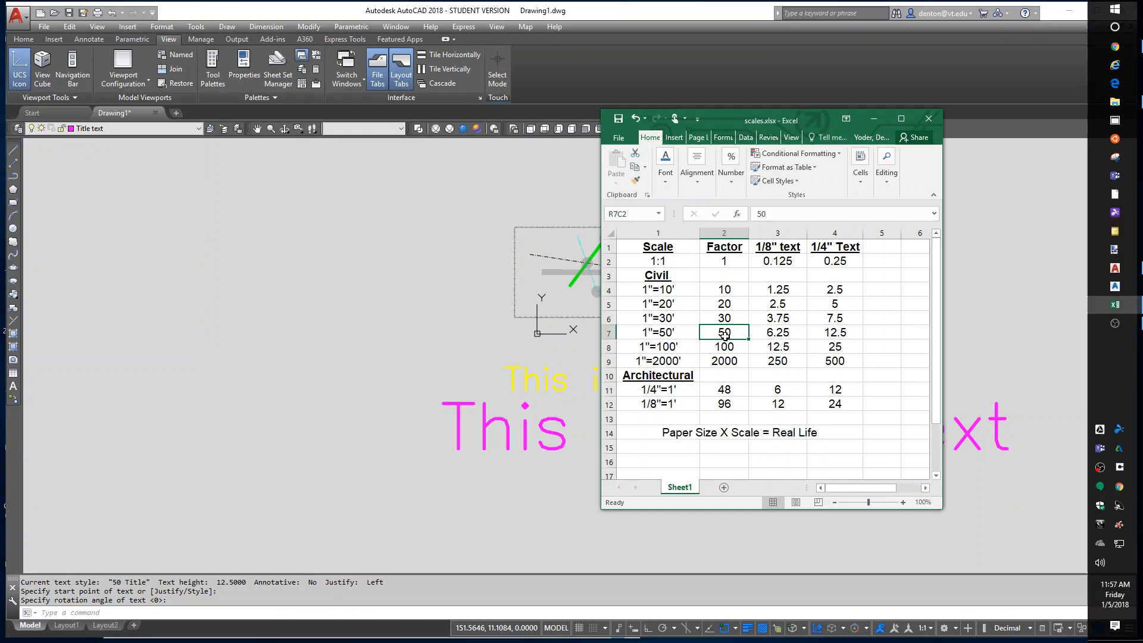
pyautogui.moveTo(379, 274)
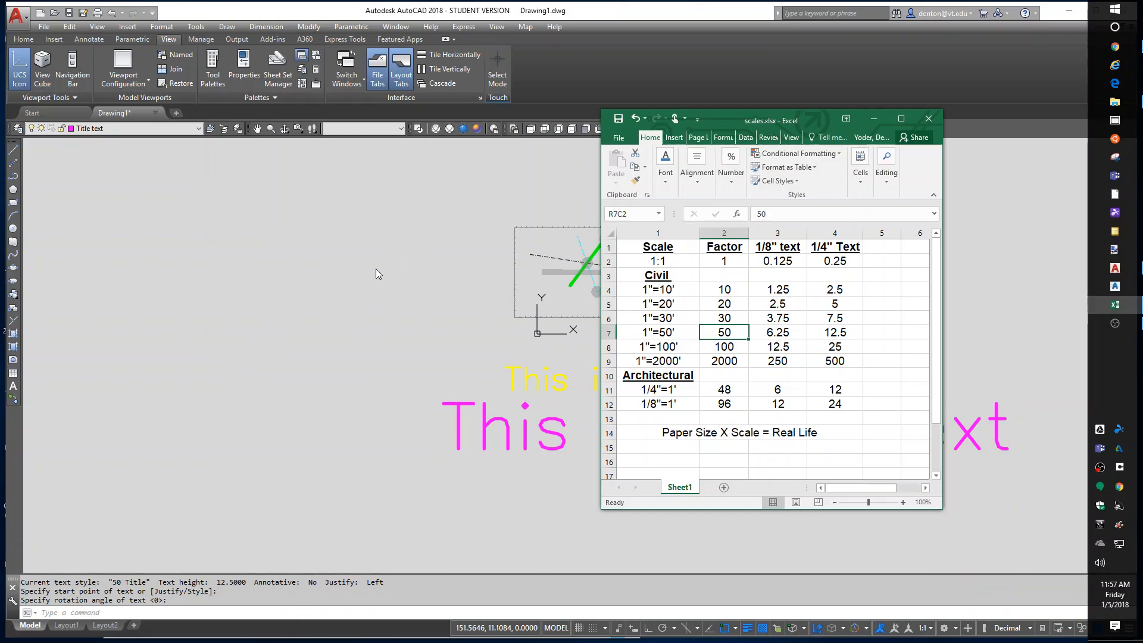
pyautogui.moveTo(432, 367)
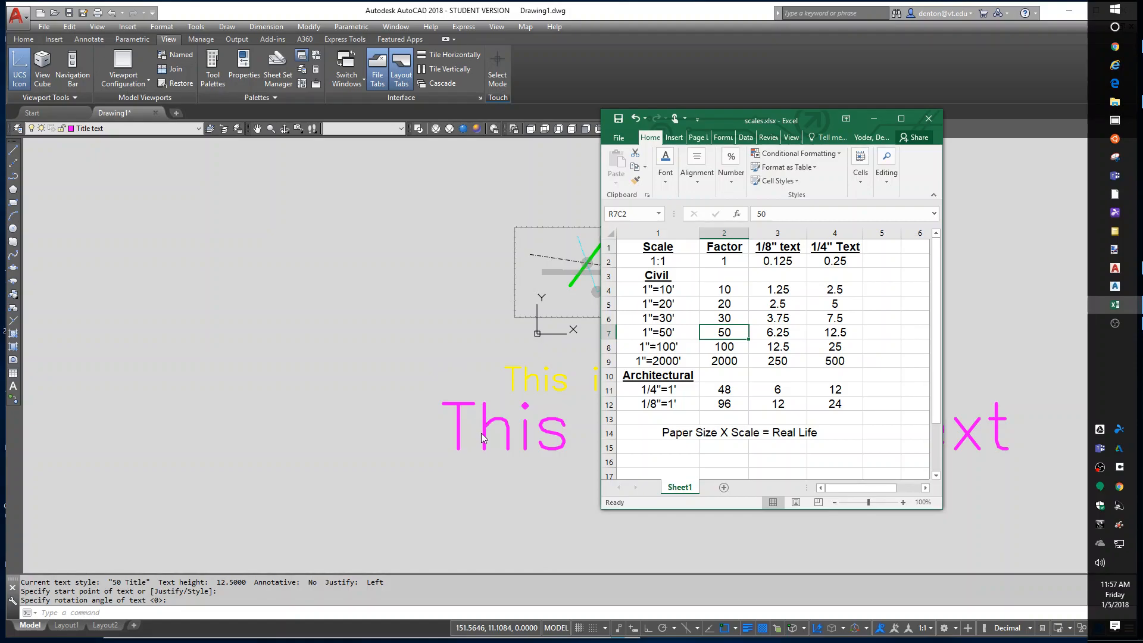
pyautogui.moveTo(530, 557)
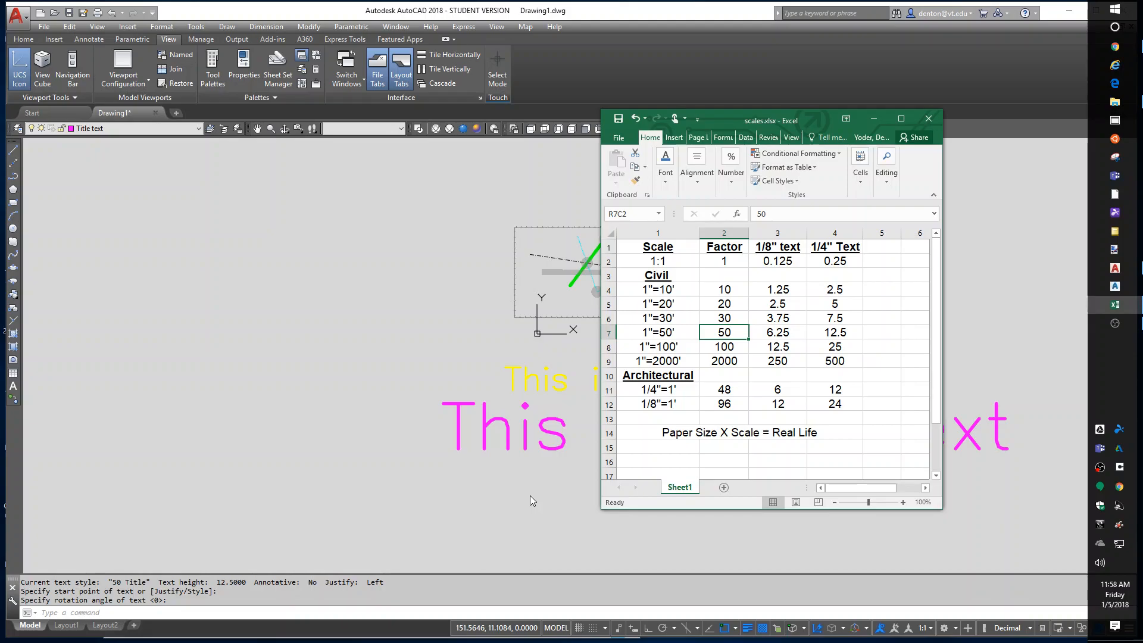
pyautogui.moveTo(575, 497)
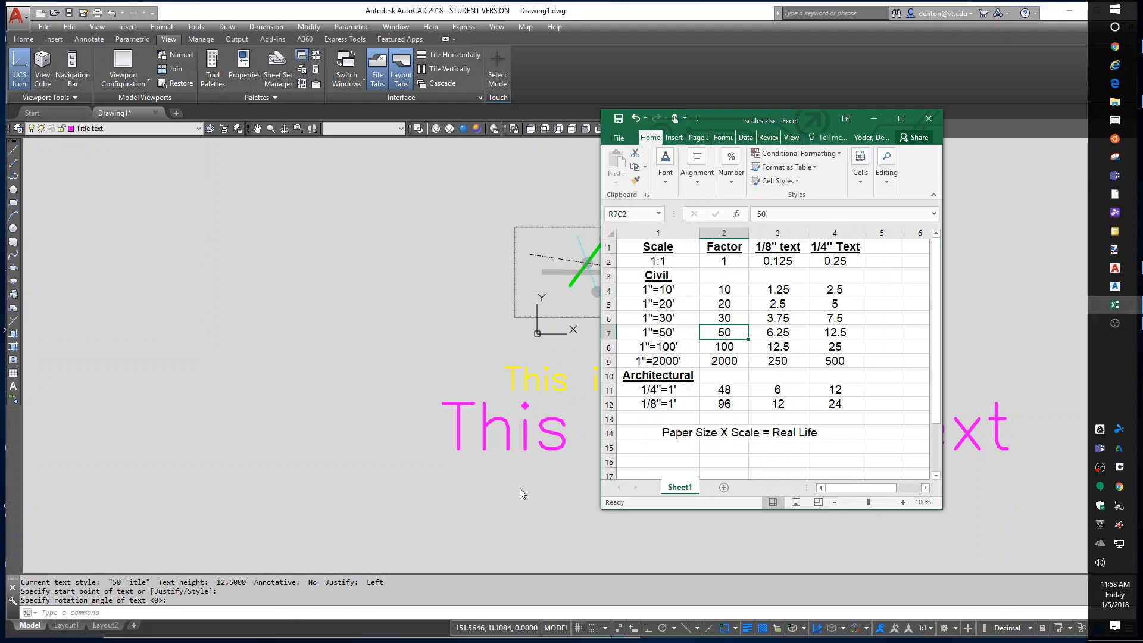
pyautogui.moveTo(416, 318)
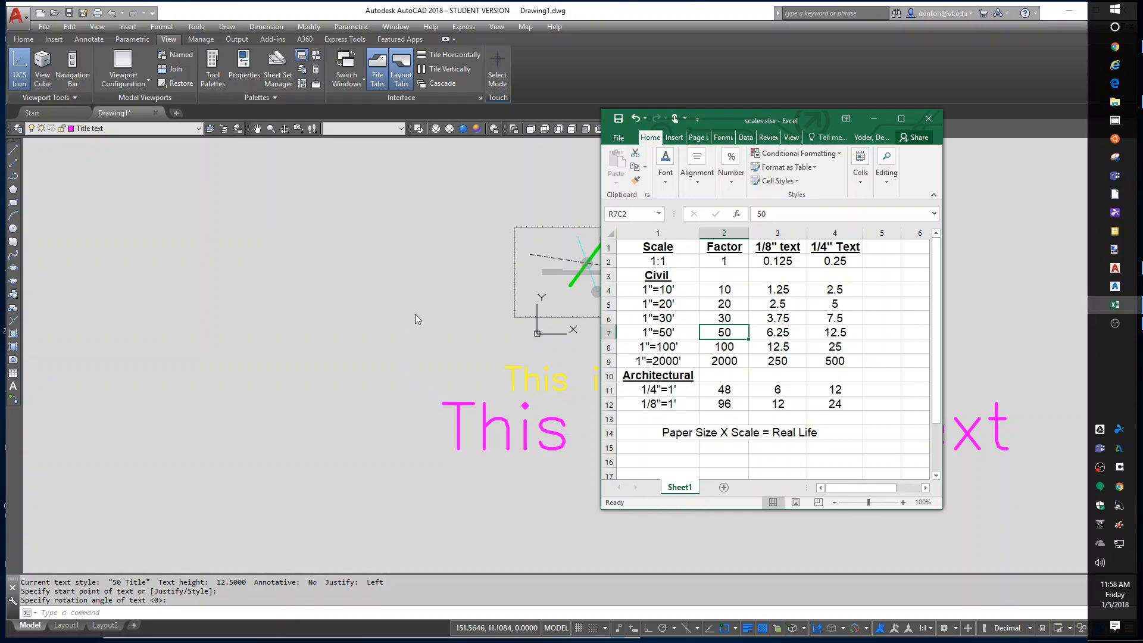
pyautogui.moveTo(597, 292)
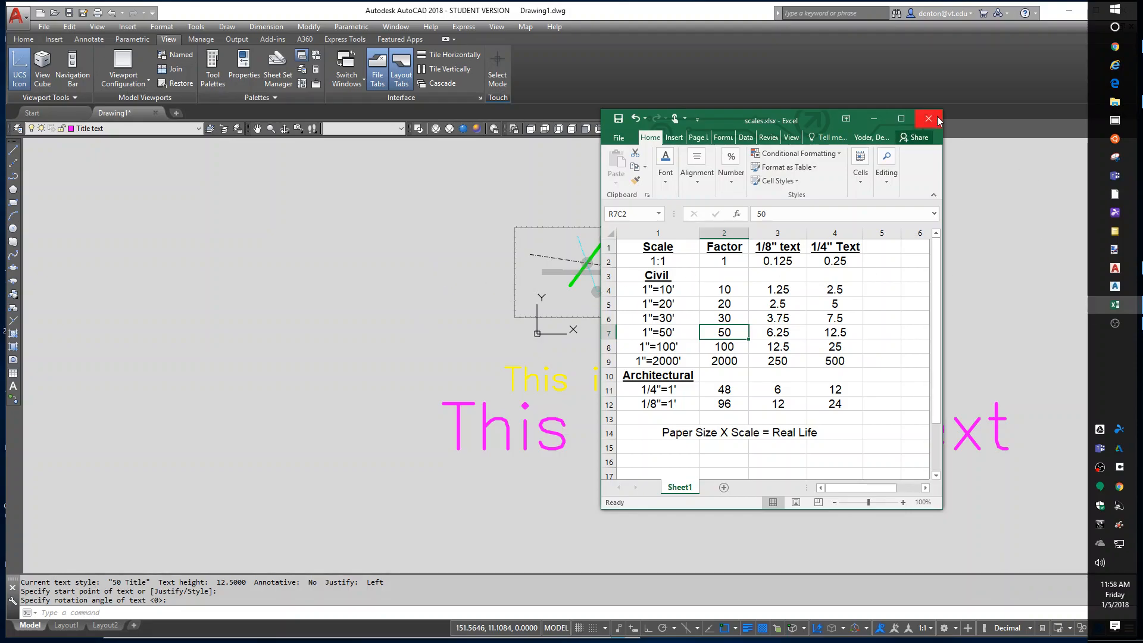
pyautogui.click(927, 119)
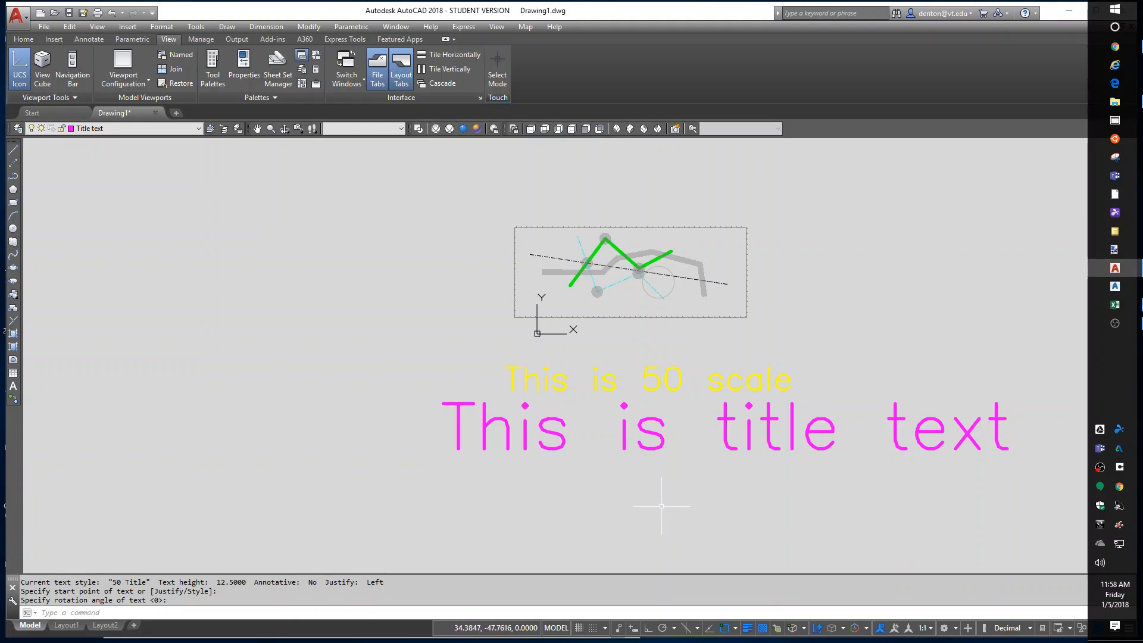
pyautogui.moveTo(110, 141)
pyautogui.write('l')
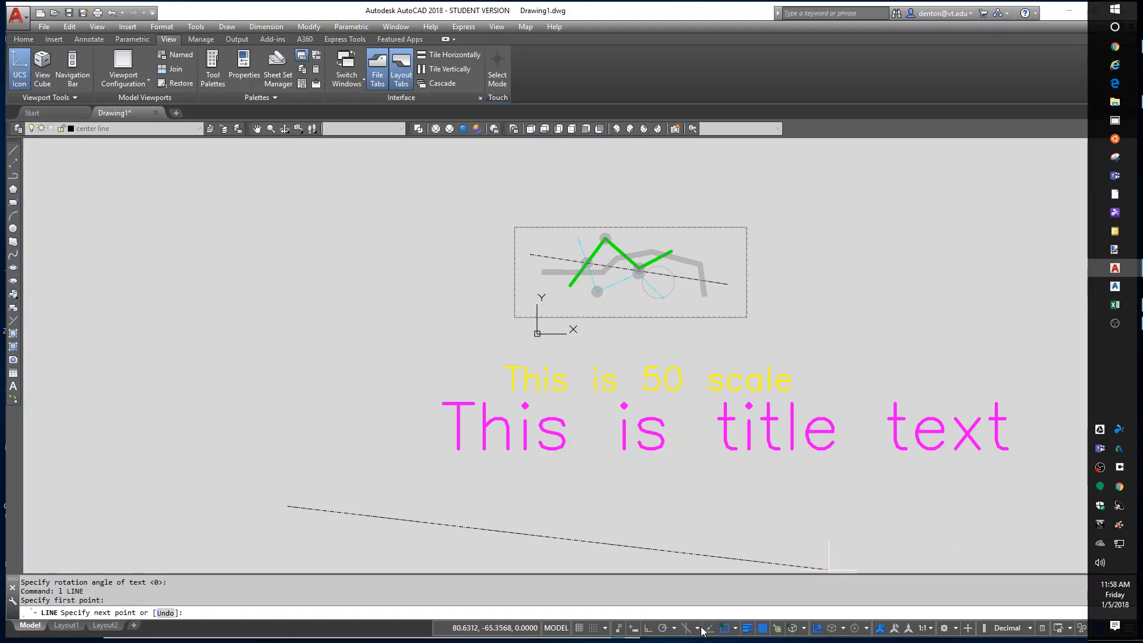
pyautogui.moveTo(646, 628)
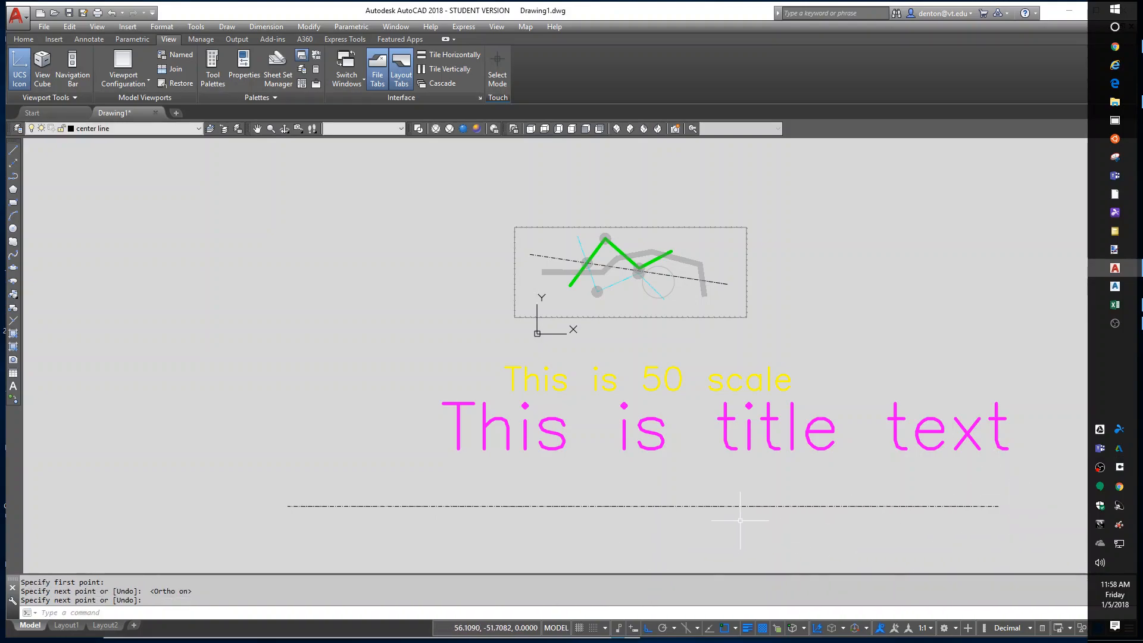
pyautogui.moveTo(995, 305)
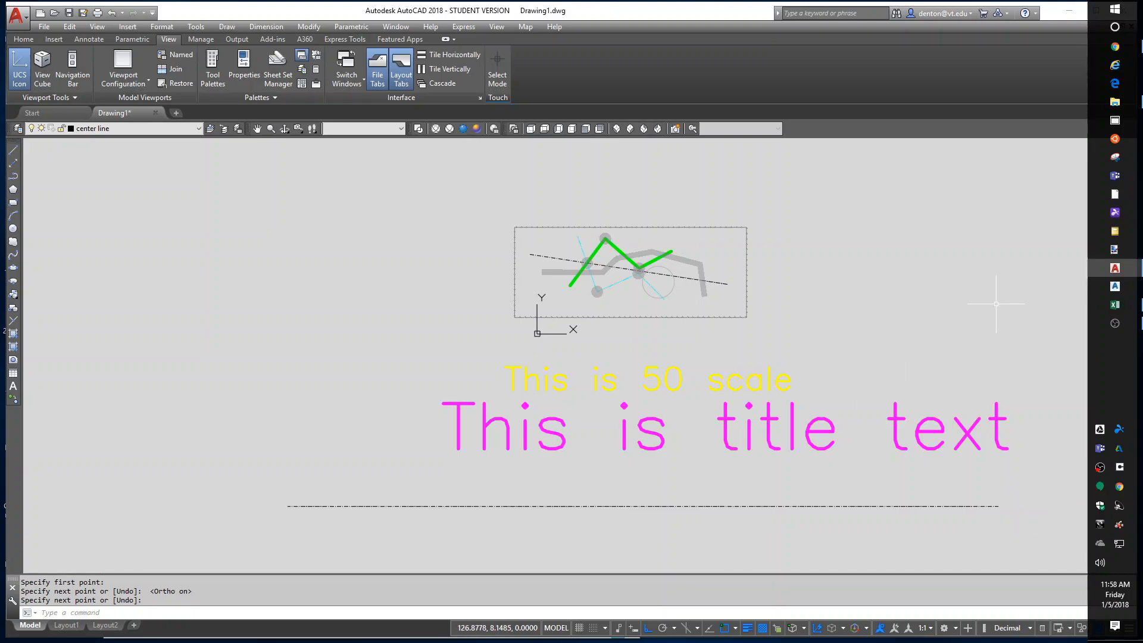
pyautogui.moveTo(969, 296)
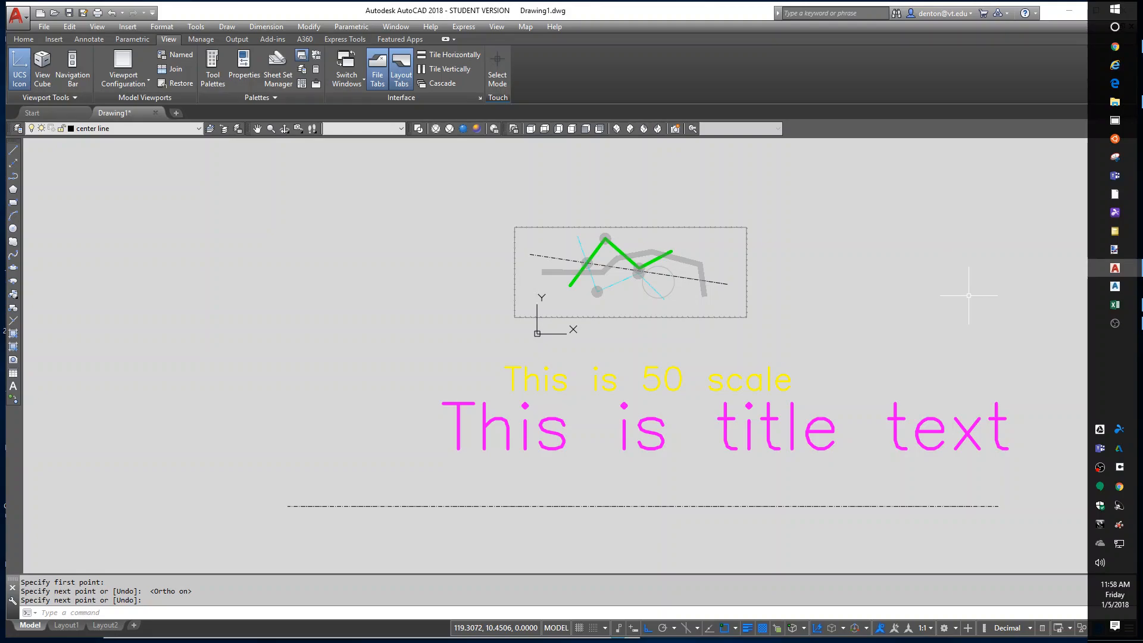
# Try LTSCALE 50, then settle on LTSCALE 25 for the center line.
pyautogui.write('LTSCal')
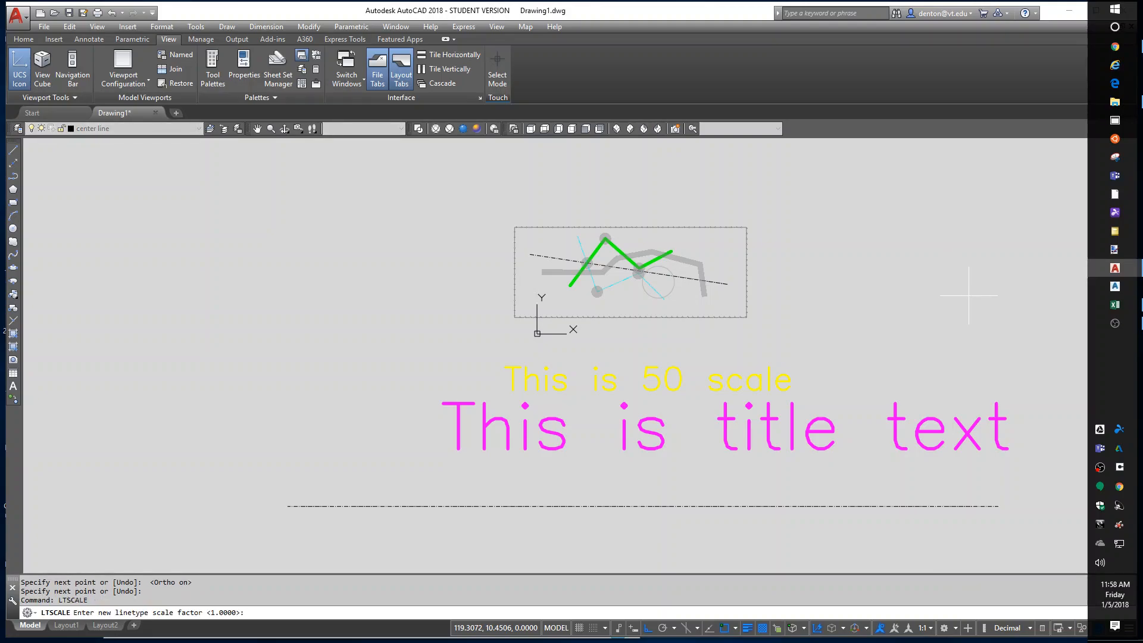
pyautogui.write('50')
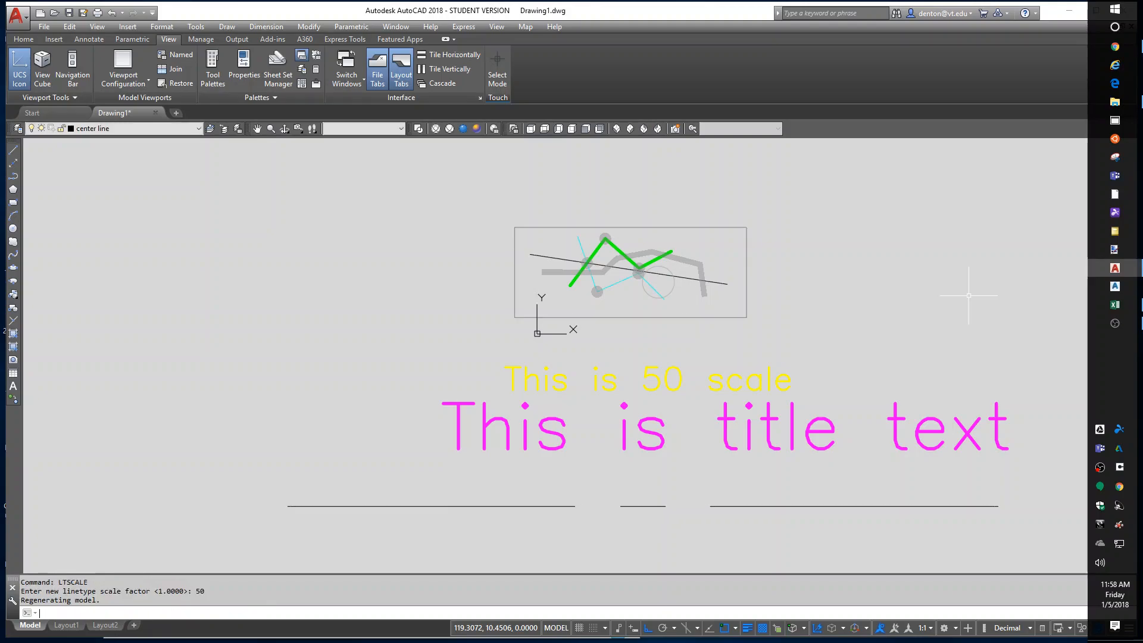
pyautogui.moveTo(673, 310)
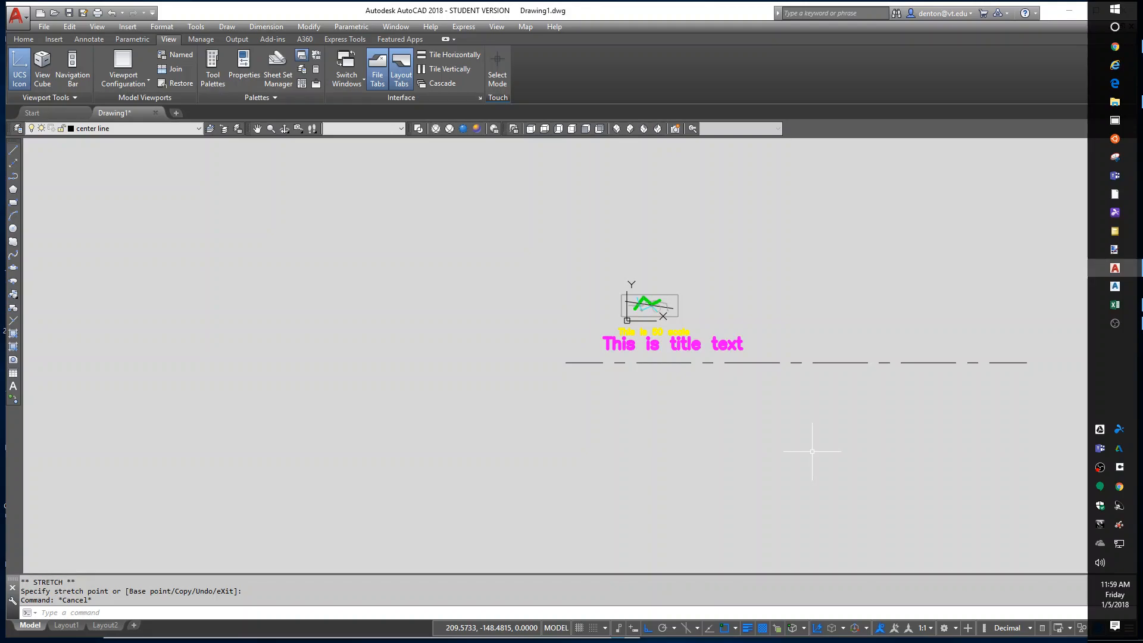
pyautogui.write('LTSc')
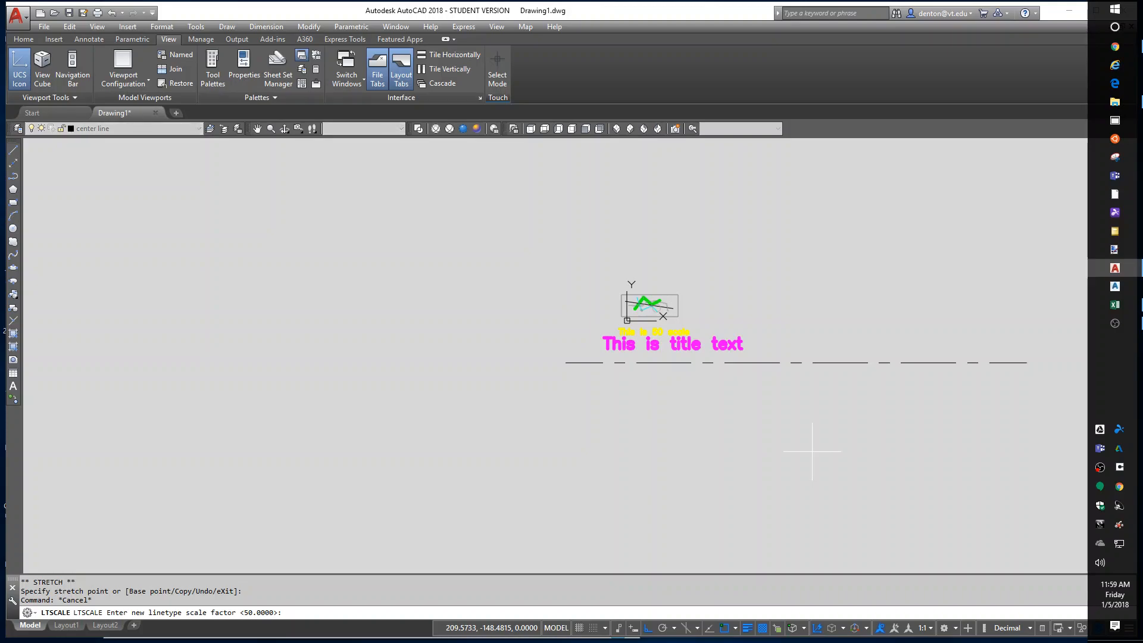
pyautogui.write('25')
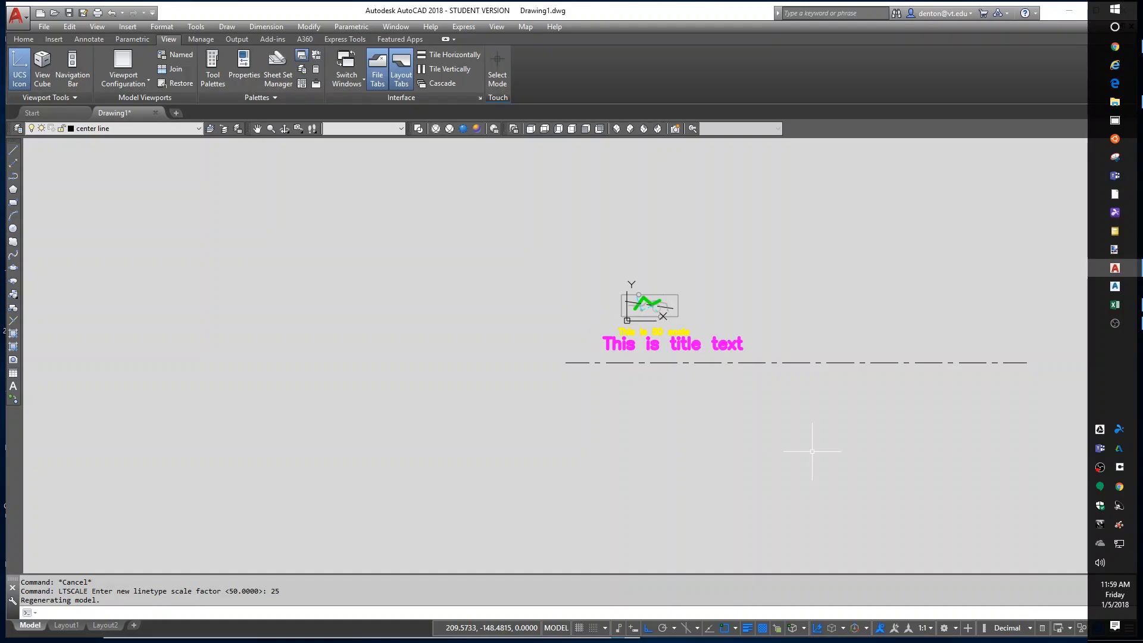
pyautogui.write('SETVa')
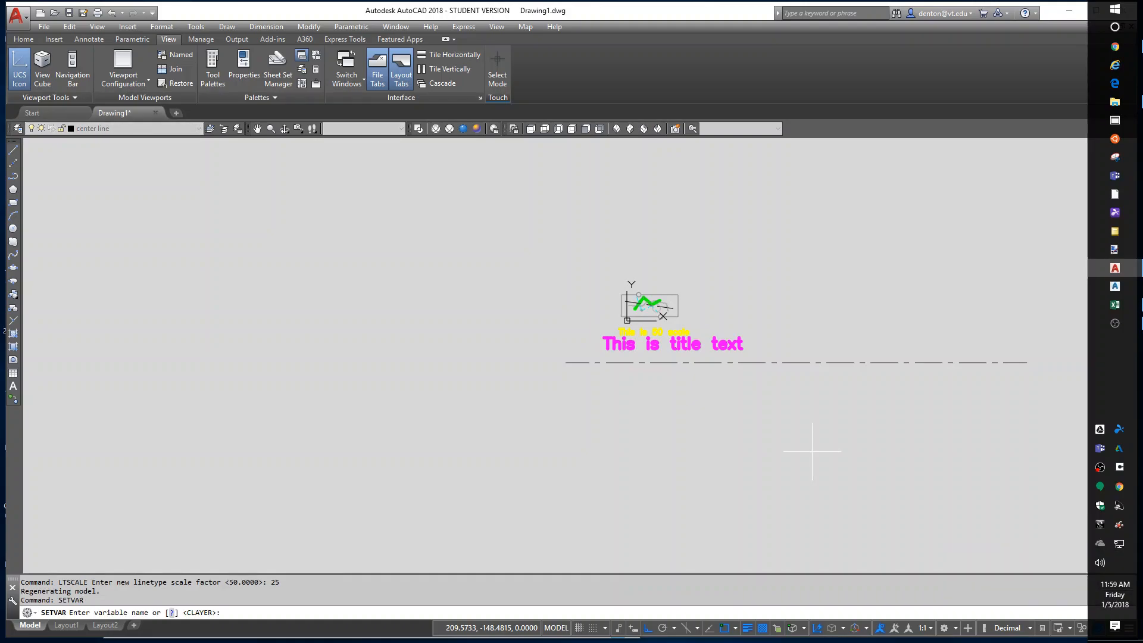
# List all dim* system variables with SETVAR ?, page through them, then cancel.
pyautogui.write('?')
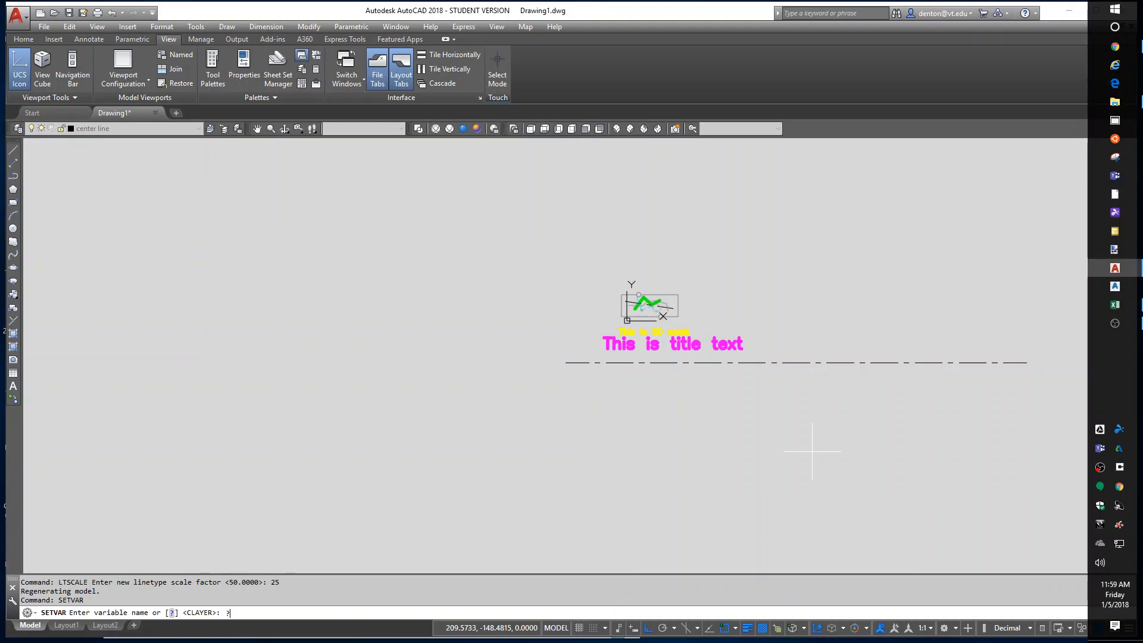
pyautogui.write('dim*')
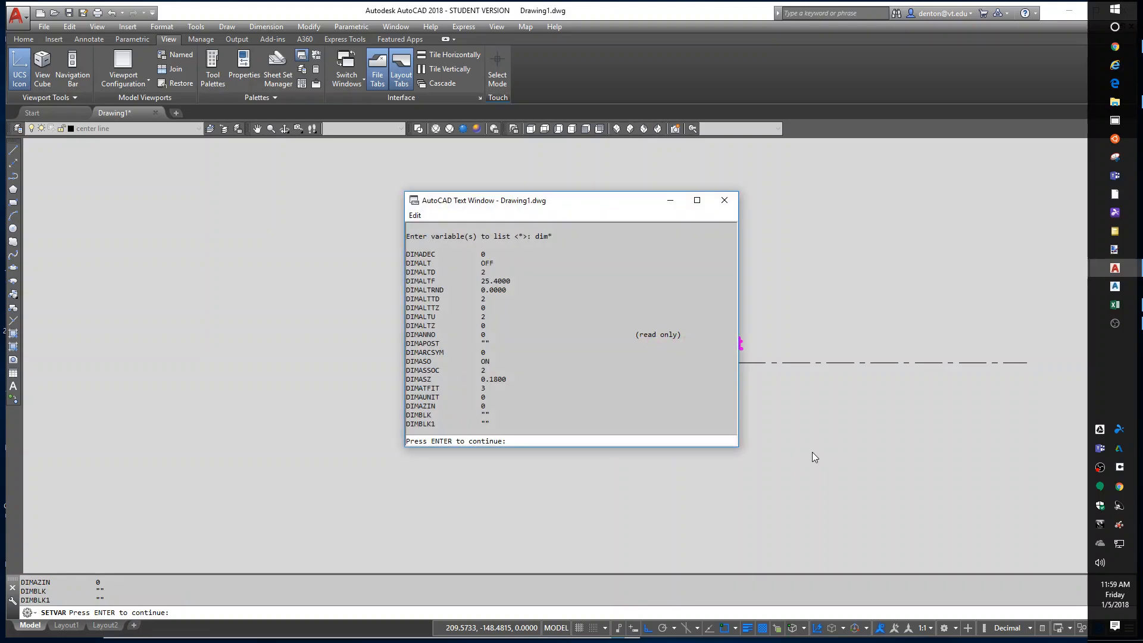
pyautogui.press('enter')
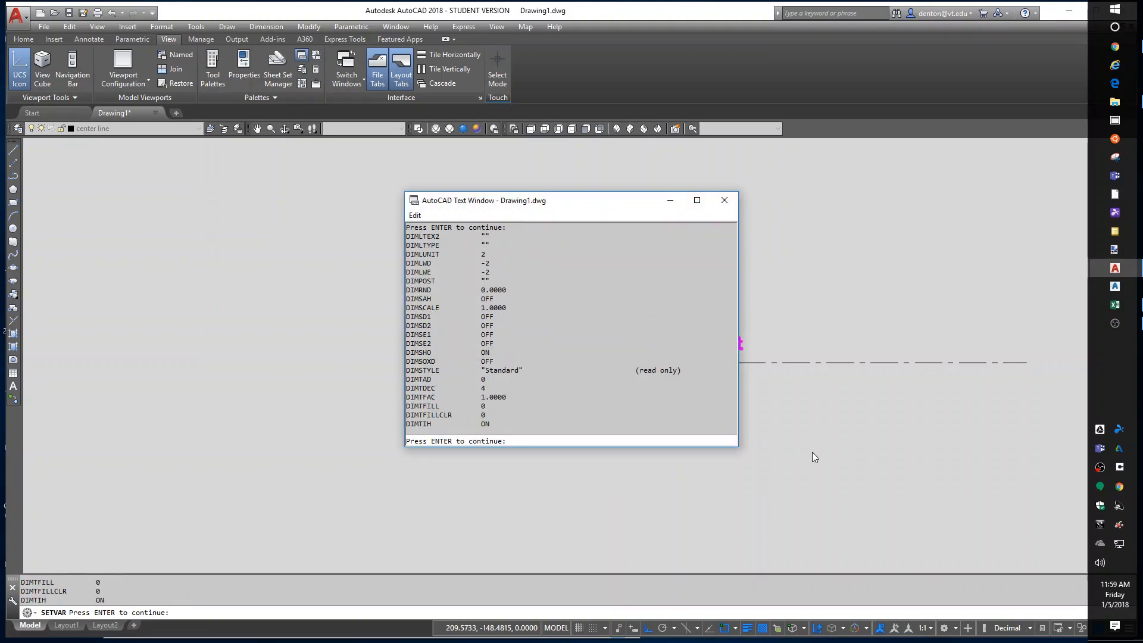
pyautogui.press('enter')
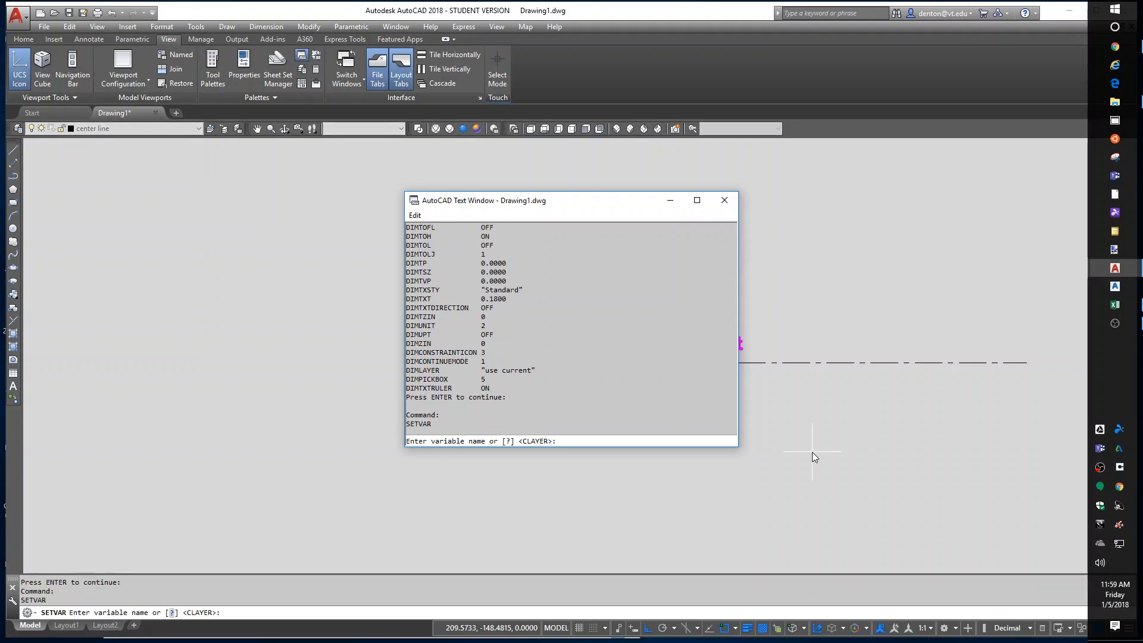
pyautogui.press('Escape')
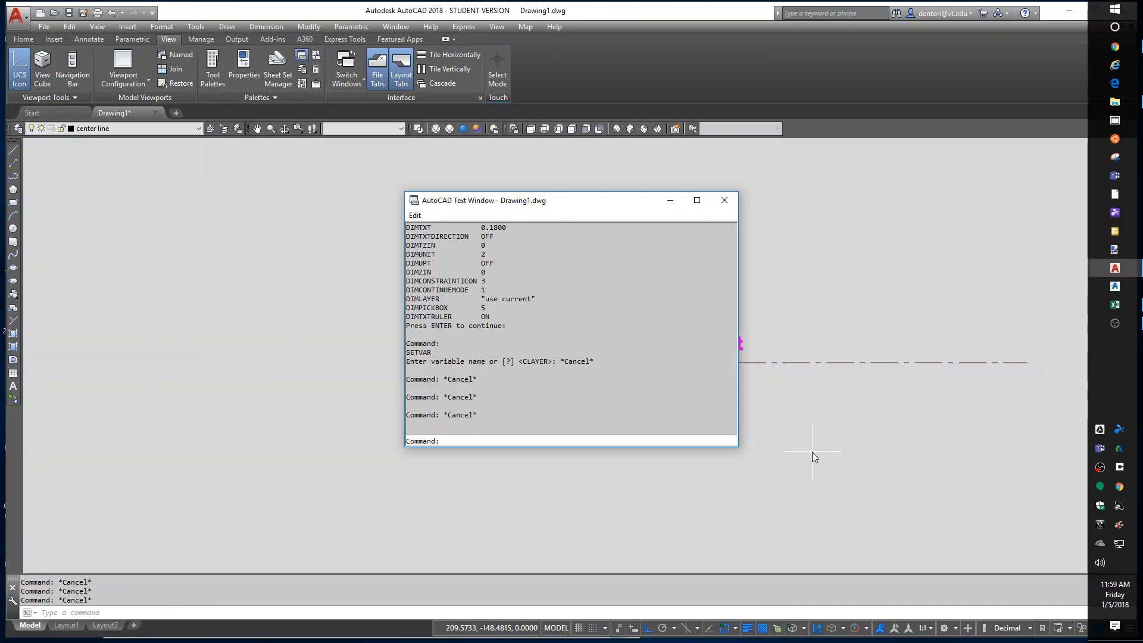
pyautogui.click(723, 200)
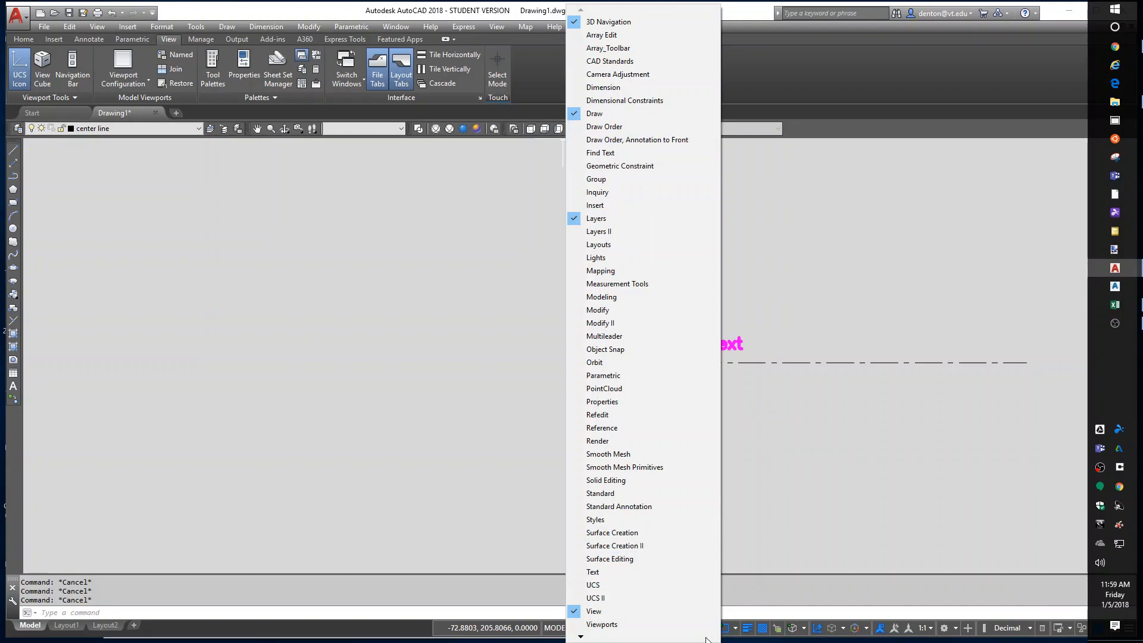
pyautogui.moveTo(598, 244)
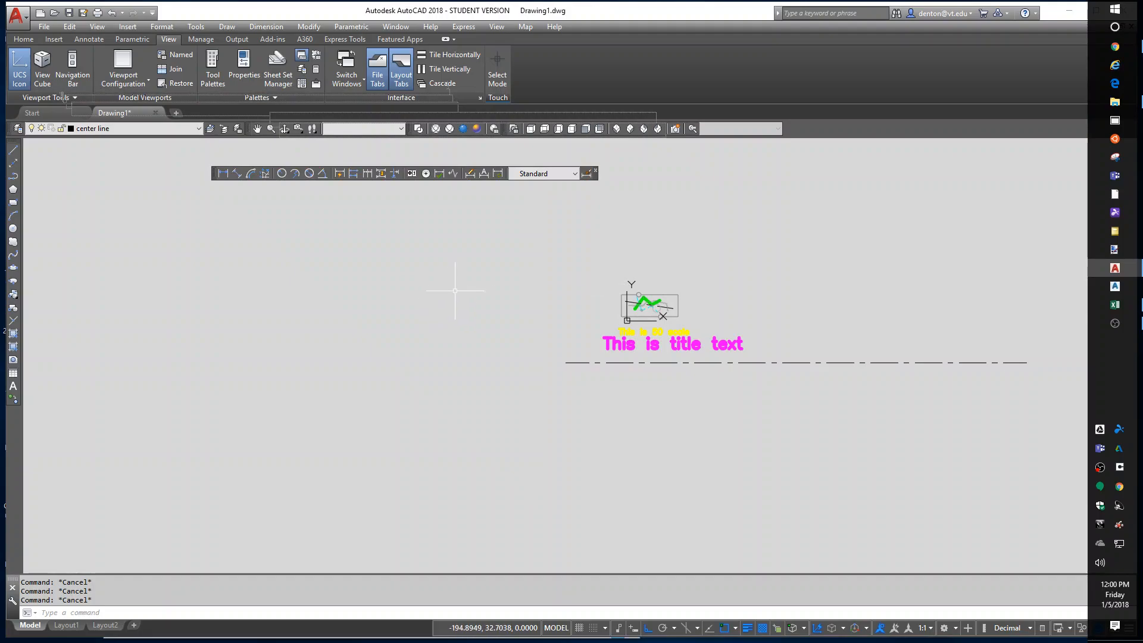
pyautogui.moveTo(587, 188)
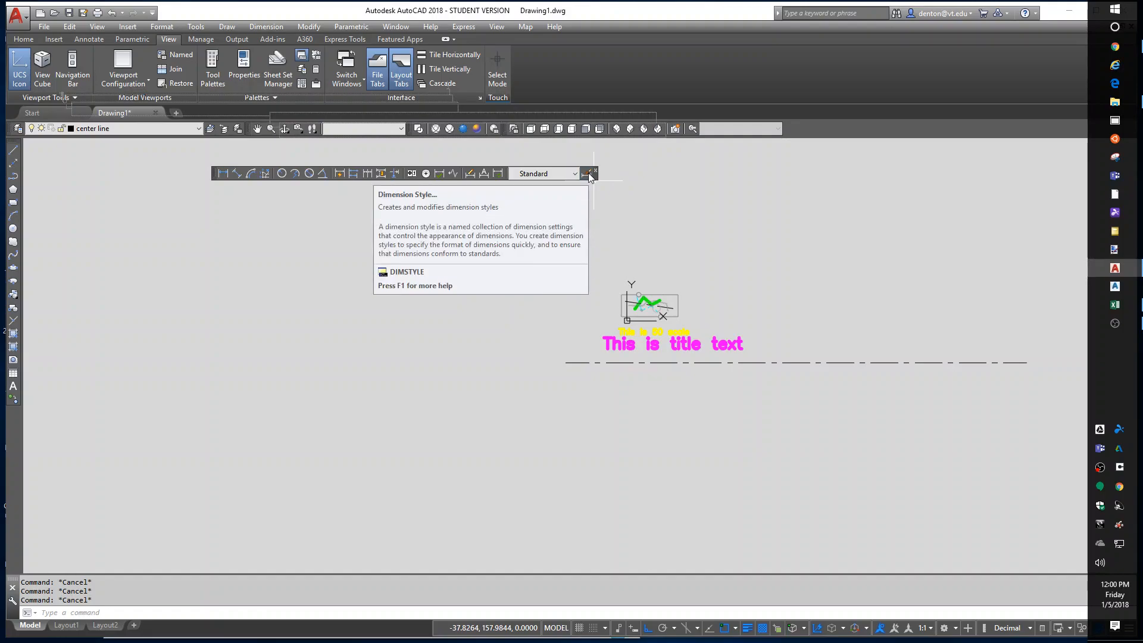
pyautogui.moveTo(331, 395)
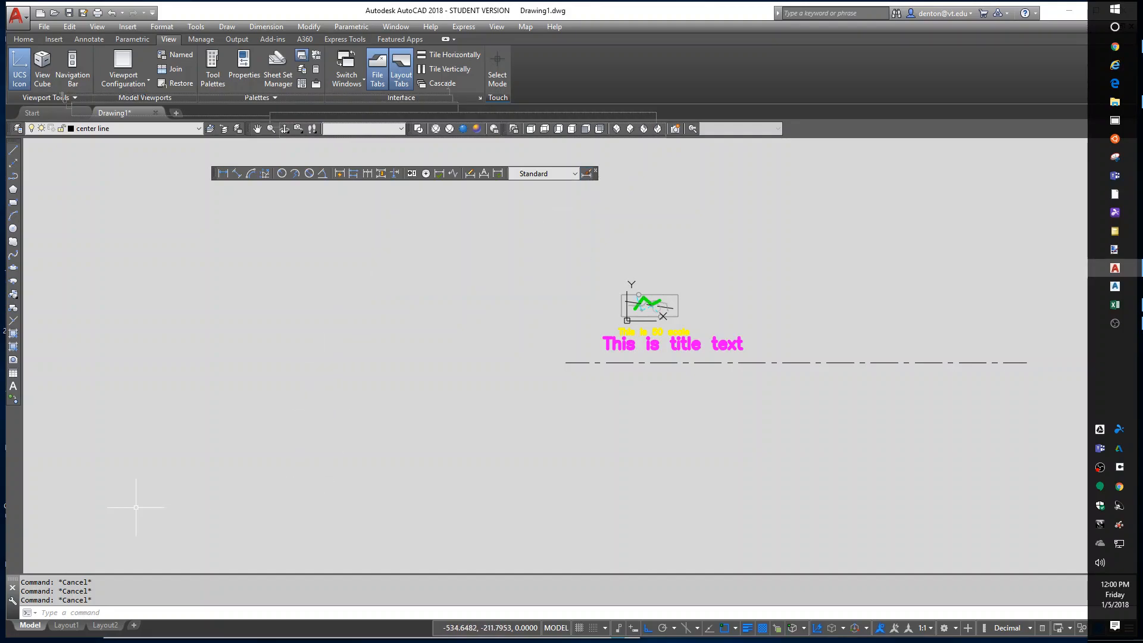
pyautogui.moveTo(296, 382)
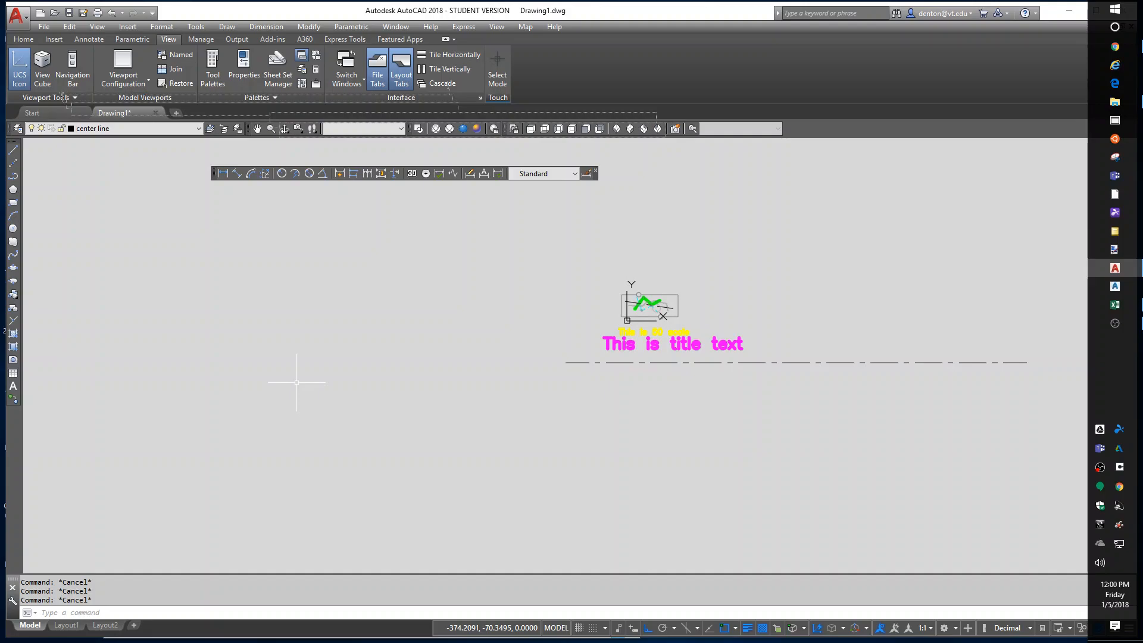
# Run the DIMSTYLE command to open the Dimension Style Manager.
pyautogui.write('DIMScale')
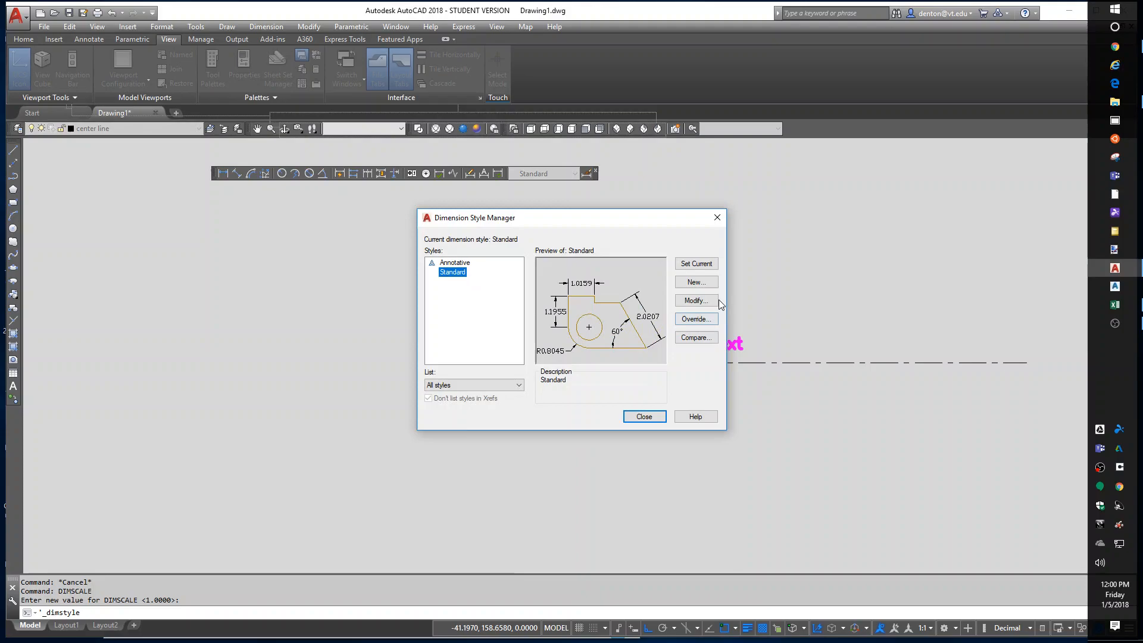
# Create a '50 scale' dimension style whose text uses the 50 Standard text style.
pyautogui.click(694, 282)
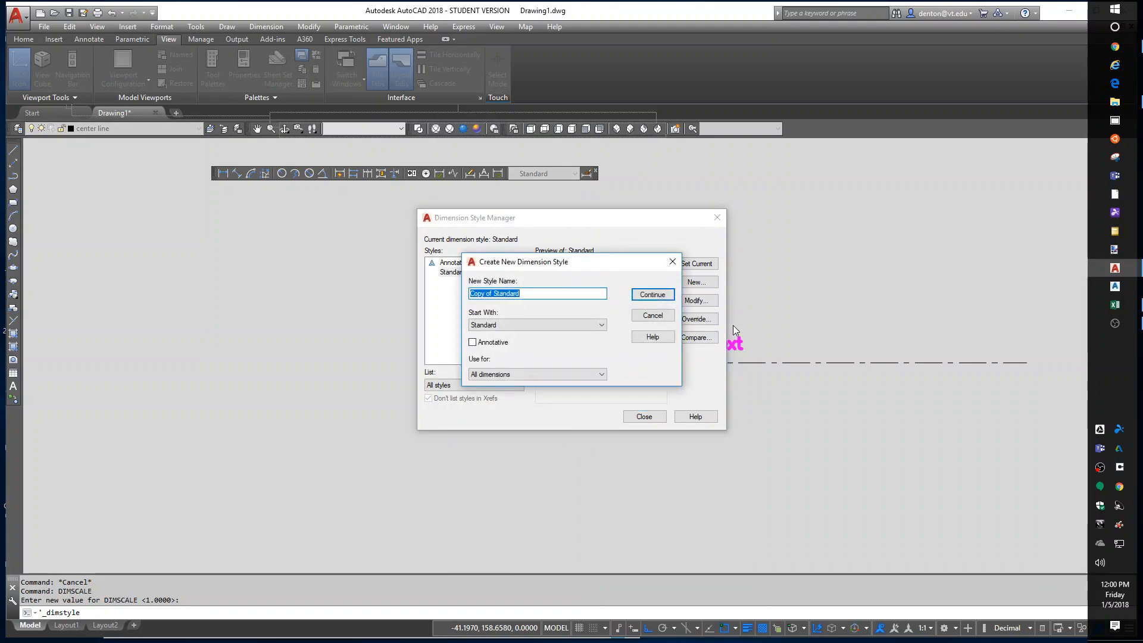
pyautogui.write('50 sc')
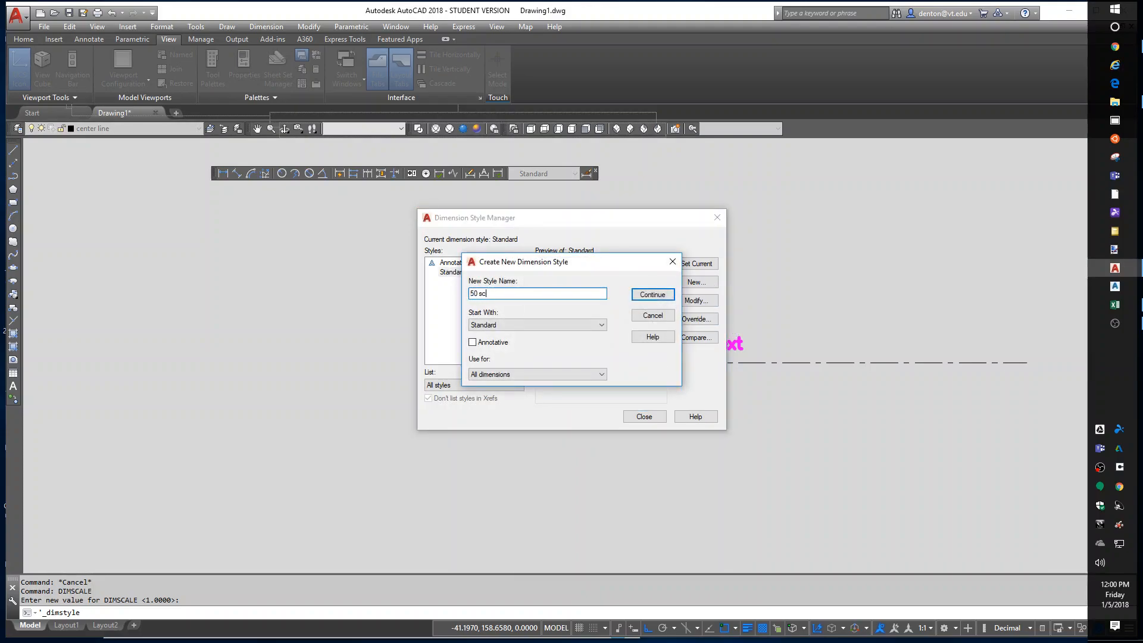
pyautogui.click(650, 293)
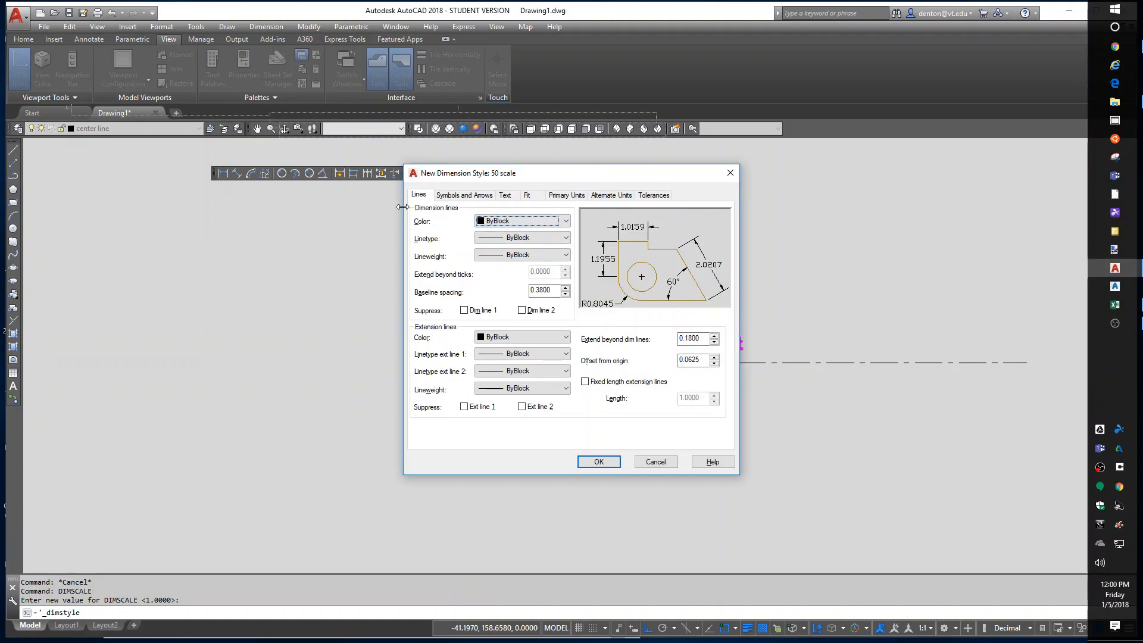
pyautogui.click(505, 194)
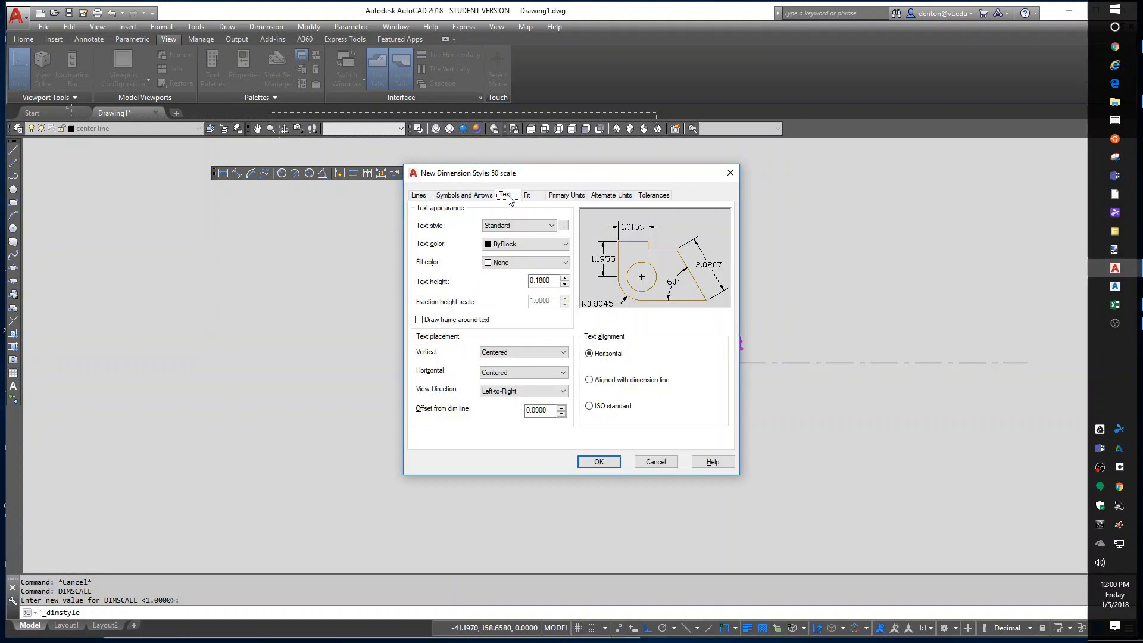
pyautogui.click(550, 225)
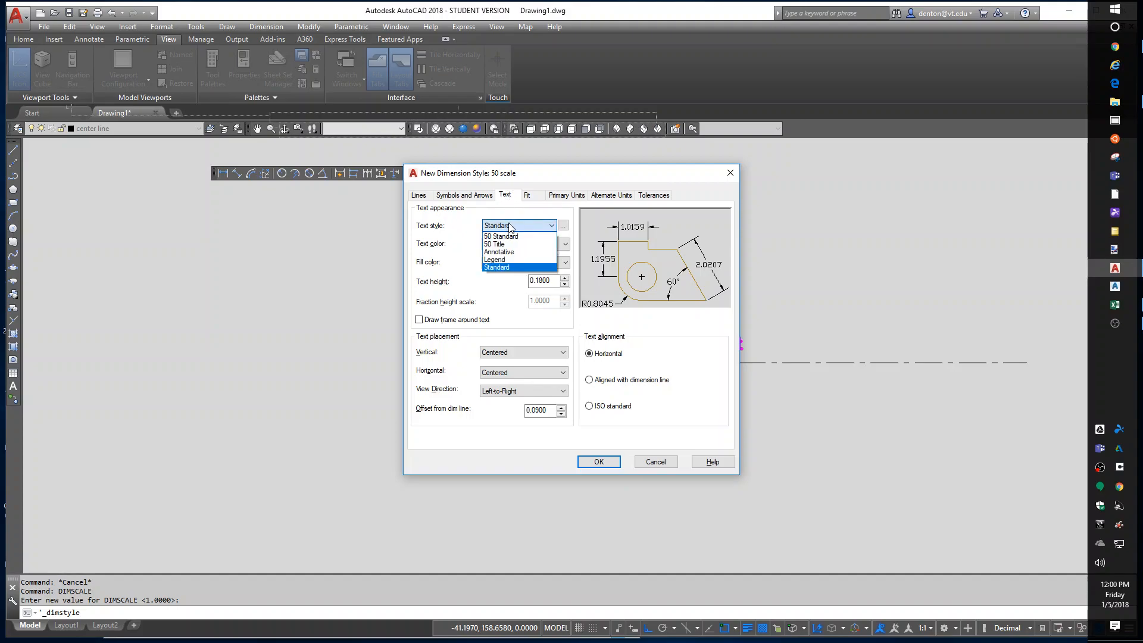
pyautogui.click(500, 236)
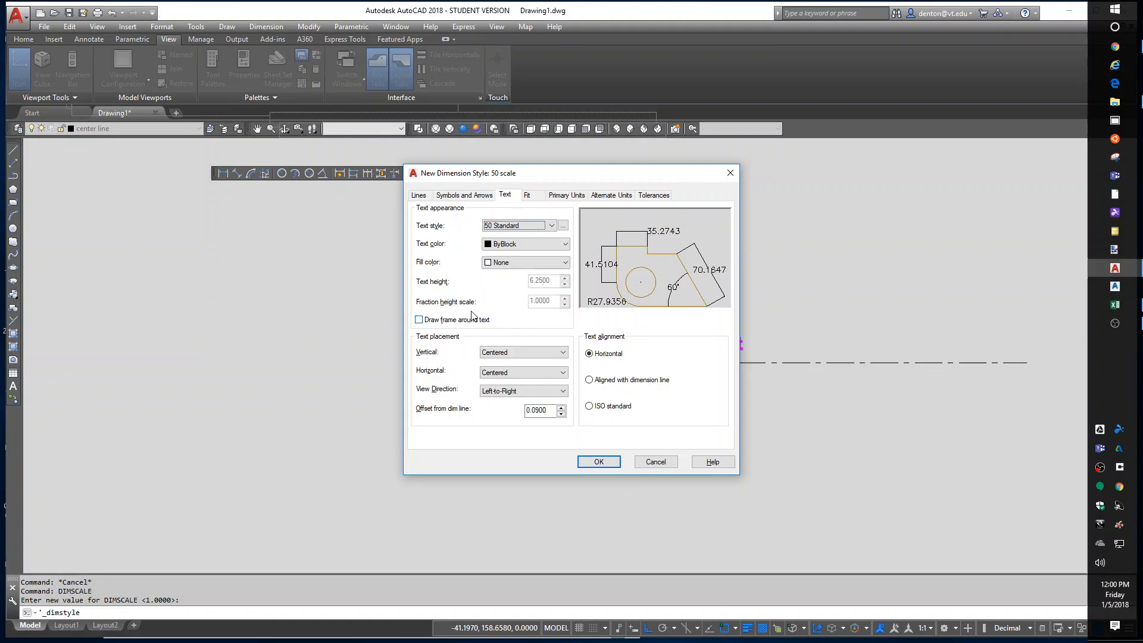
pyautogui.click(526, 195)
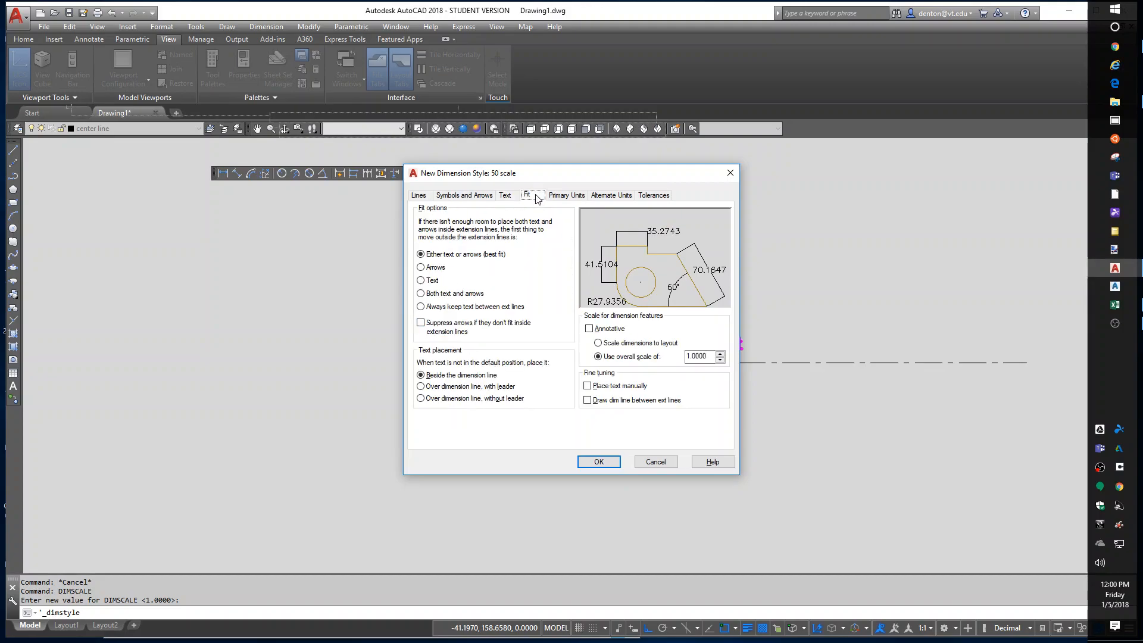
pyautogui.moveTo(626, 367)
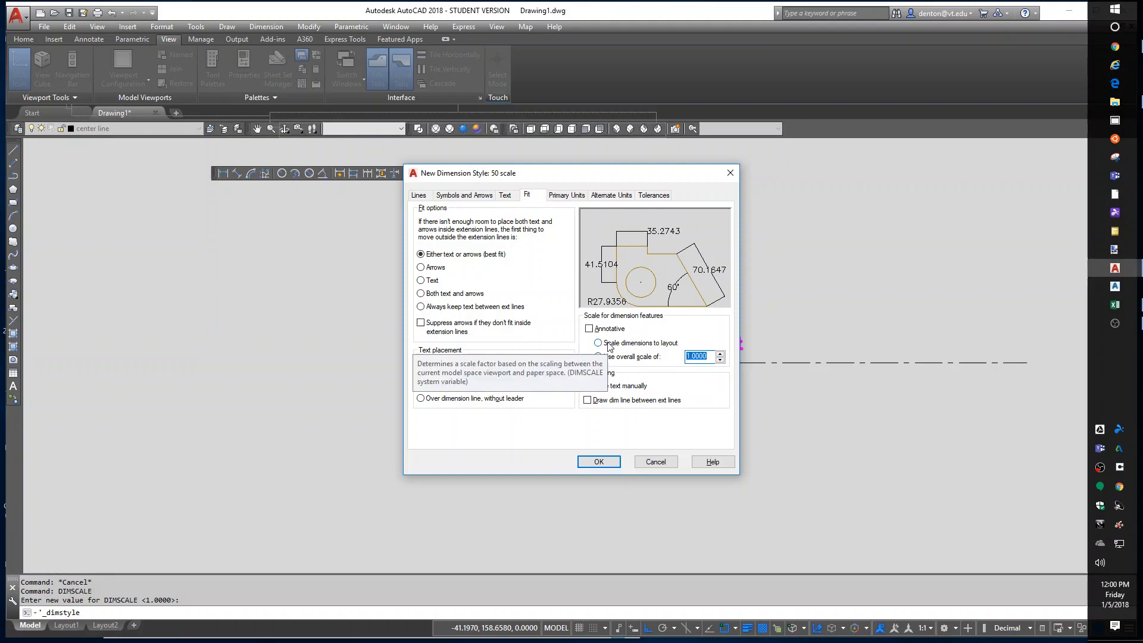
# Set overall scale 50, length precision 0.00, and decimal-degree angles with whole-degree precision.
pyautogui.write('50')
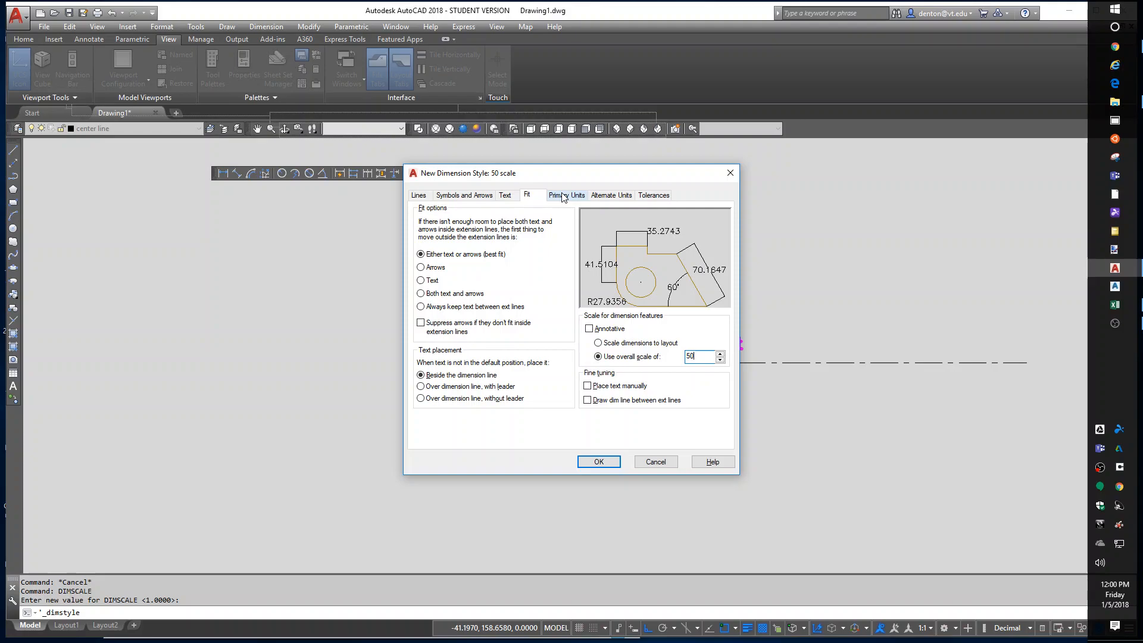
pyautogui.click(566, 195)
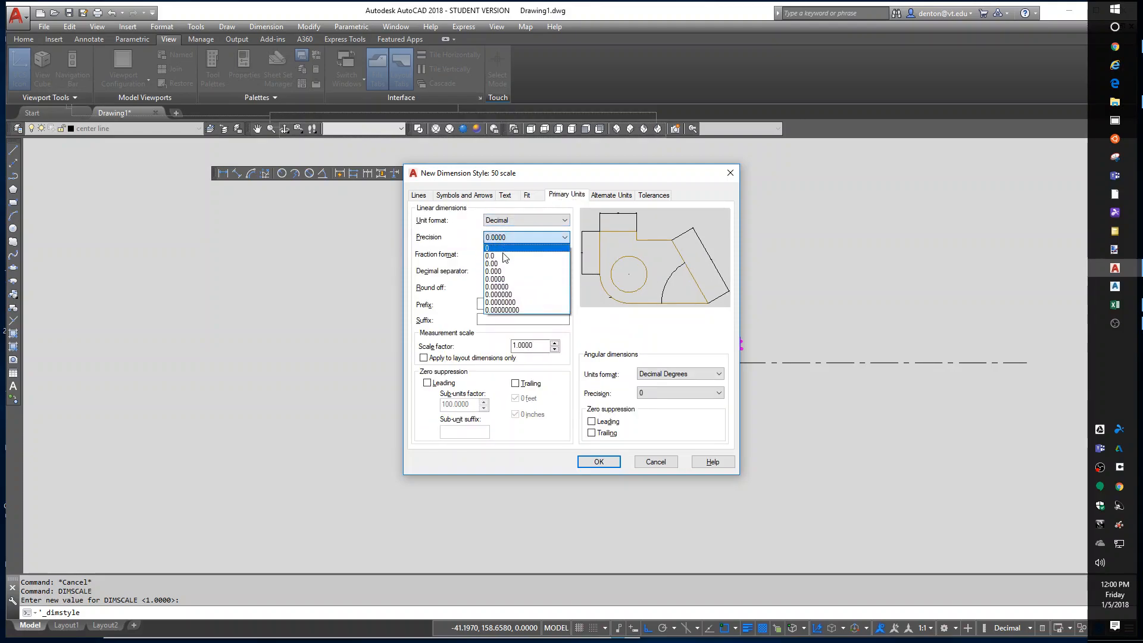
pyautogui.click(490, 263)
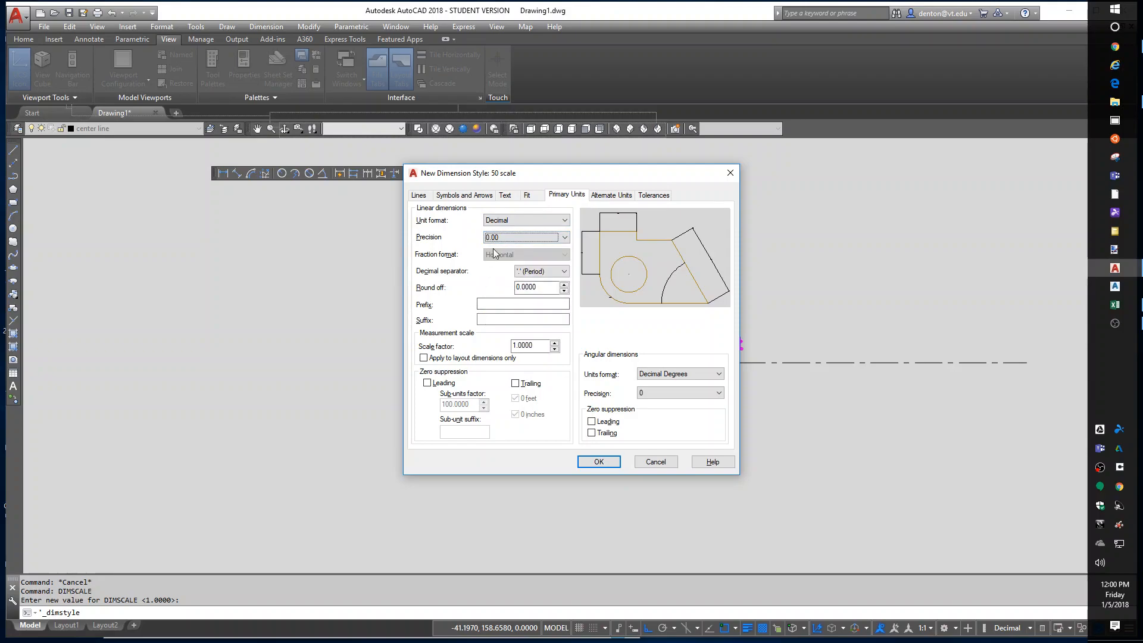
pyautogui.click(525, 237)
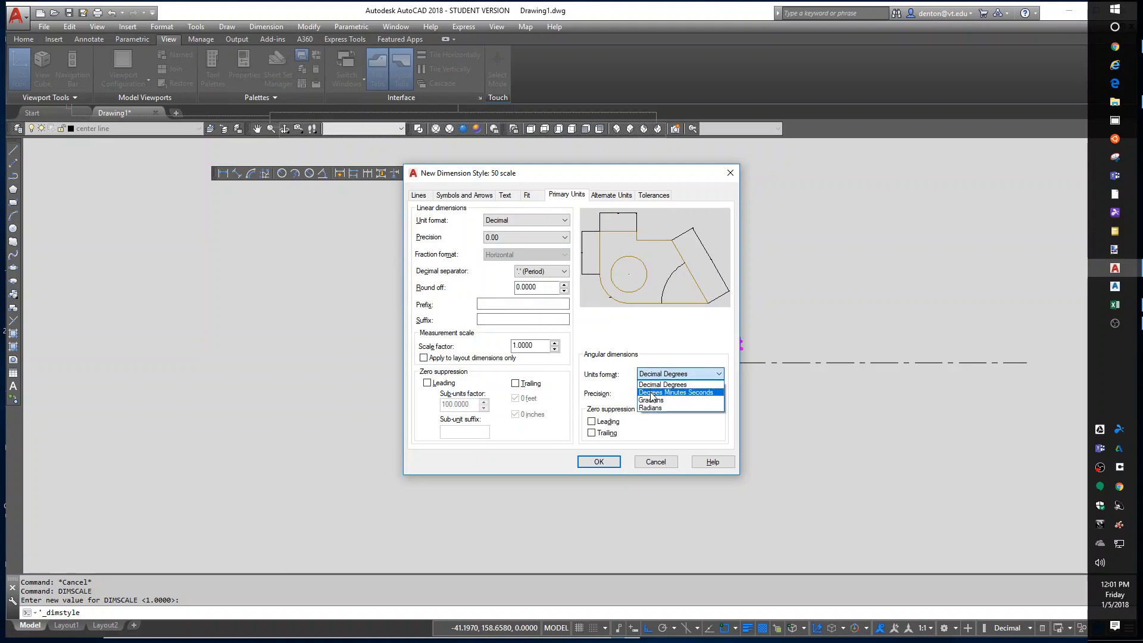
pyautogui.click(676, 392)
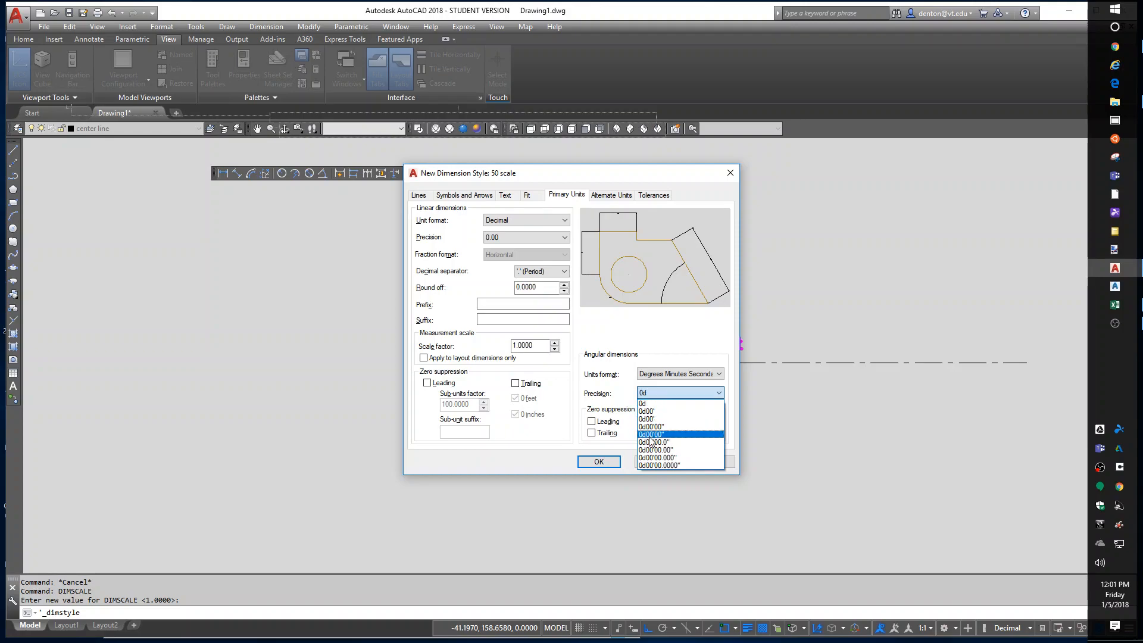
pyautogui.click(659, 434)
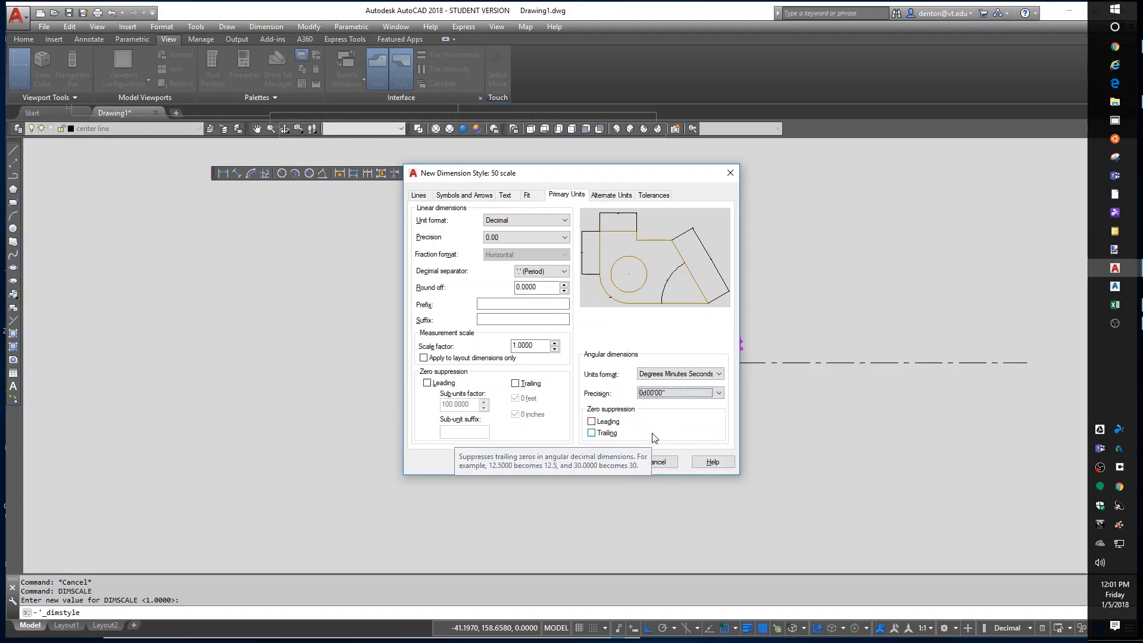
pyautogui.click(677, 373)
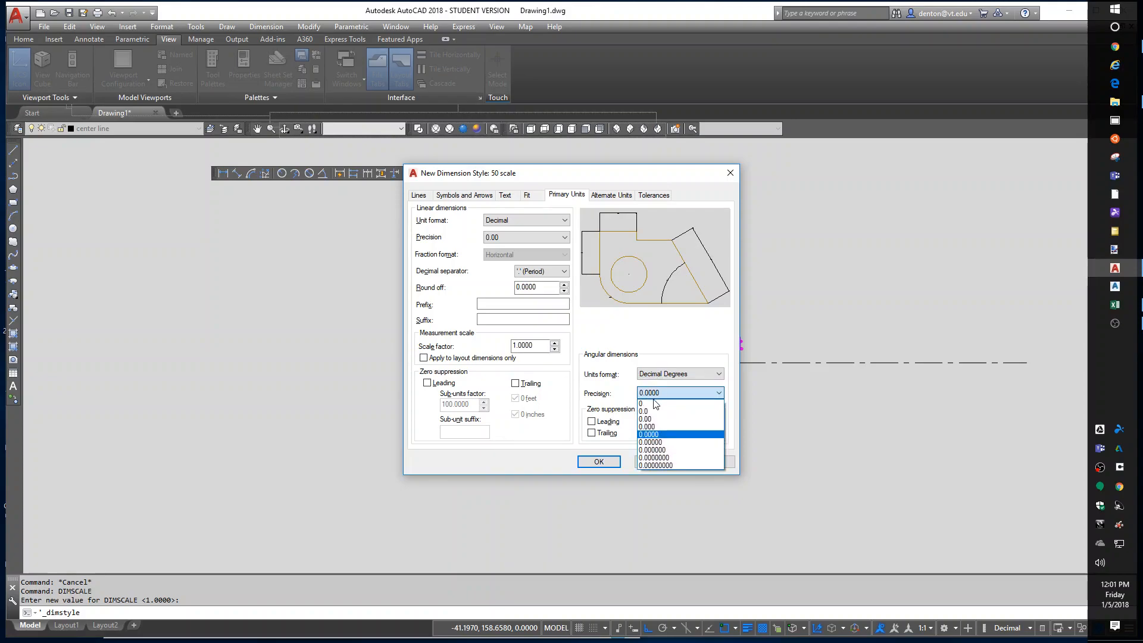
pyautogui.click(644, 411)
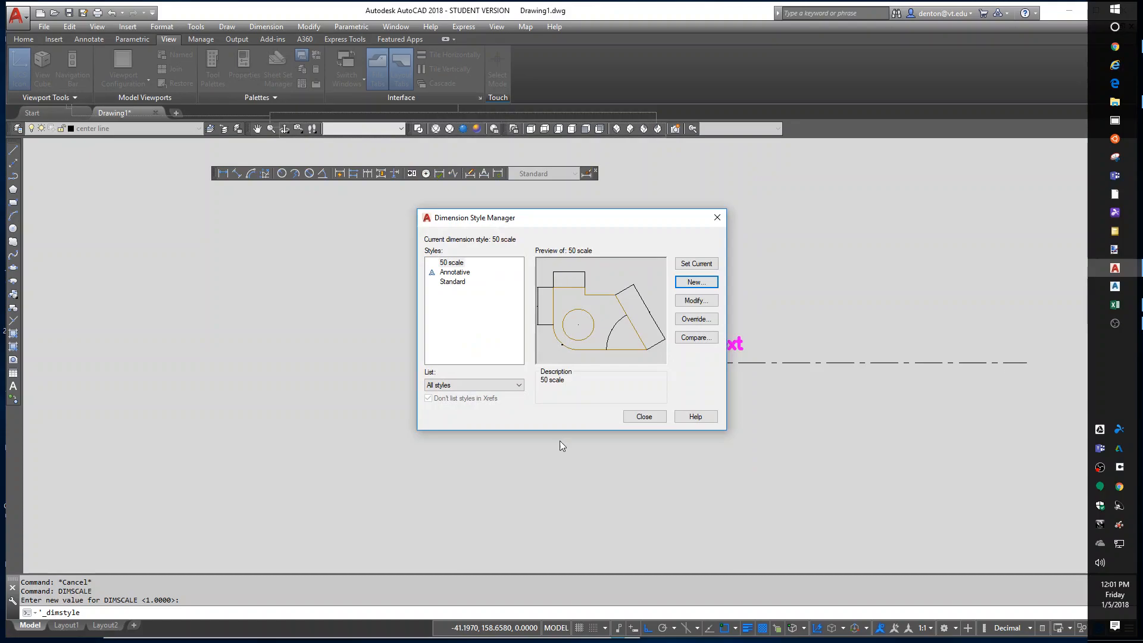
# Close the dimension style settings and make dimension the current layer.
pyautogui.click(643, 416)
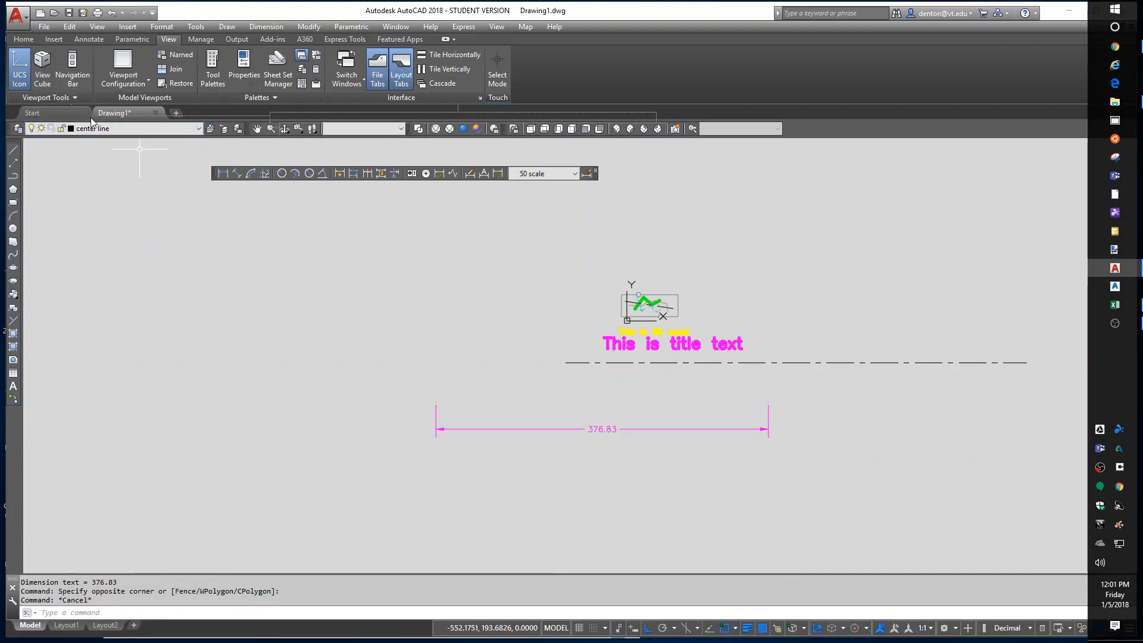
pyautogui.click(131, 129)
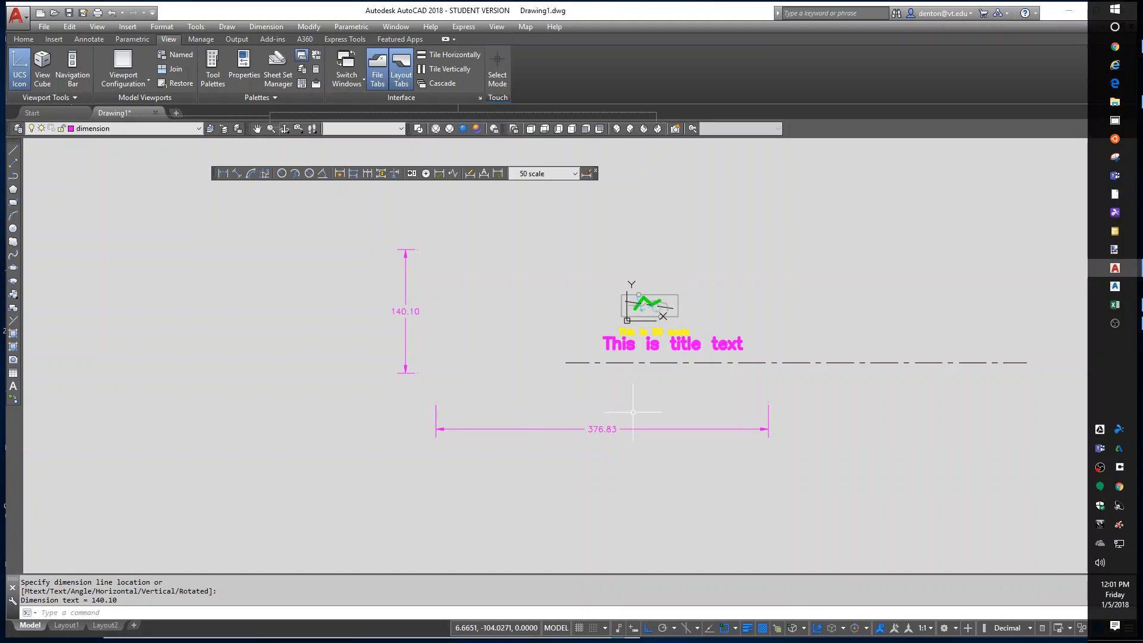
pyautogui.moveTo(600, 390)
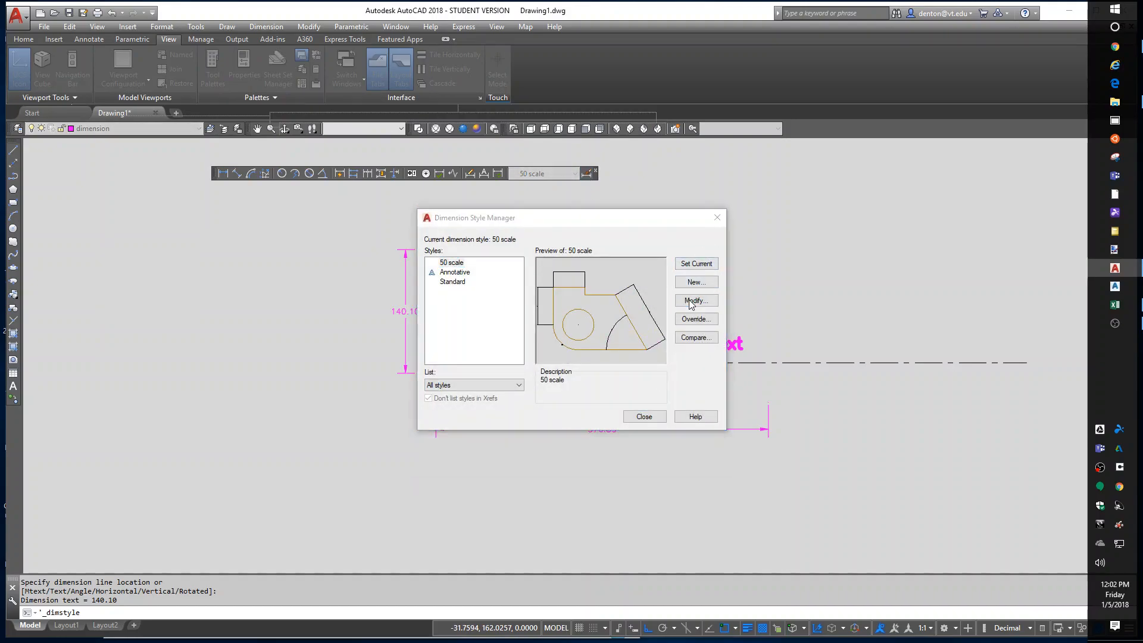
pyautogui.click(693, 300)
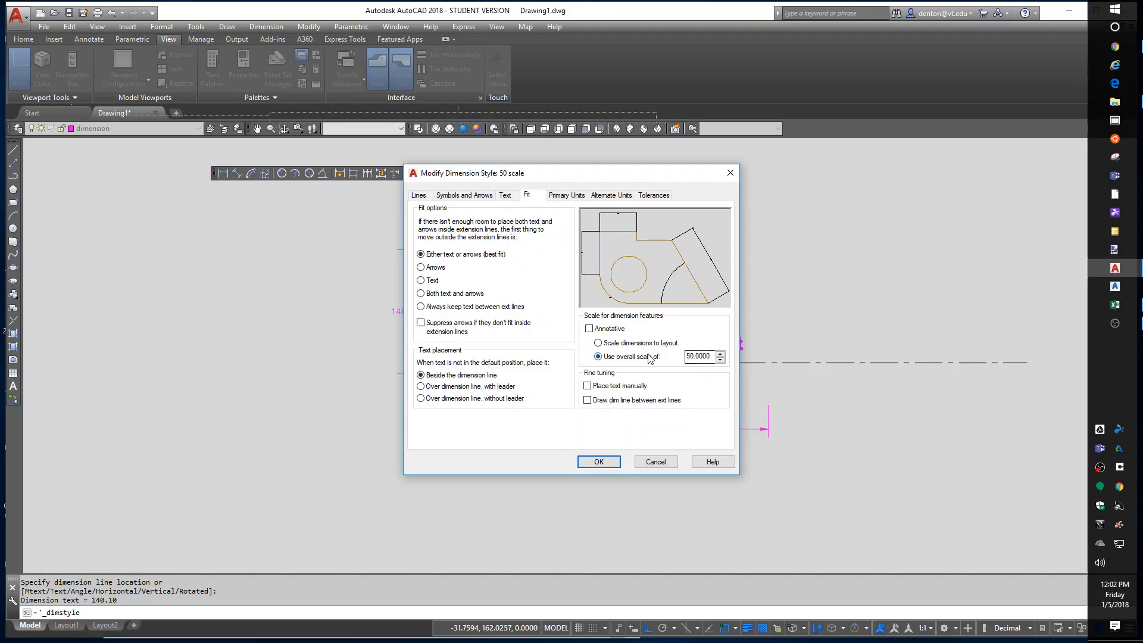
pyautogui.moveTo(662, 476)
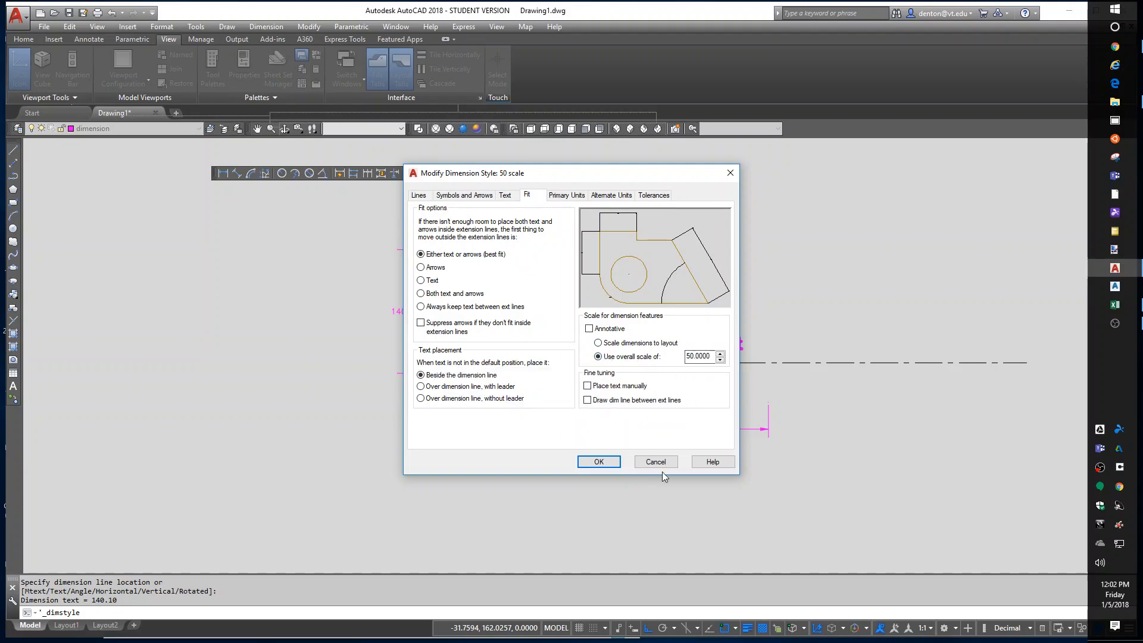
pyautogui.click(597, 461)
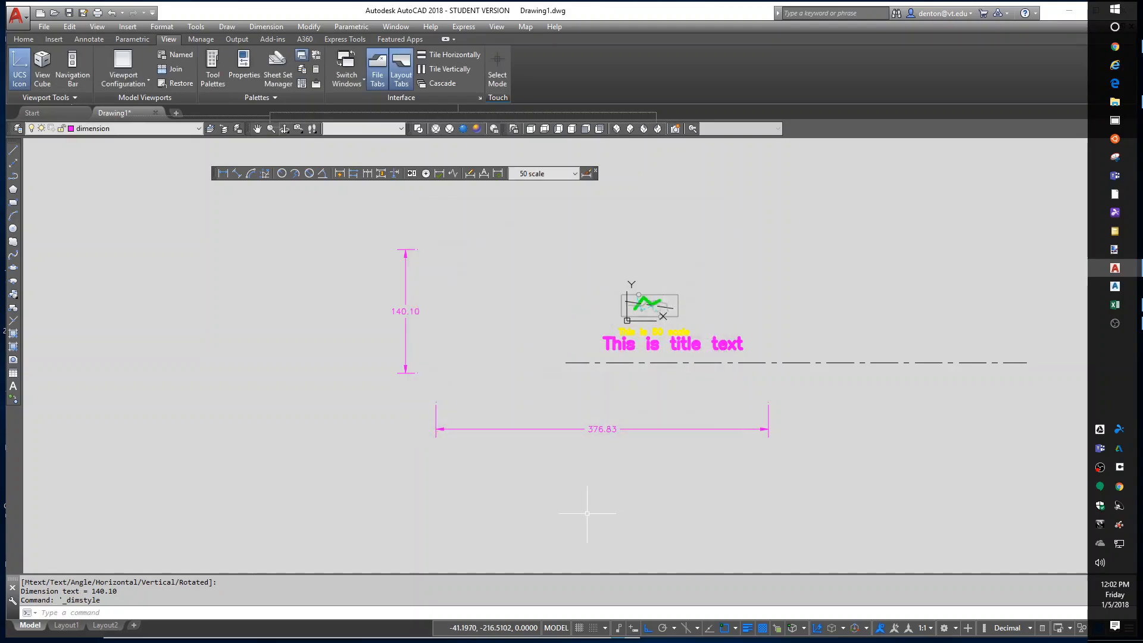
pyautogui.write('dimsc')
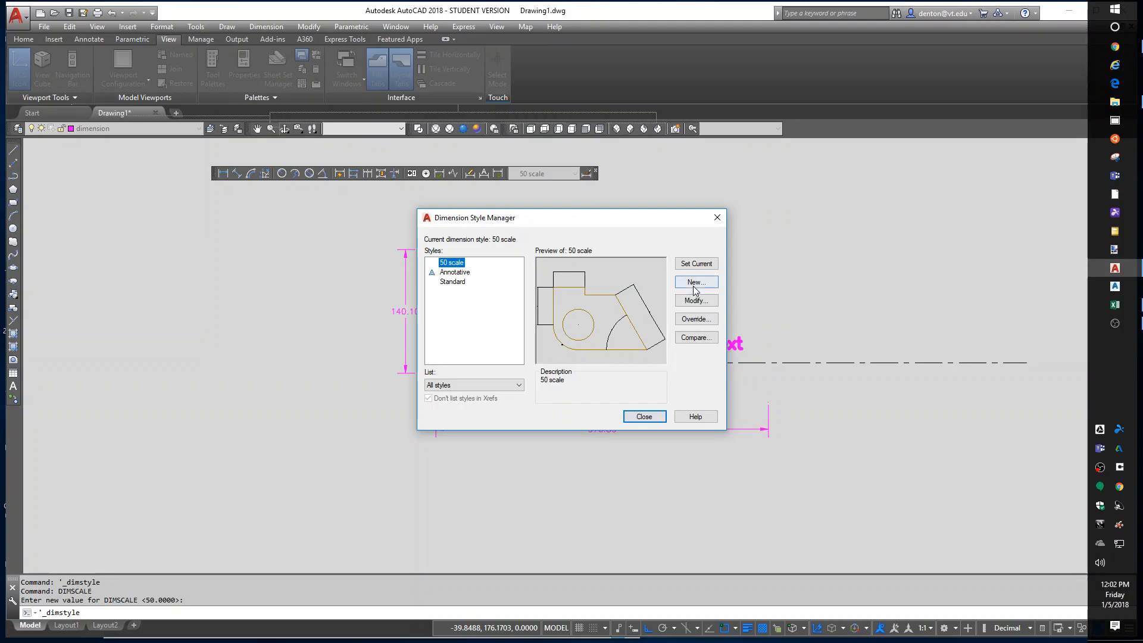
# Create a '100 scale' dimension style from 50 scale with overall scale 100.
pyautogui.click(694, 282)
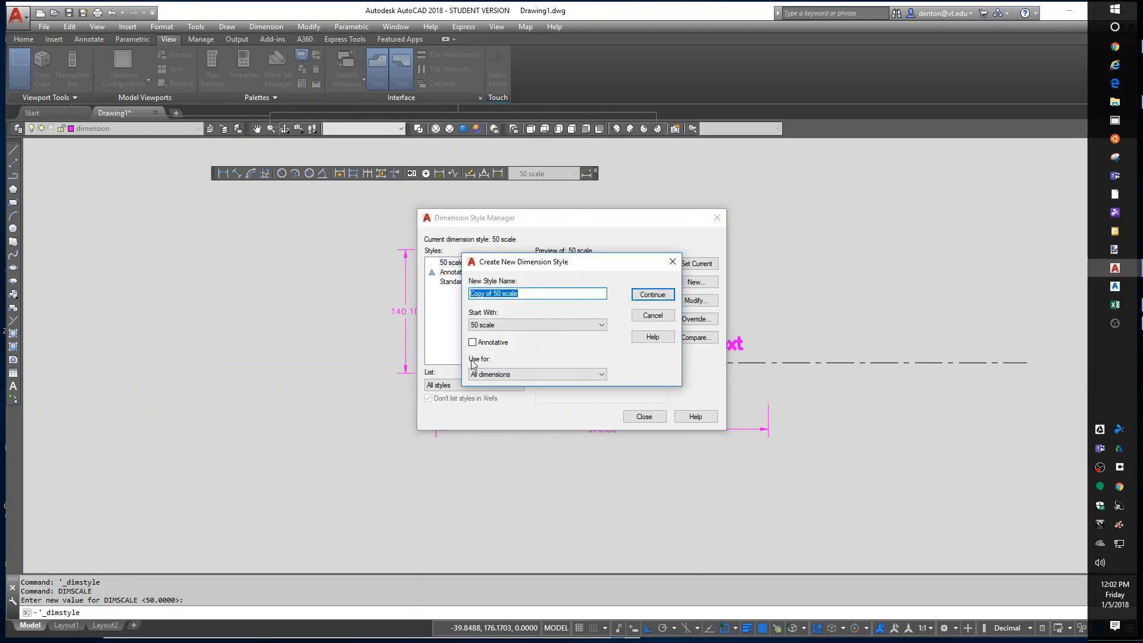
pyautogui.write('100')
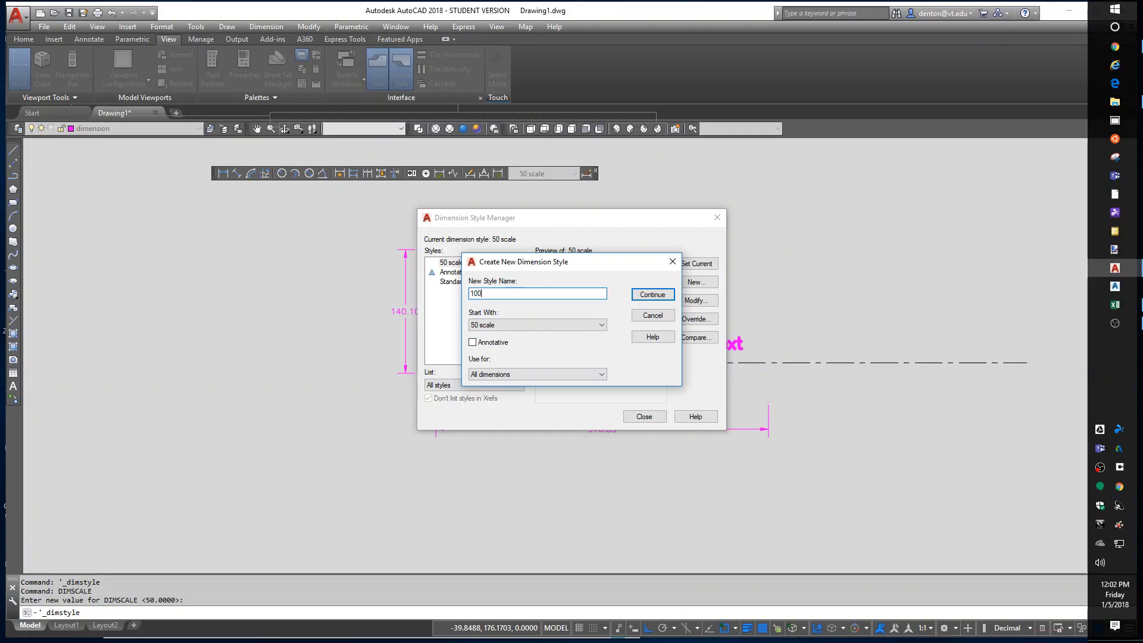
pyautogui.click(651, 294)
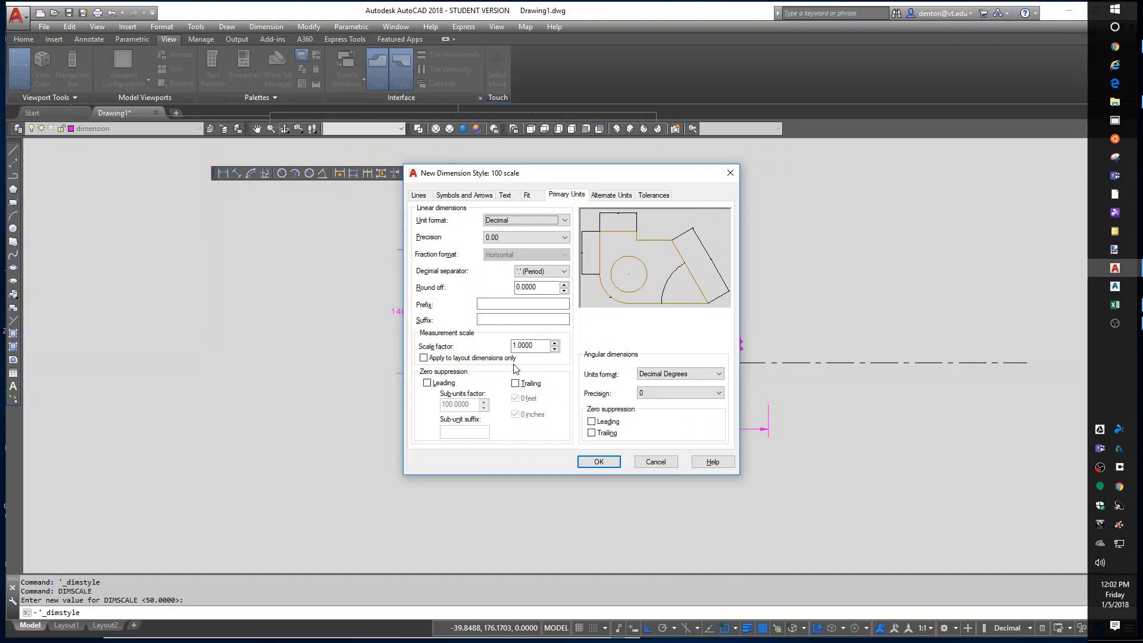
pyautogui.click(526, 194)
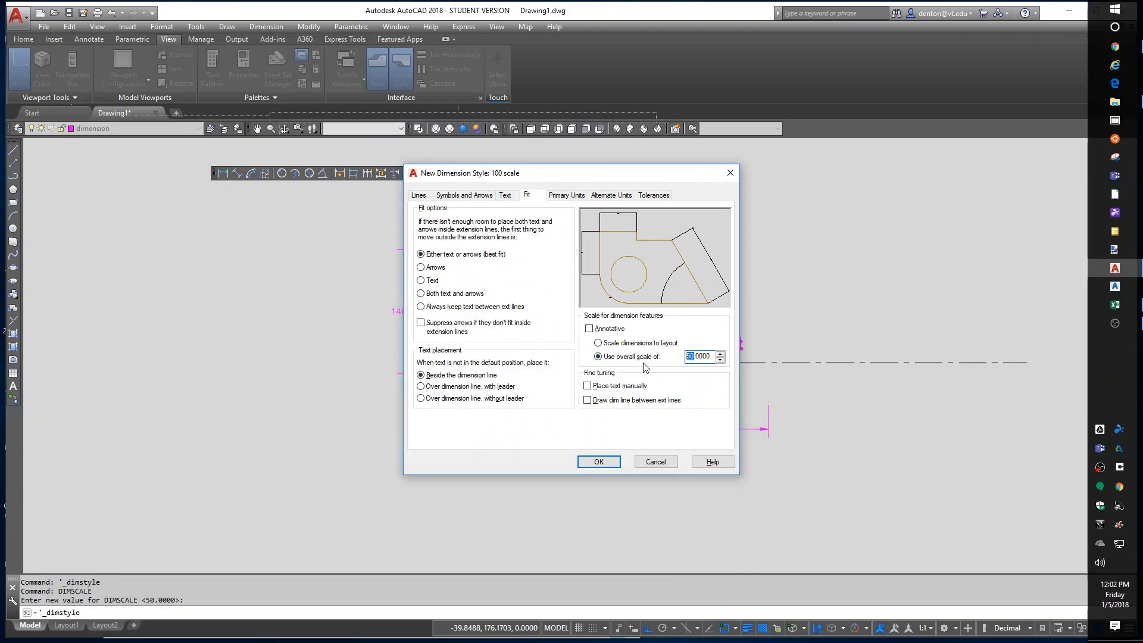
pyautogui.write('100.0000')
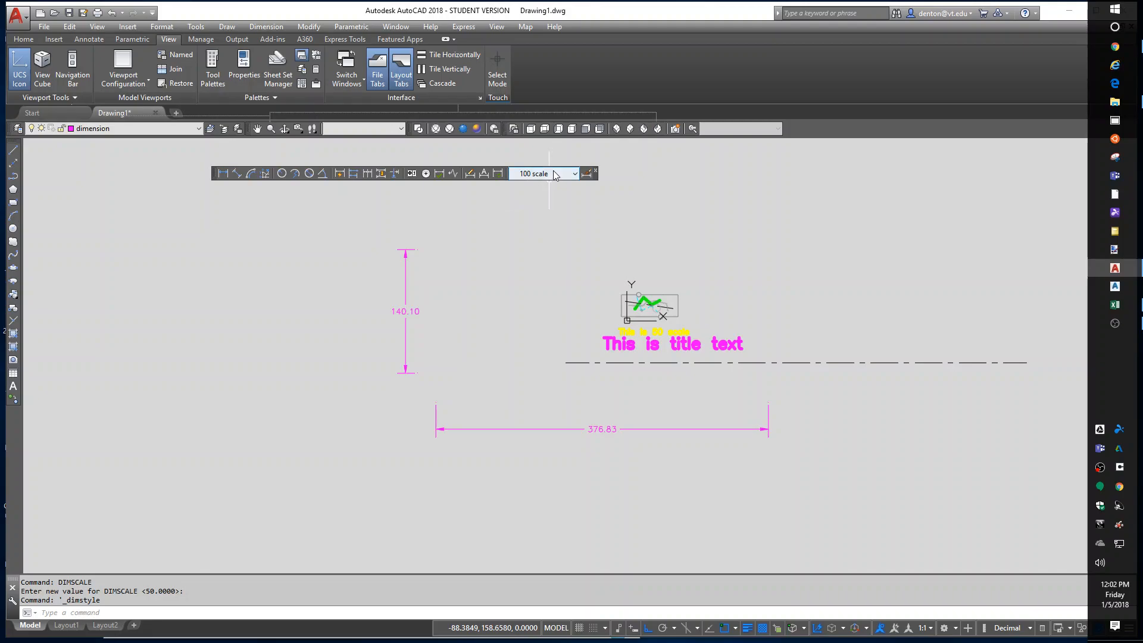
# Draw a 115.85 dimension in 50 scale, then a 258.64 dimension in 100 scale.
pyautogui.click(542, 173)
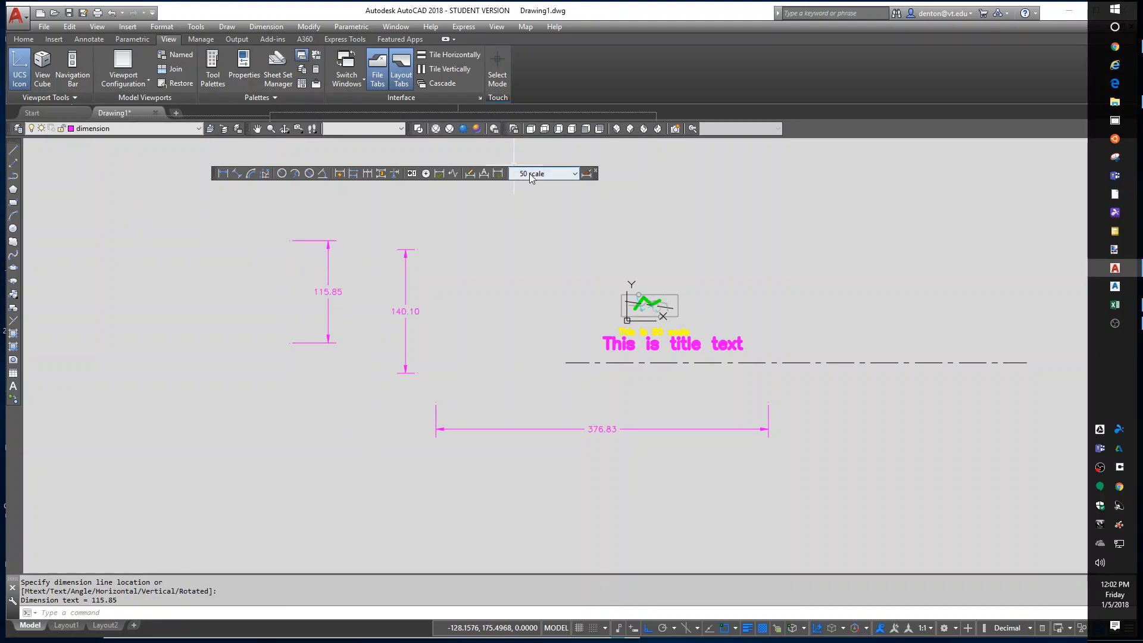
pyautogui.click(543, 173)
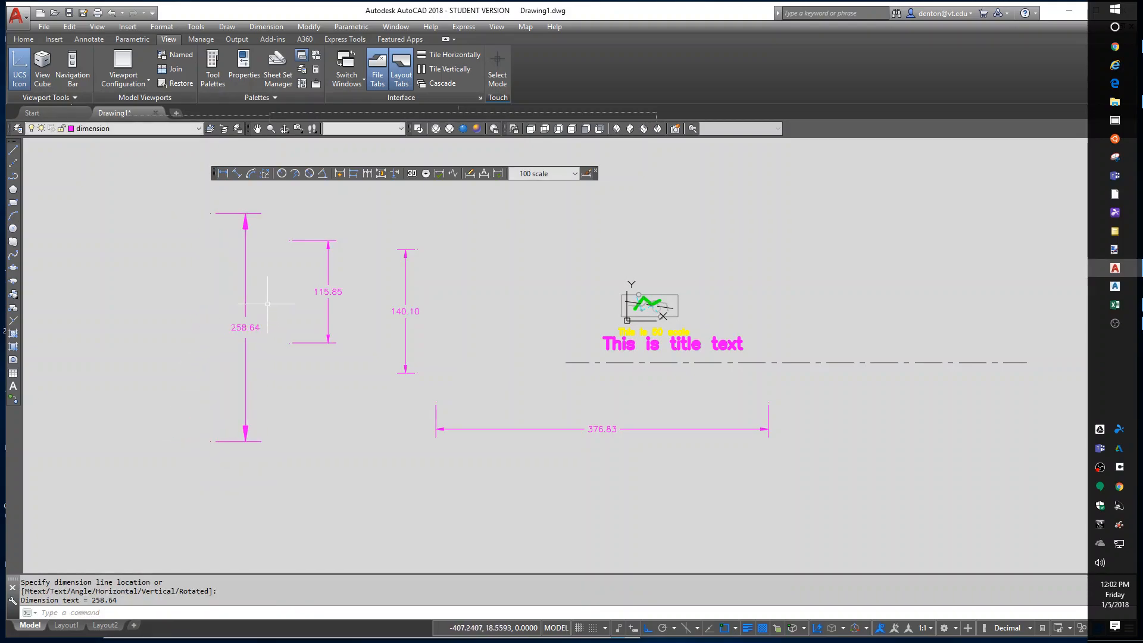
pyautogui.moveTo(256, 228)
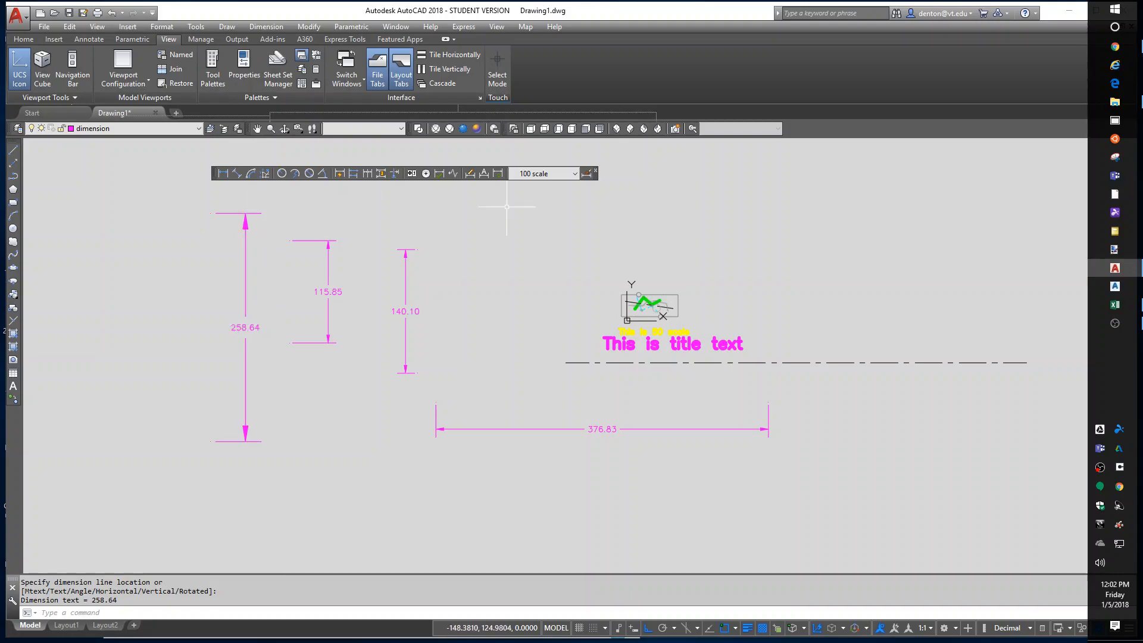
pyautogui.moveTo(543, 173)
pyautogui.write('ST')
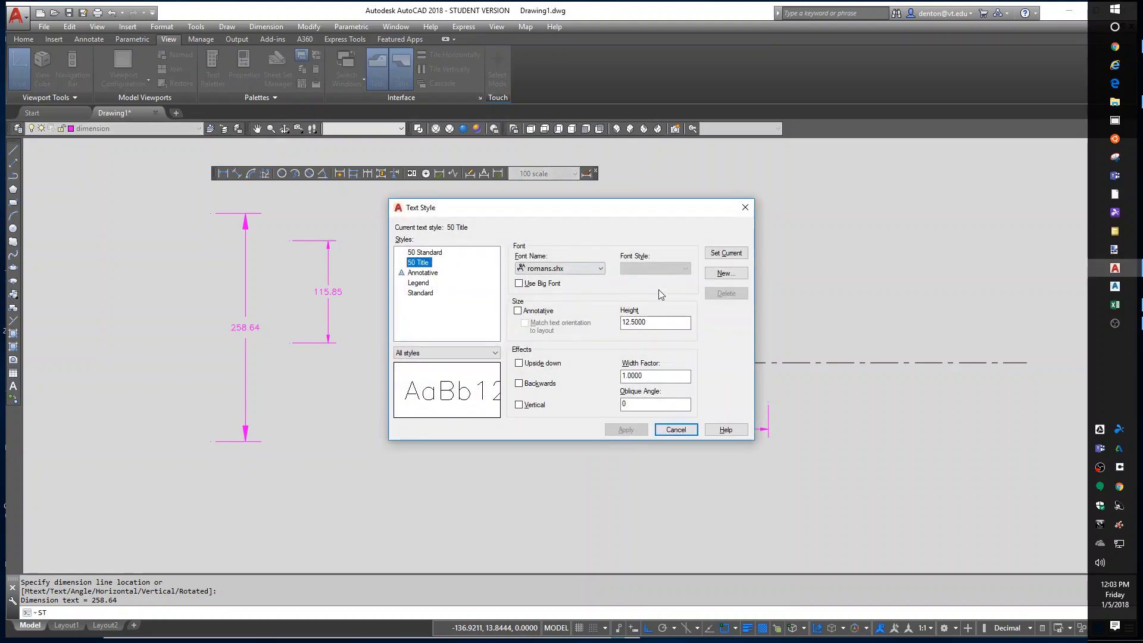
# Create a '100 std' text style from 50 Standard with height 12.5.
pyautogui.click(426, 252)
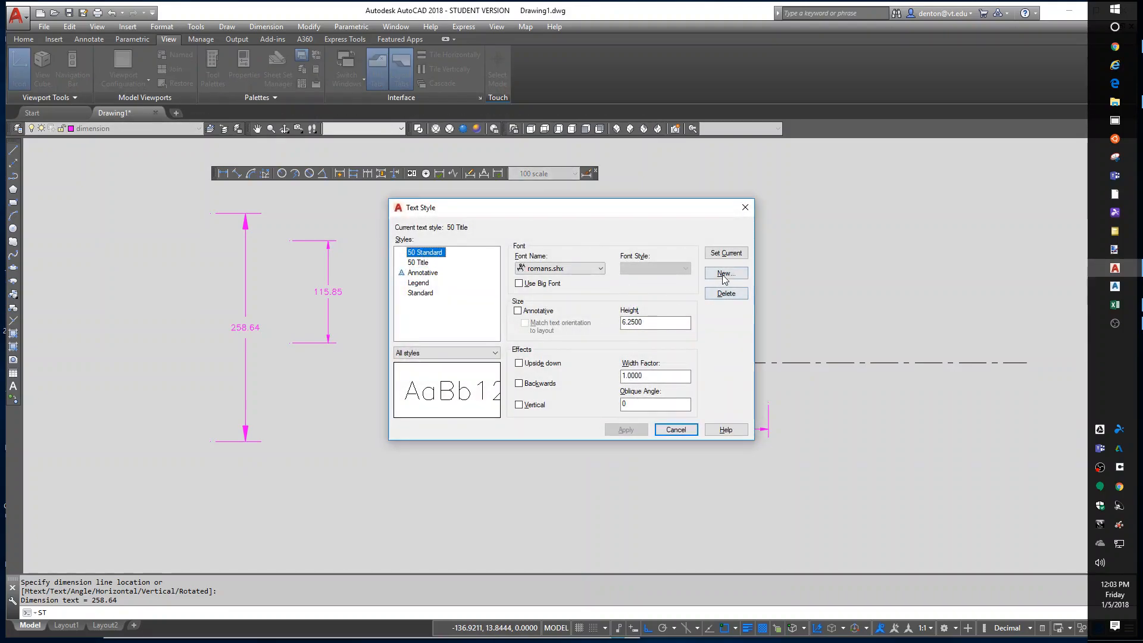
pyautogui.click(724, 273)
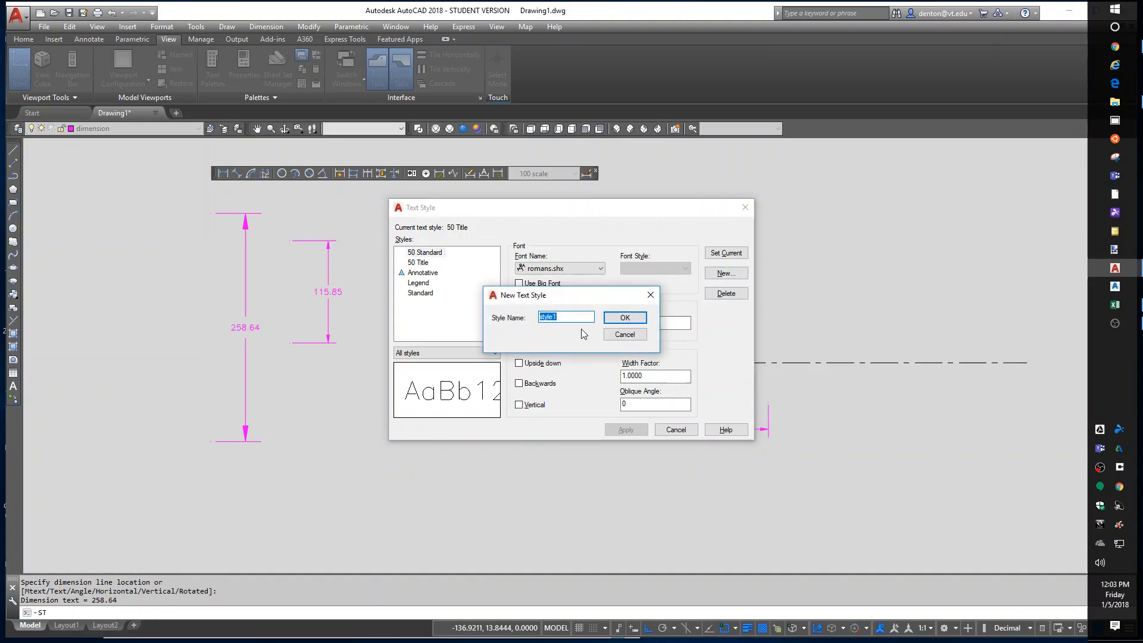
pyautogui.write('10')
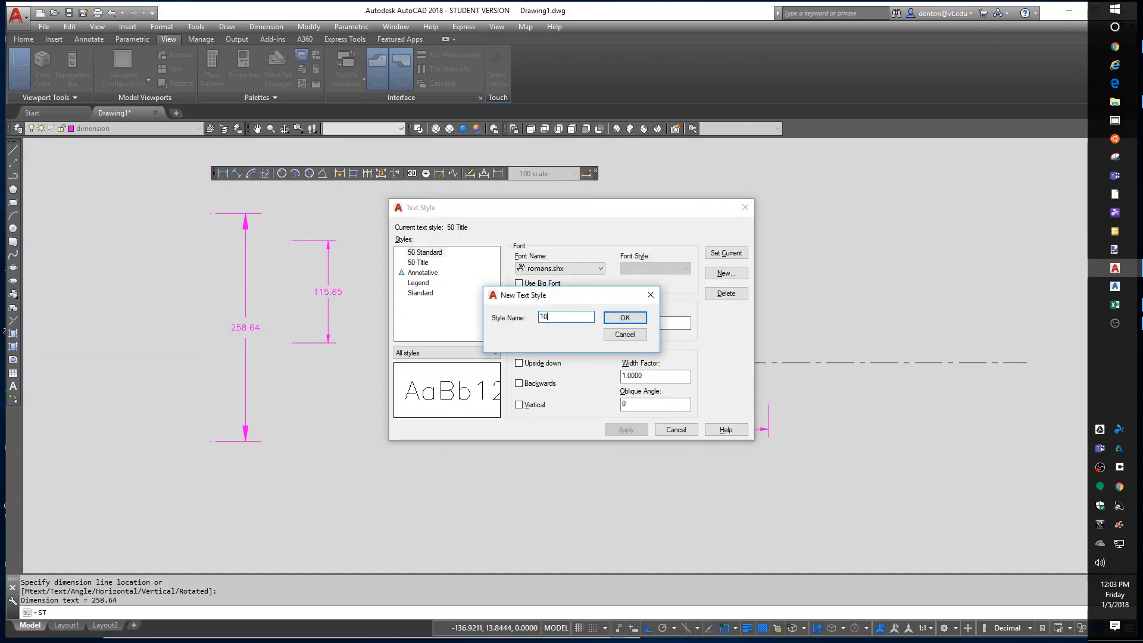
pyautogui.click(623, 317)
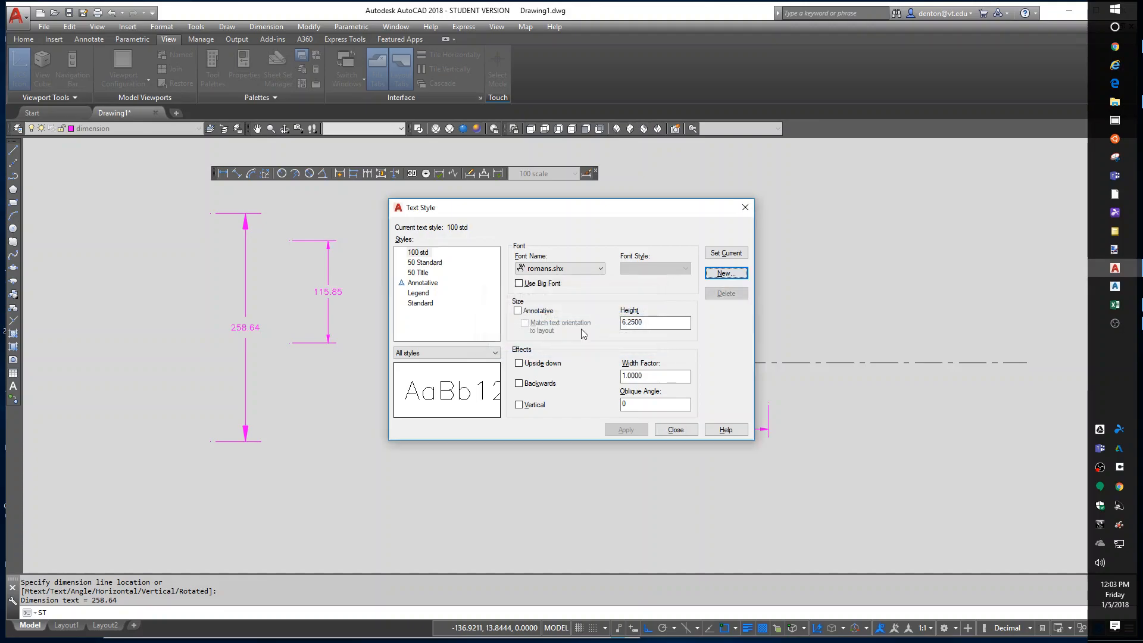
pyautogui.click(653, 322)
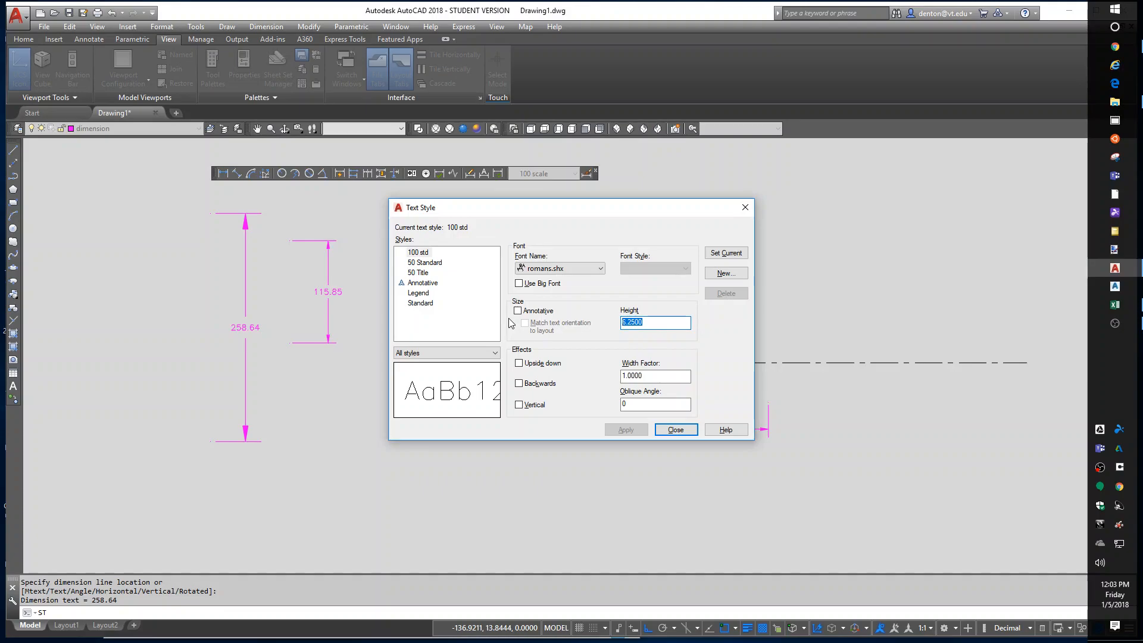
pyautogui.write('12.5')
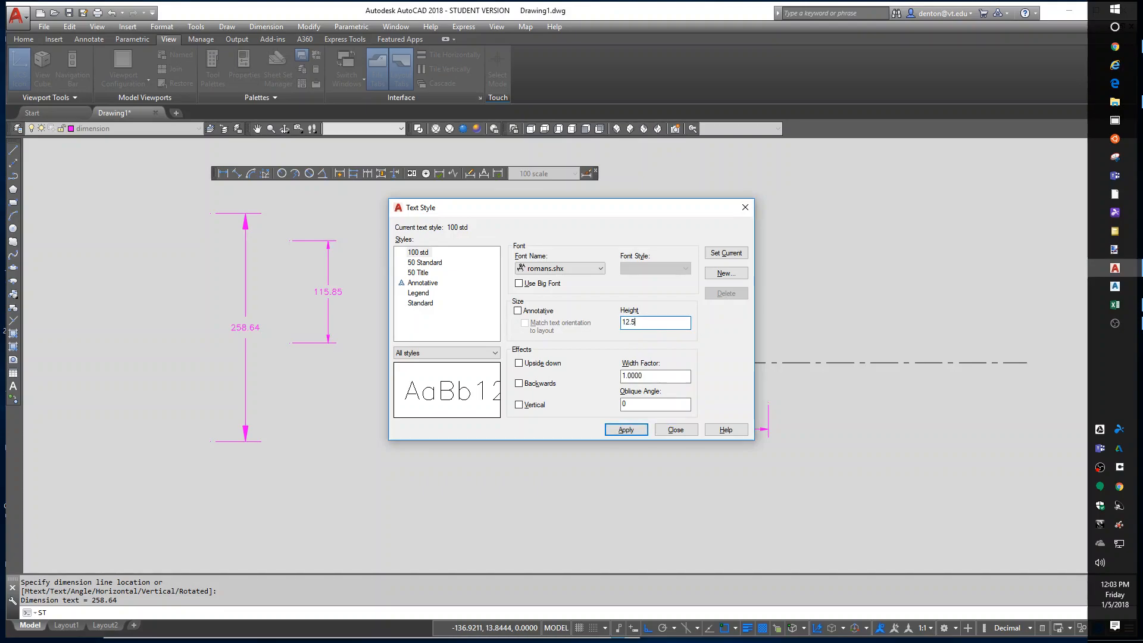
pyautogui.click(624, 429)
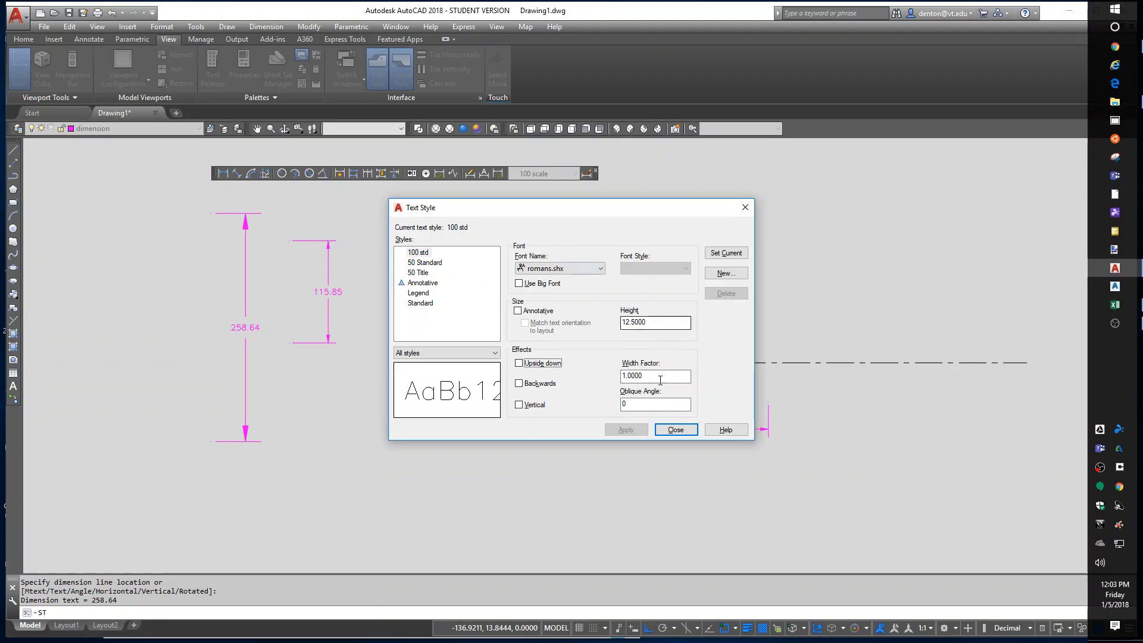
pyautogui.click(675, 429)
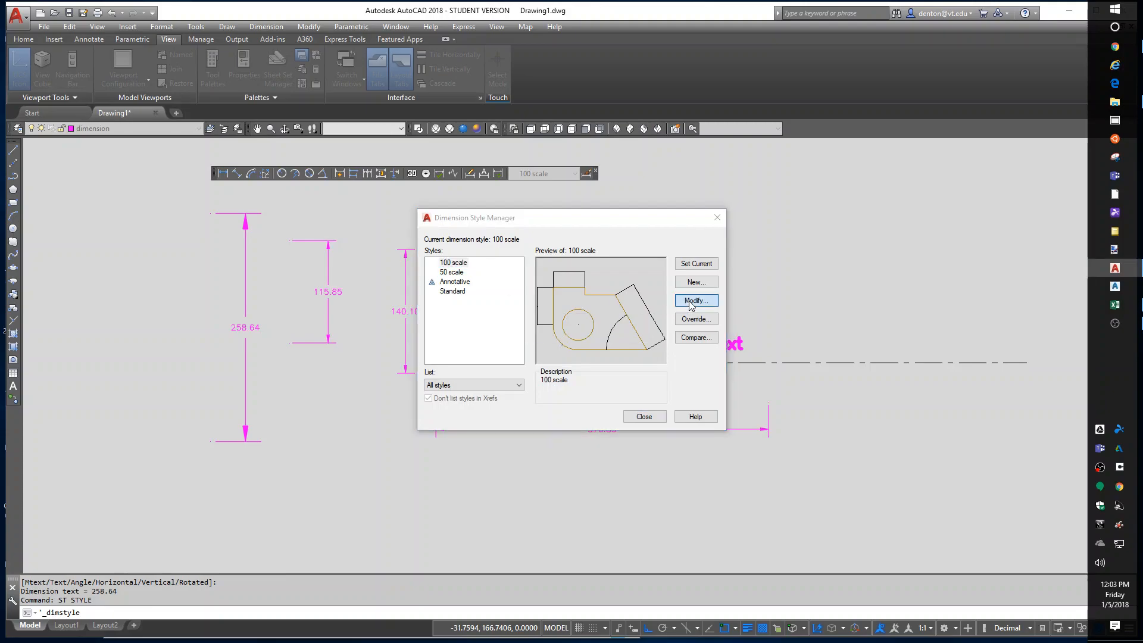
# Change the 100 scale dimension style's text style to 100 std.
pyautogui.click(694, 301)
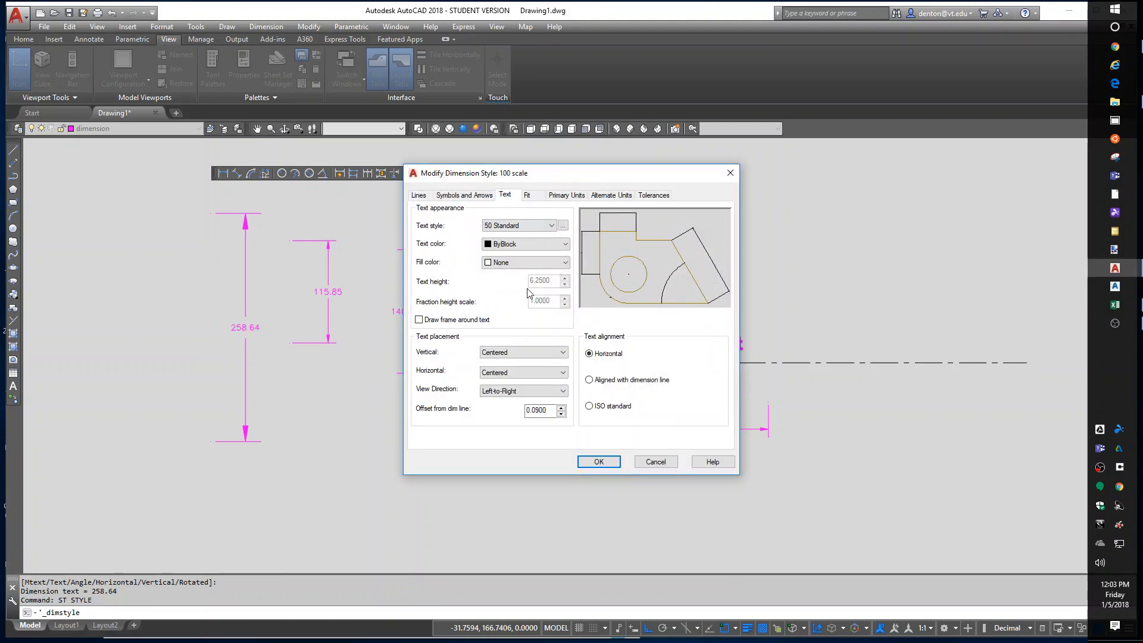
pyautogui.click(561, 224)
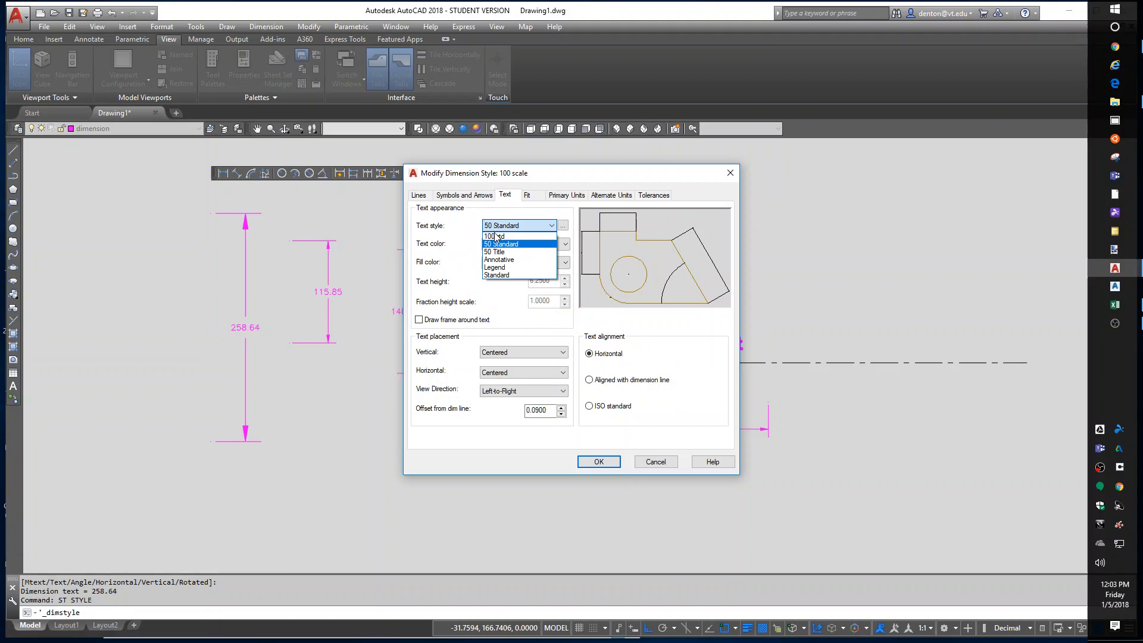
pyautogui.click(598, 461)
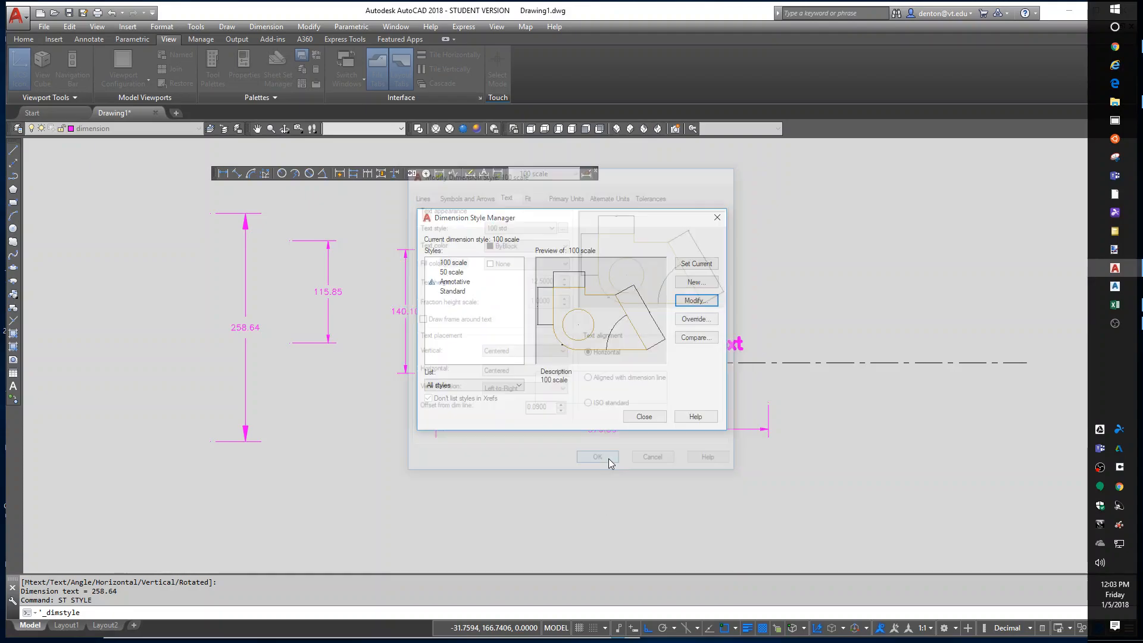
pyautogui.click(597, 457)
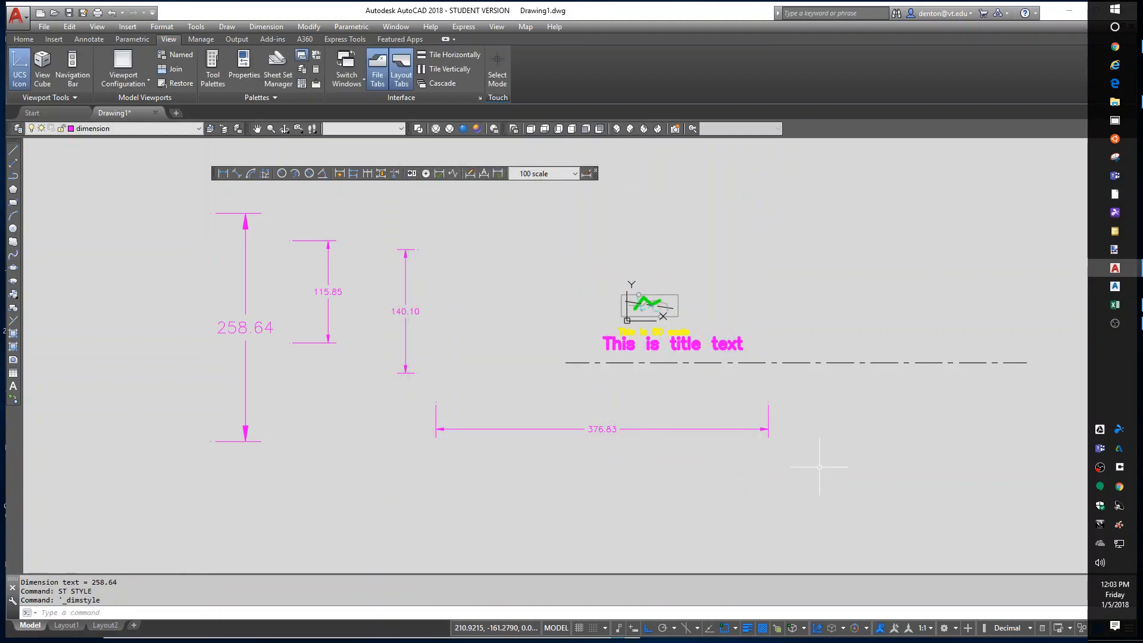
pyautogui.moveTo(837, 462)
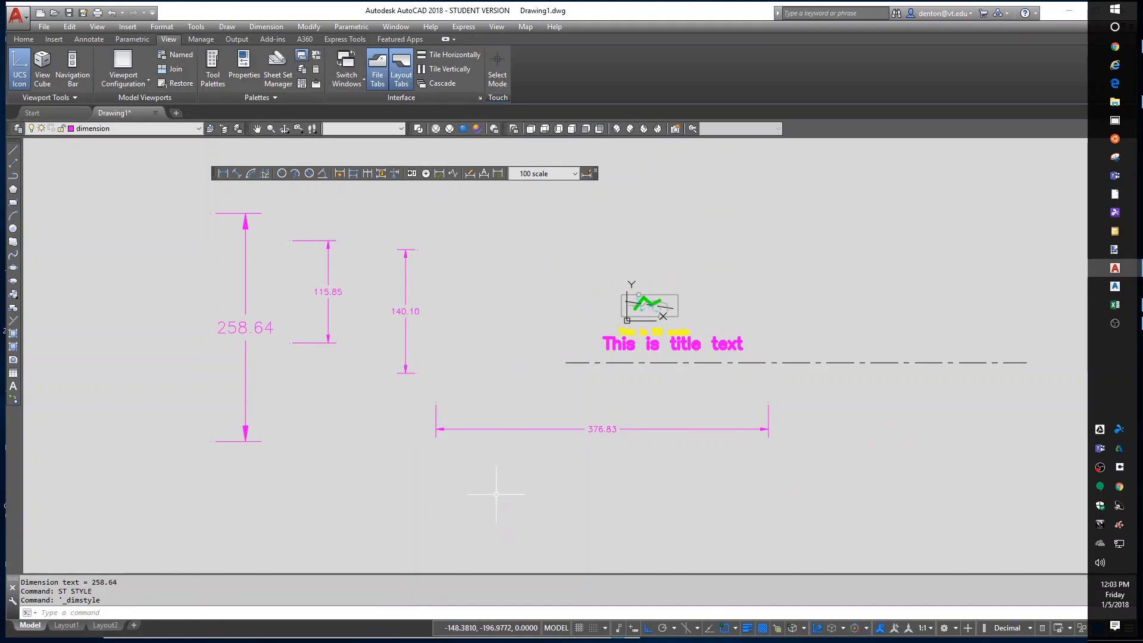
pyautogui.moveTo(474, 490)
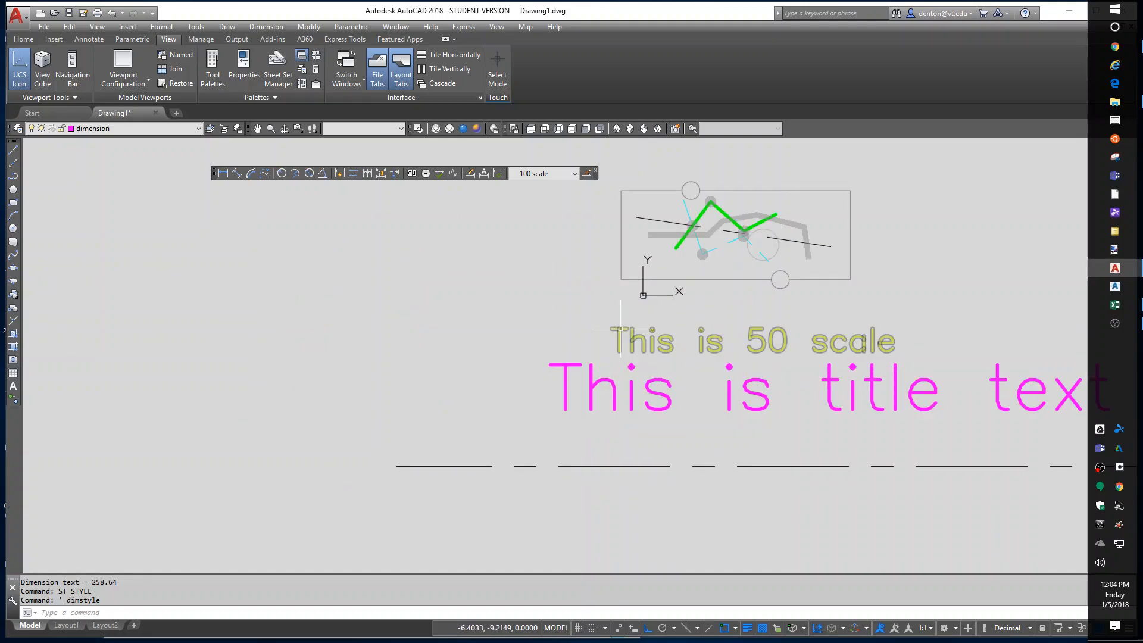
pyautogui.moveTo(552, 384)
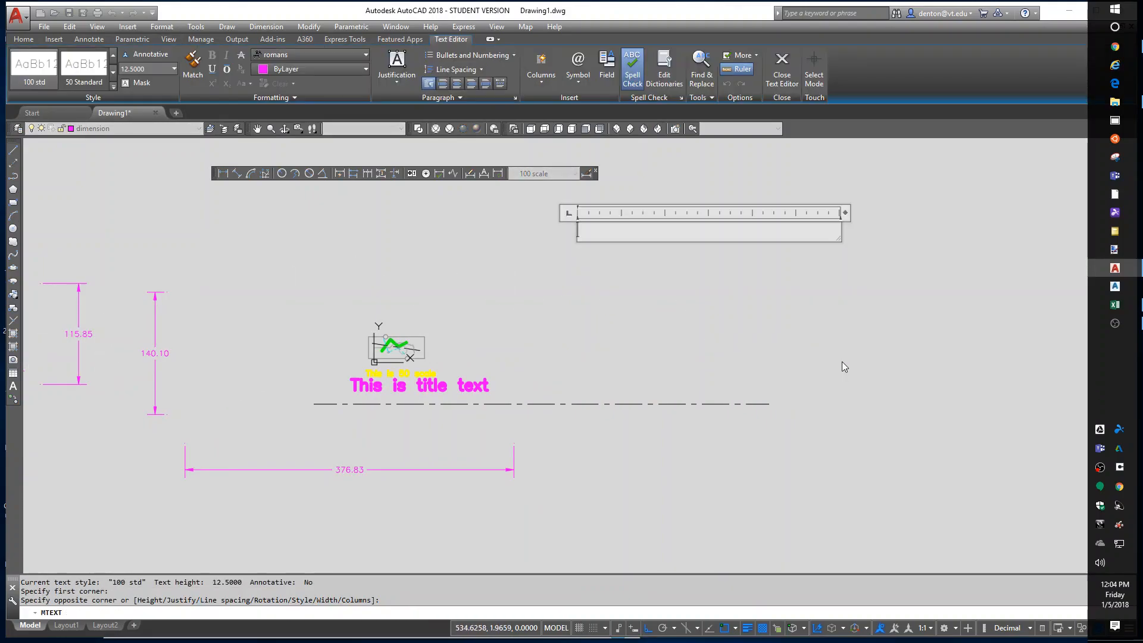
# Enter 'This is a test of the emergency typoing service.' as the multiline note.
pyautogui.write('This is')
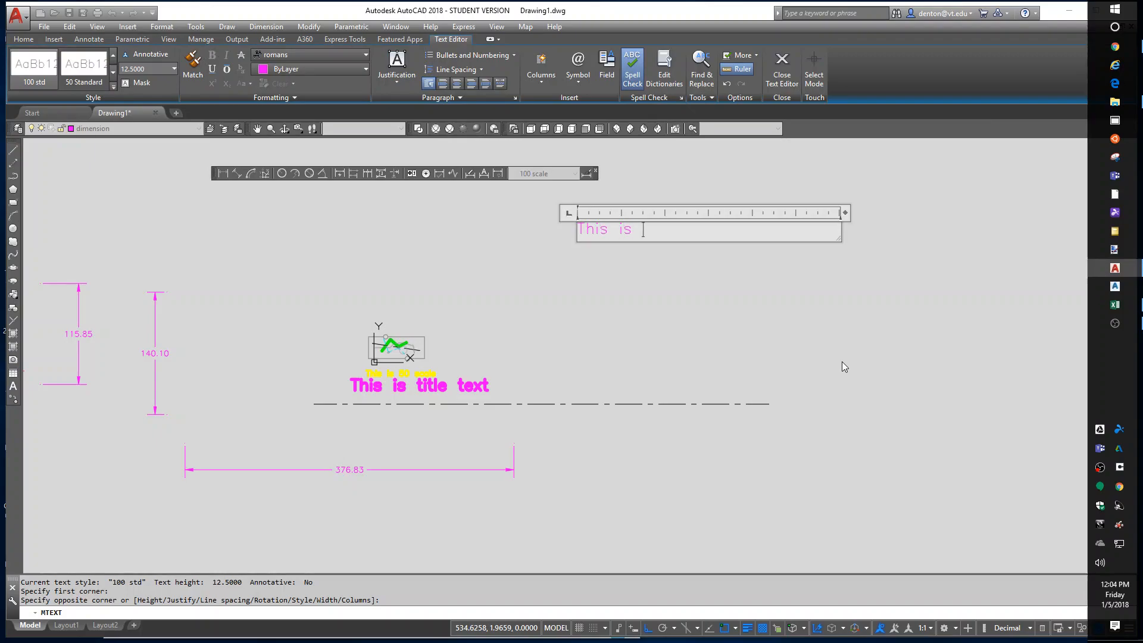
pyautogui.write('a test of')
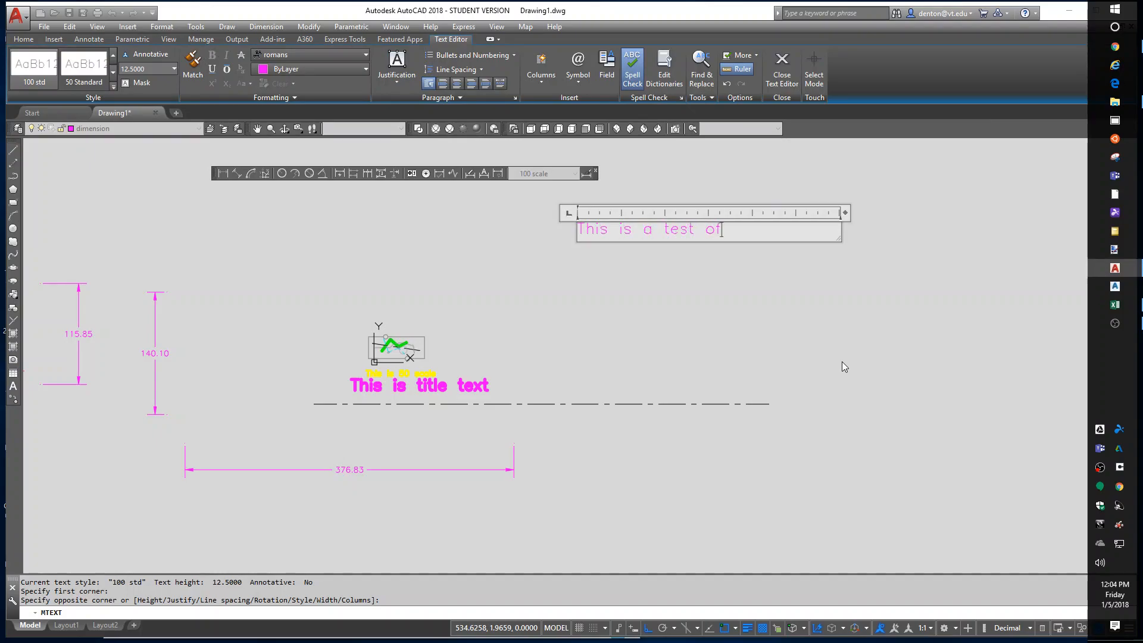
pyautogui.write('the emergency typoing')
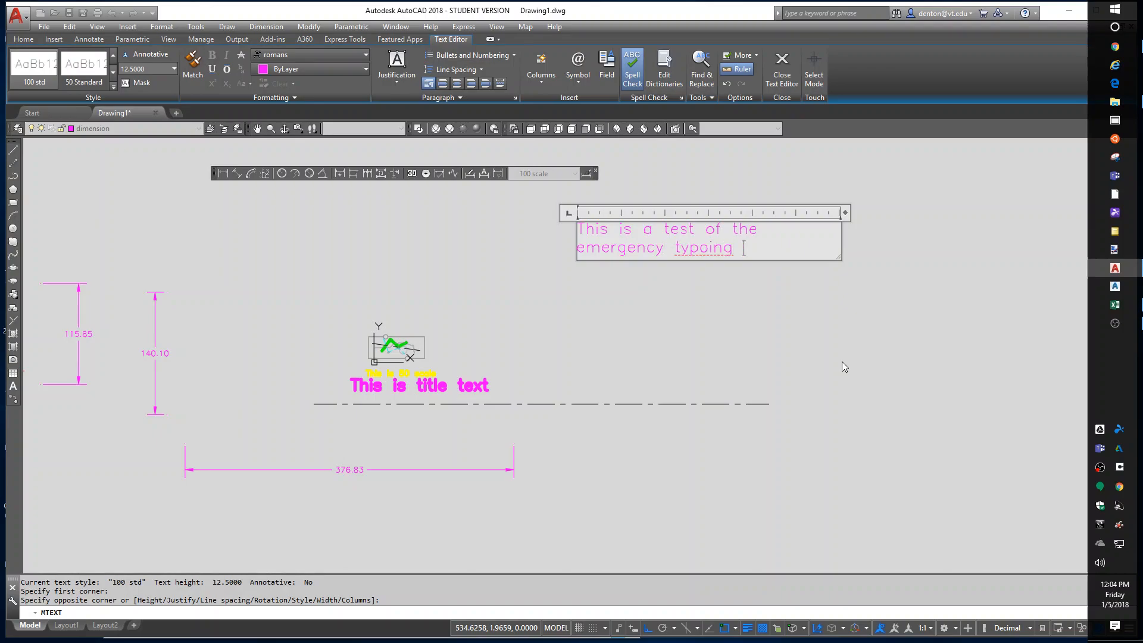
pyautogui.write('service.')
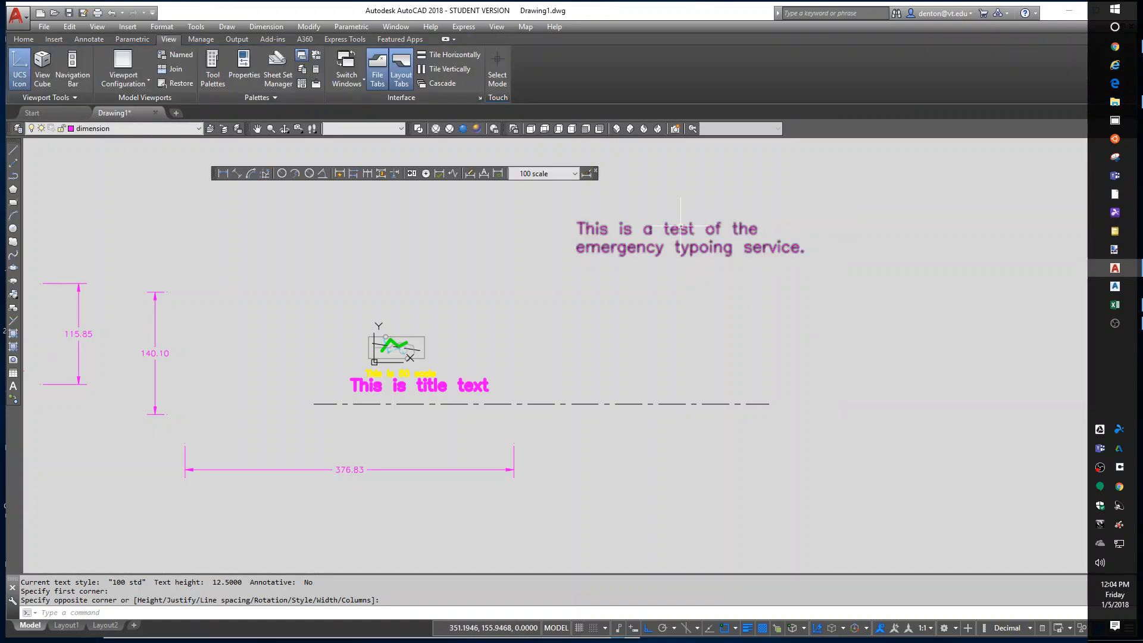
# Select the paragraph note to expose its width grip.
pyautogui.click(670, 237)
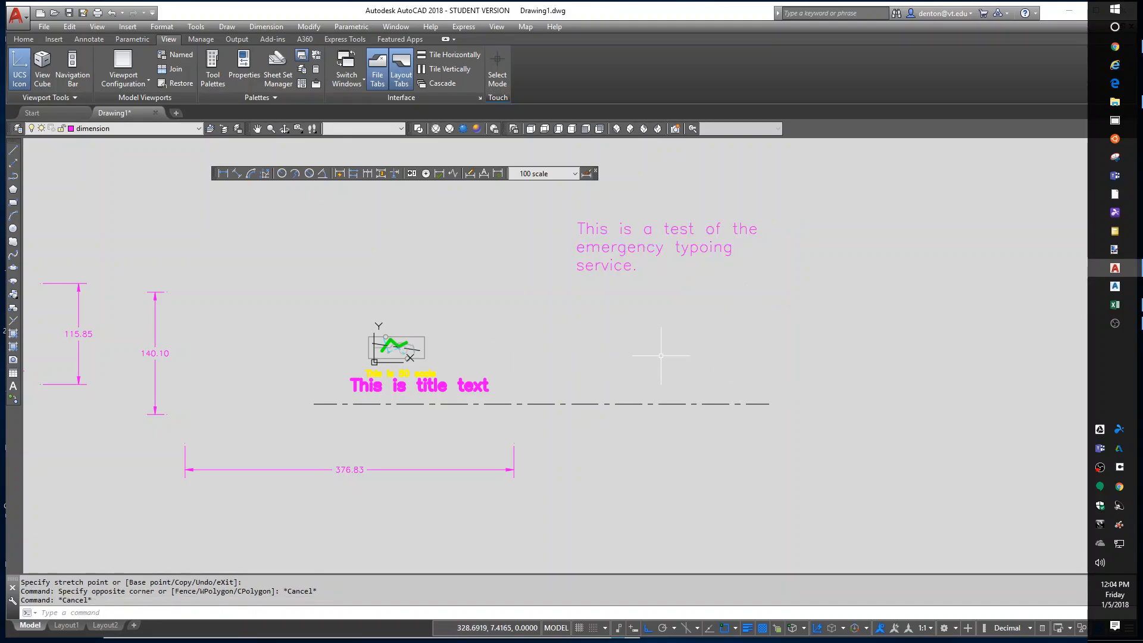
pyautogui.moveTo(714, 348)
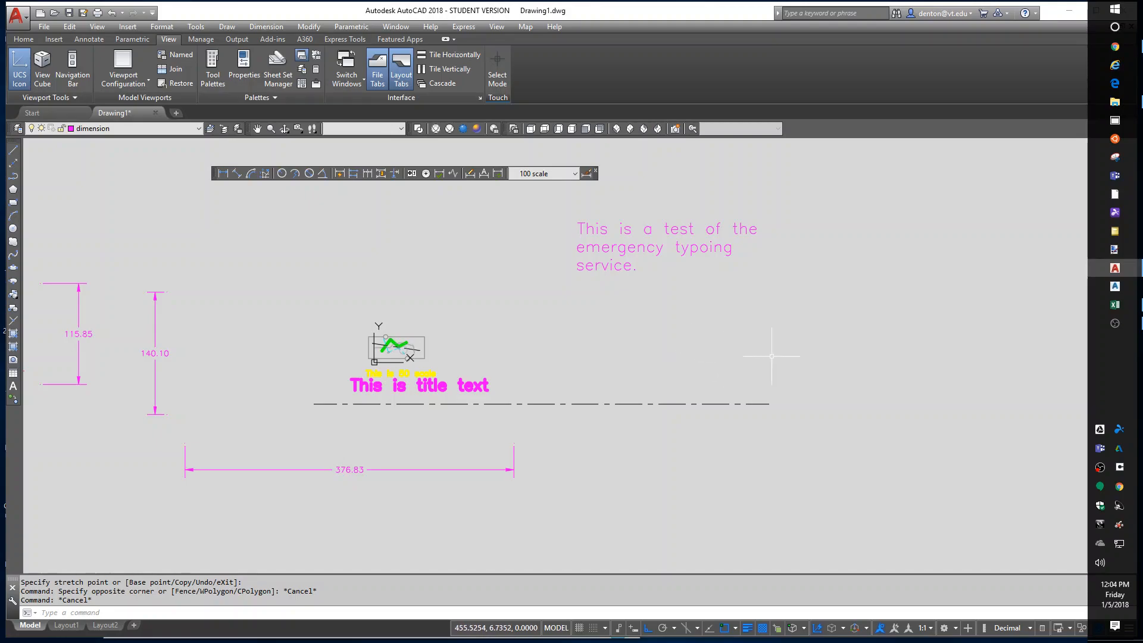
pyautogui.moveTo(834, 371)
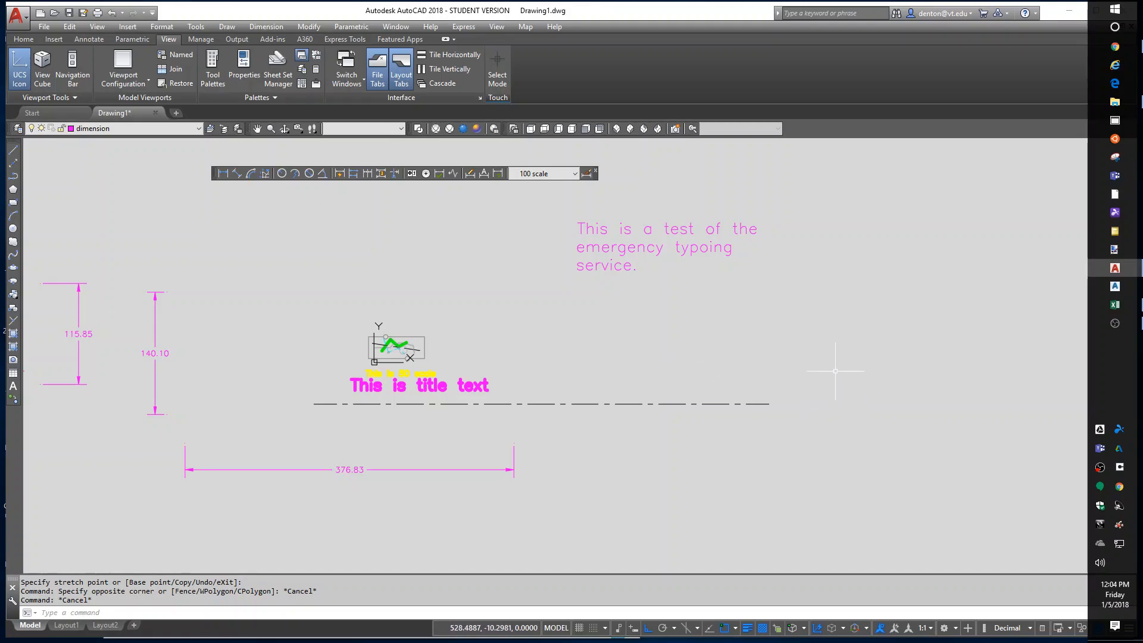
pyautogui.moveTo(884, 383)
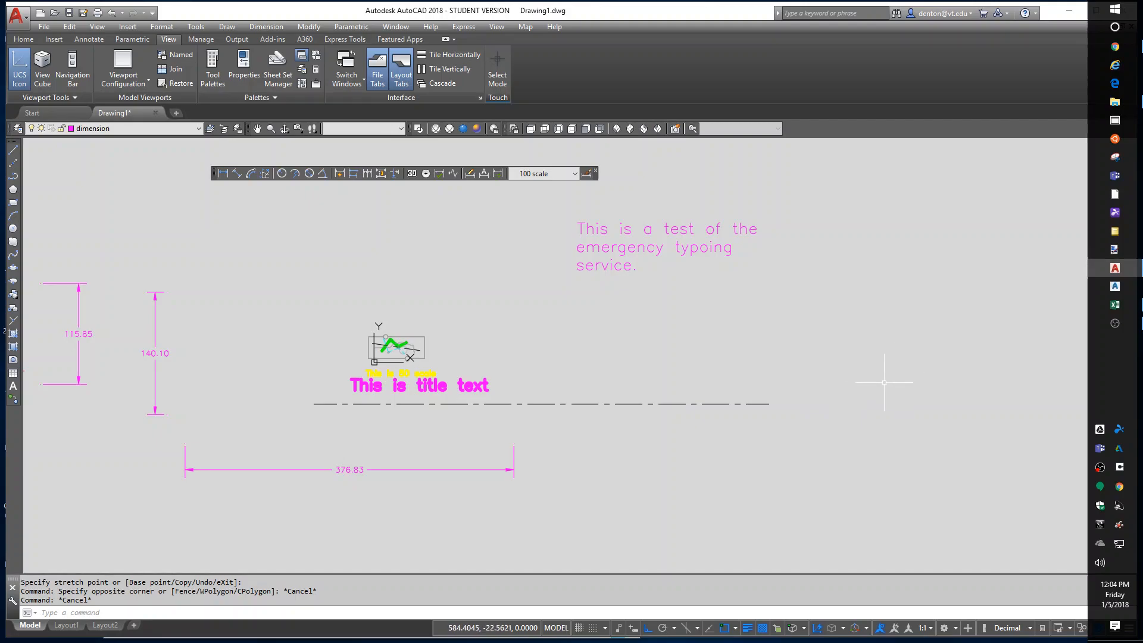
pyautogui.moveTo(809, 460)
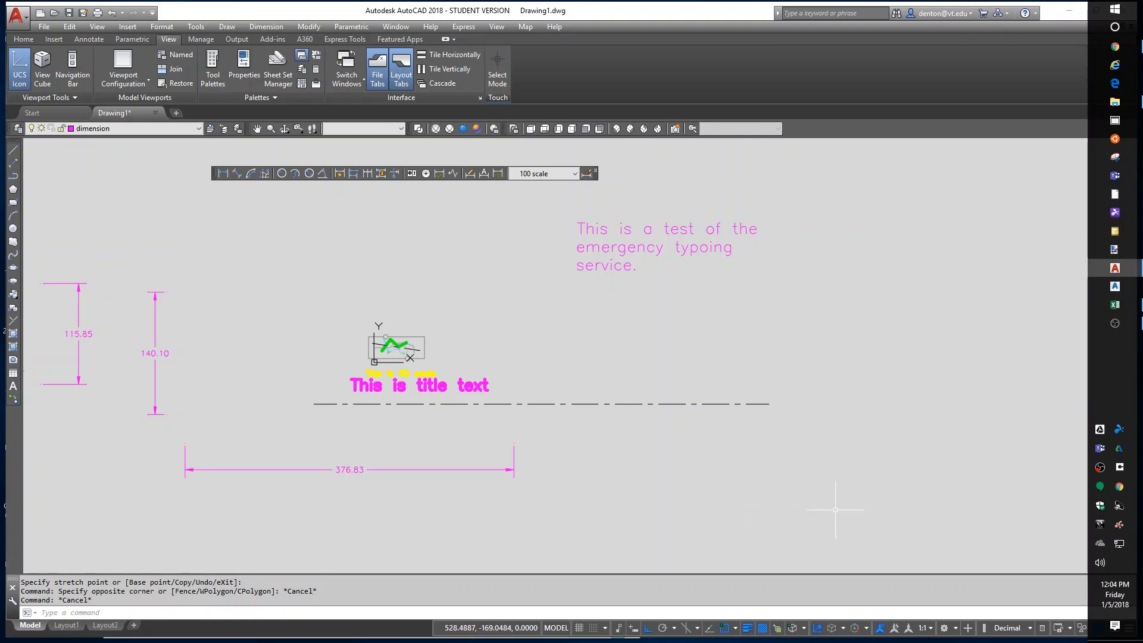
pyautogui.moveTo(843, 464)
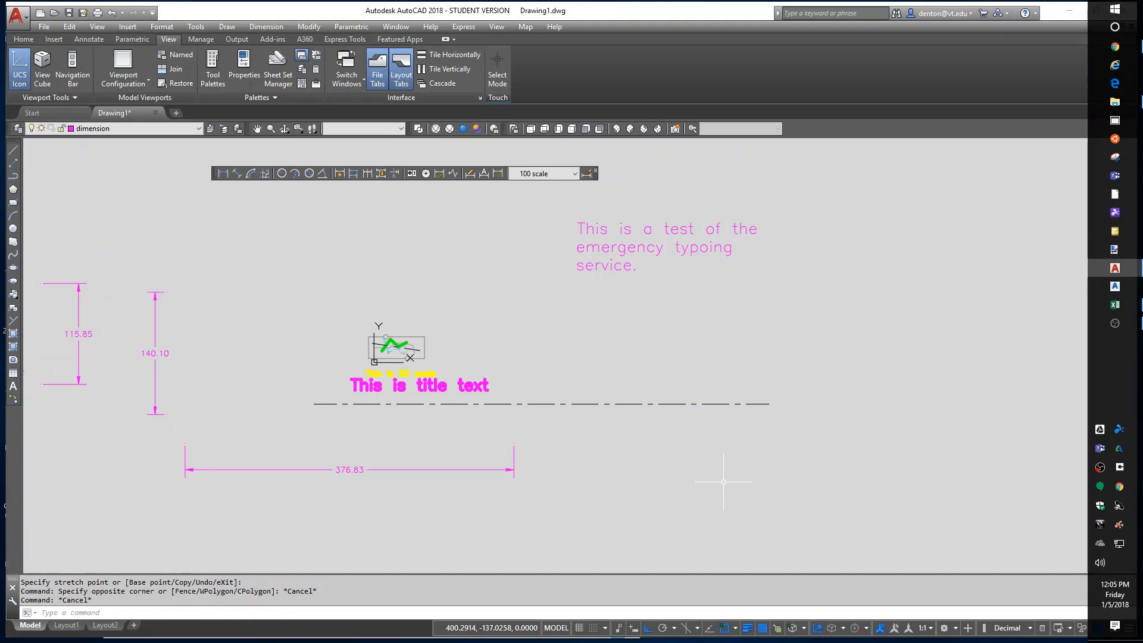
pyautogui.moveTo(651, 502)
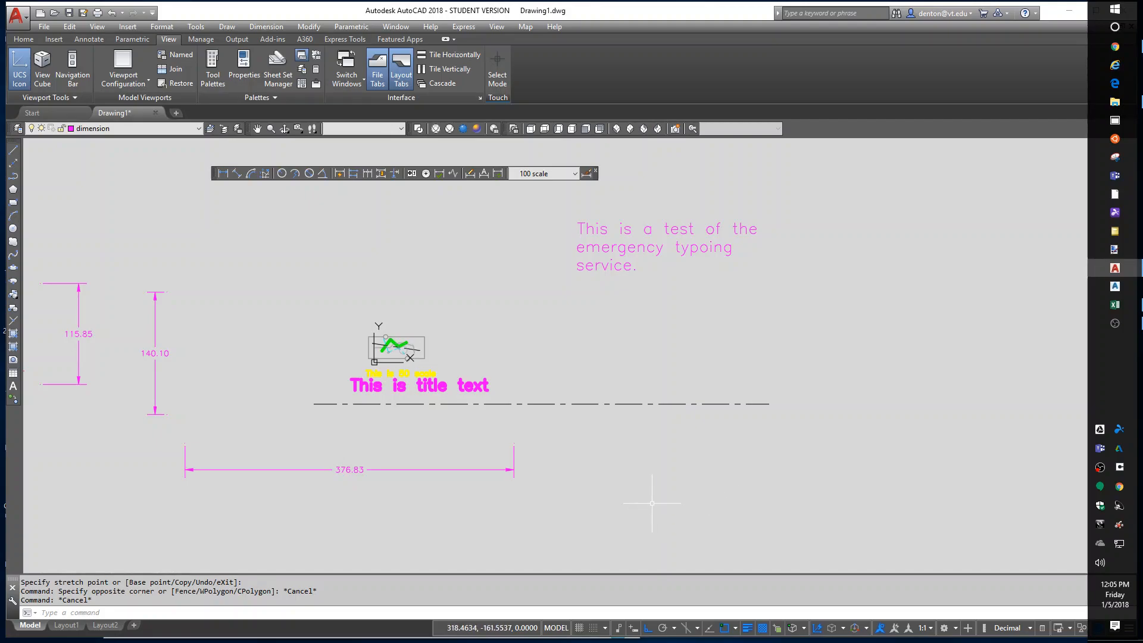
pyautogui.moveTo(669, 503)
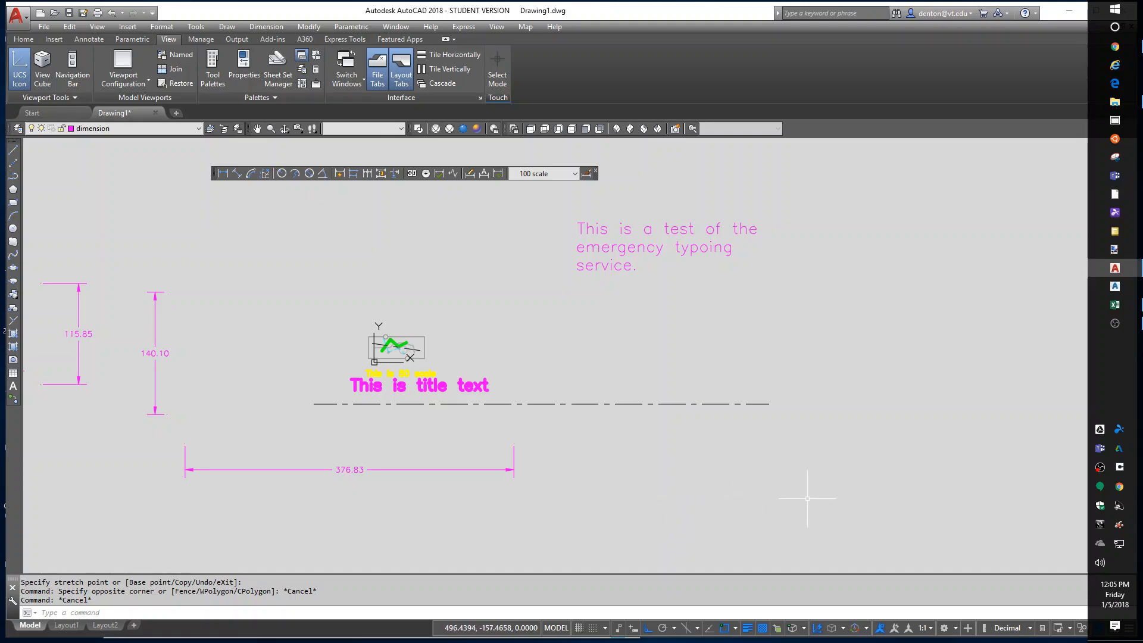
pyautogui.moveTo(648, 481)
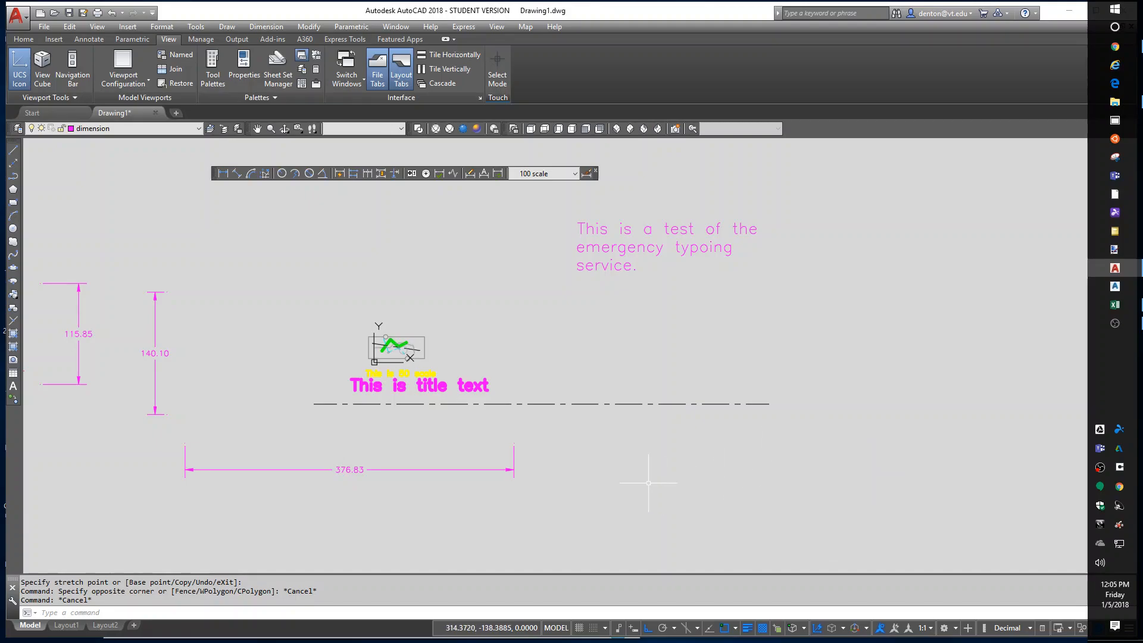
pyautogui.moveTo(601, 494)
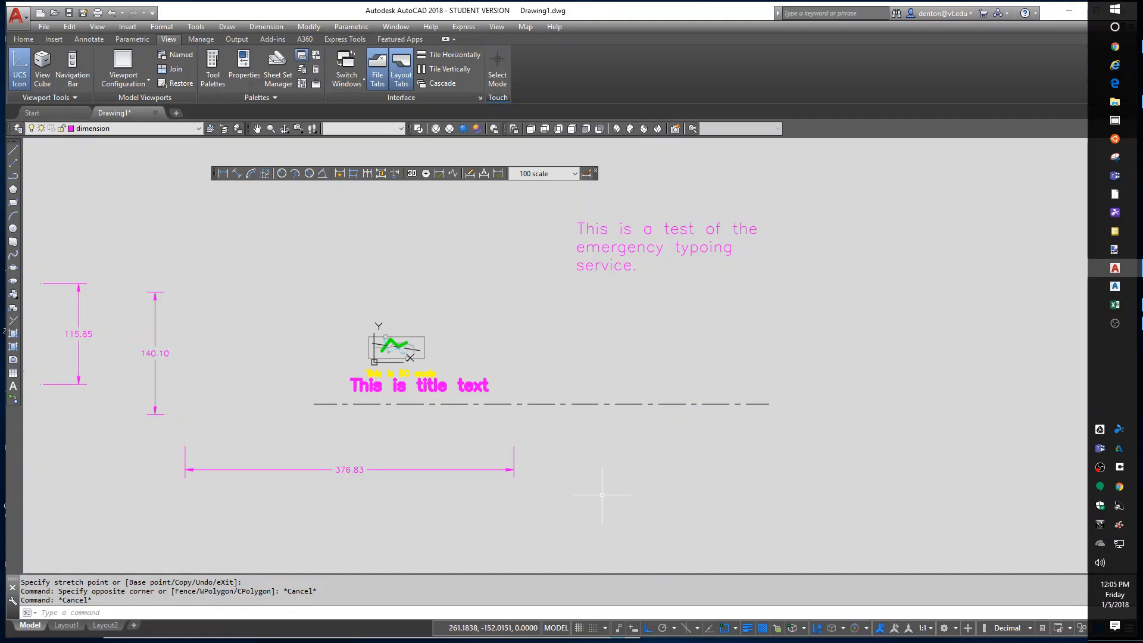